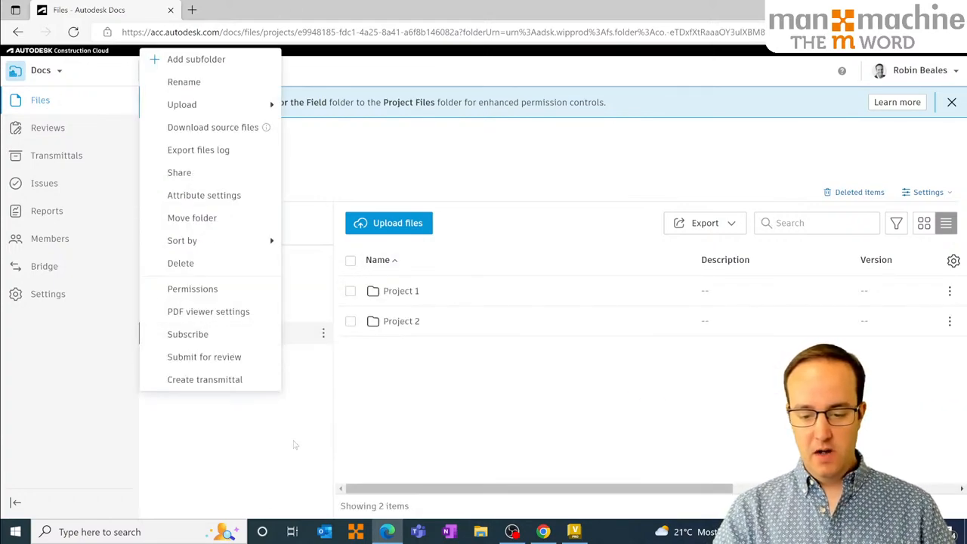
pyautogui.moveTo(210, 232)
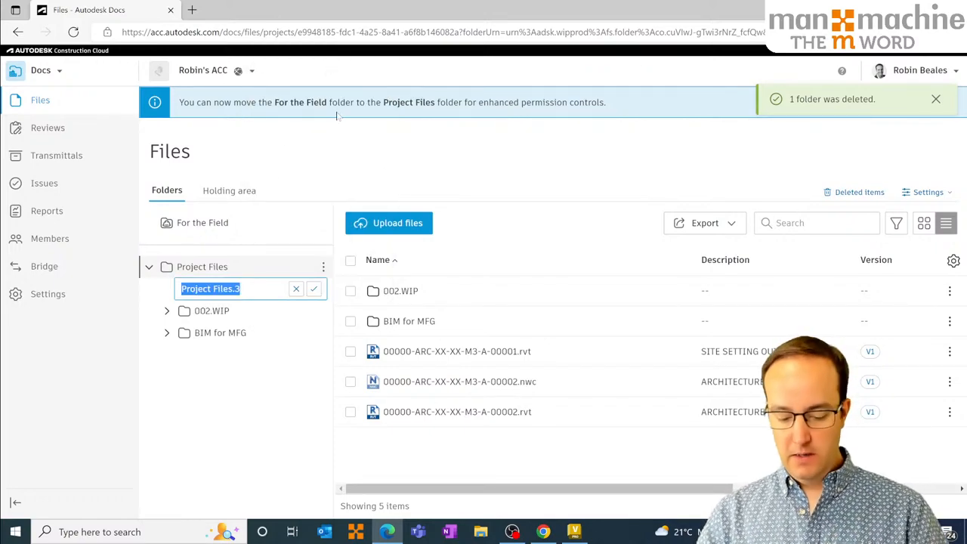
# Name the new Project Files subfolder 'YouTube Live Sync', confirm it, and open it.
pyautogui.write('YouTube Live Sync')
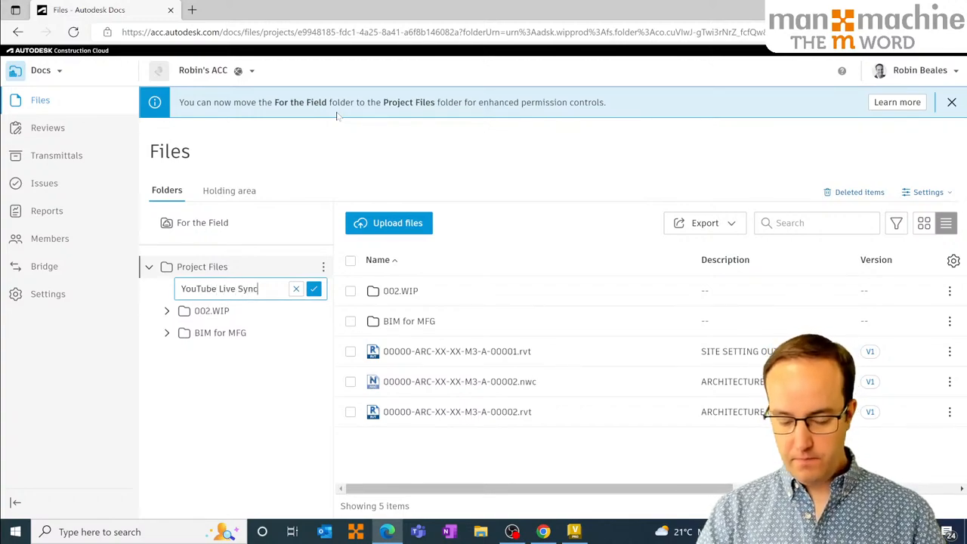
pyautogui.click(313, 289)
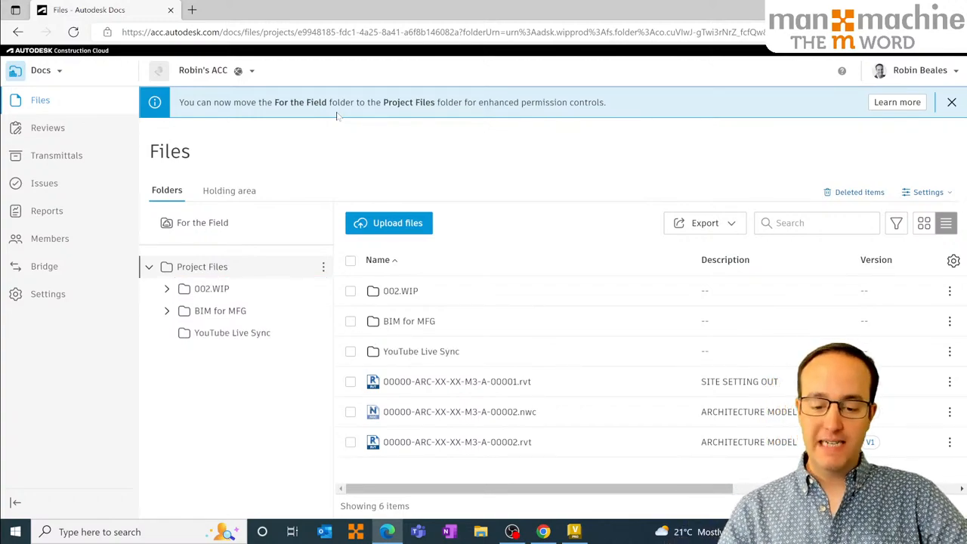
pyautogui.click(232, 333)
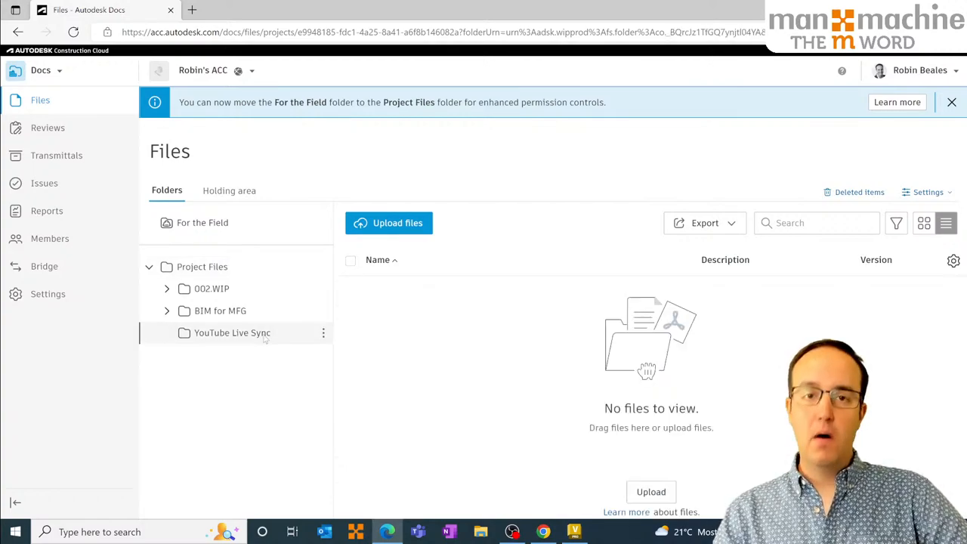
pyautogui.click(323, 332)
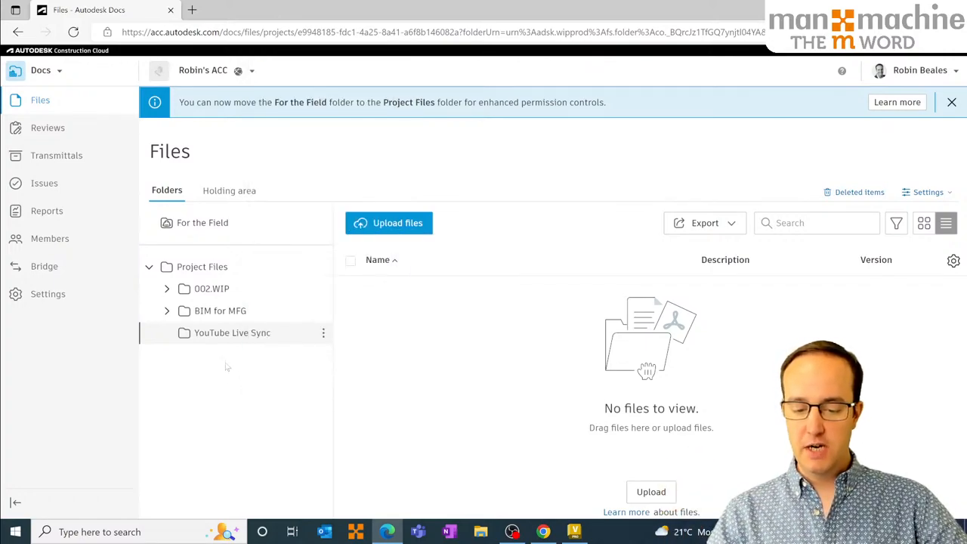
pyautogui.moveTo(207, 333)
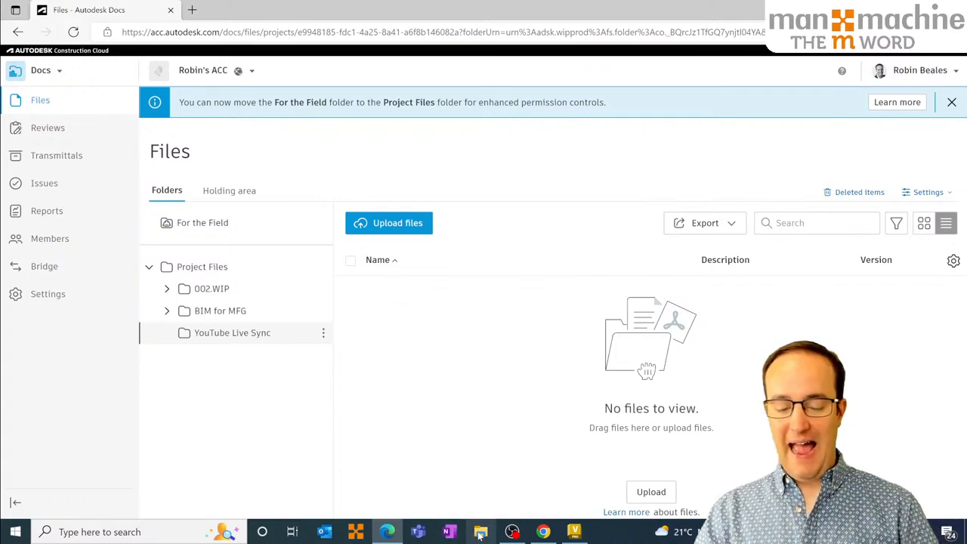
pyautogui.moveTo(480, 531)
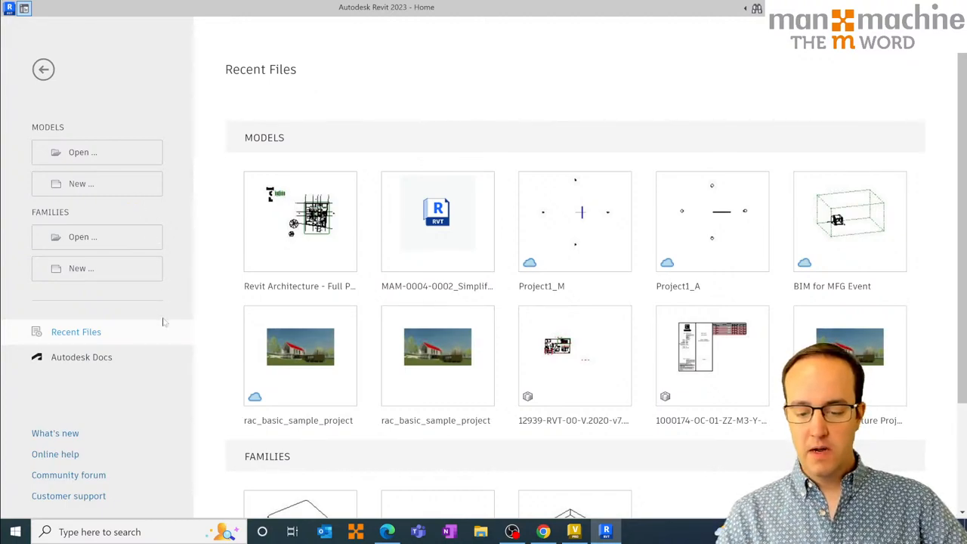
pyautogui.moveTo(185, 192)
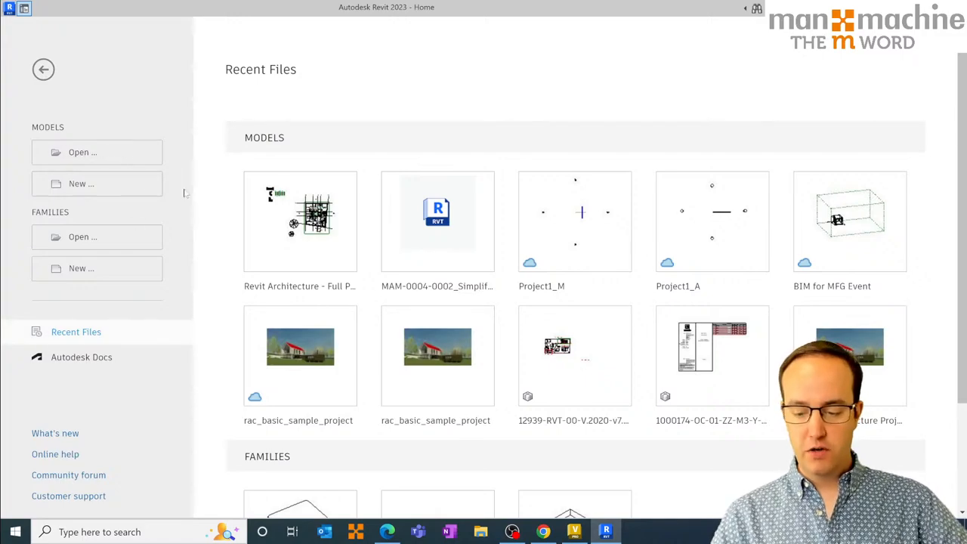
# Preview the Samples files and open rac_basic_sample_project in Revit.
pyautogui.click(7, 6)
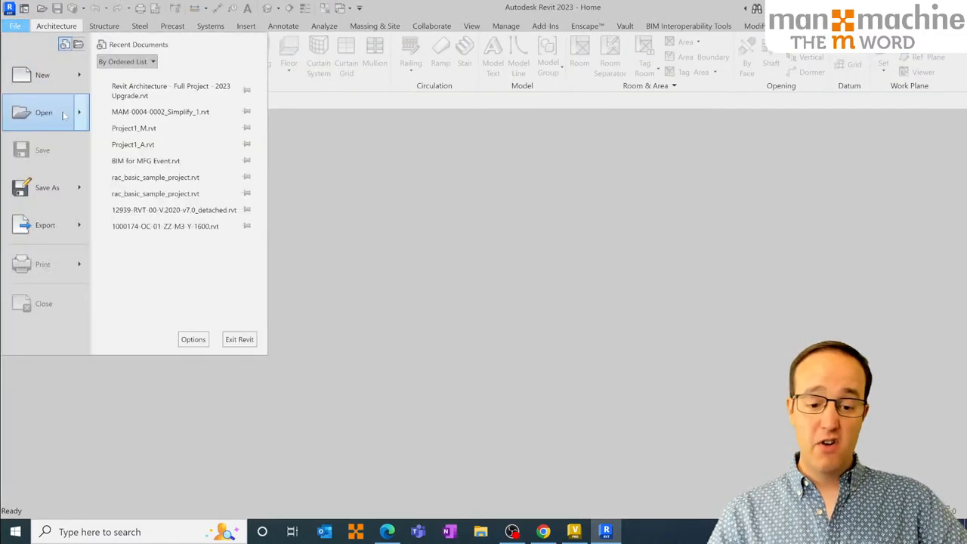
pyautogui.click(43, 111)
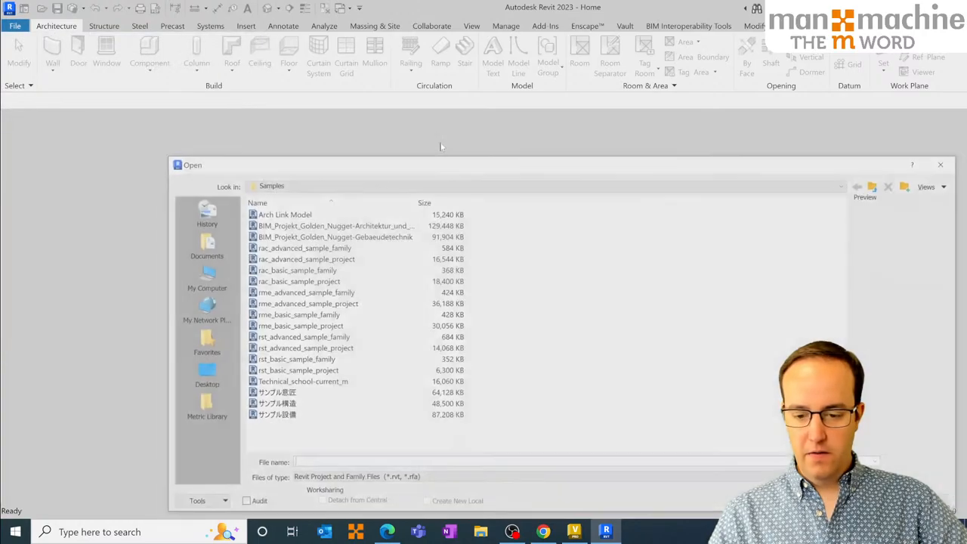
pyautogui.write('desktop')
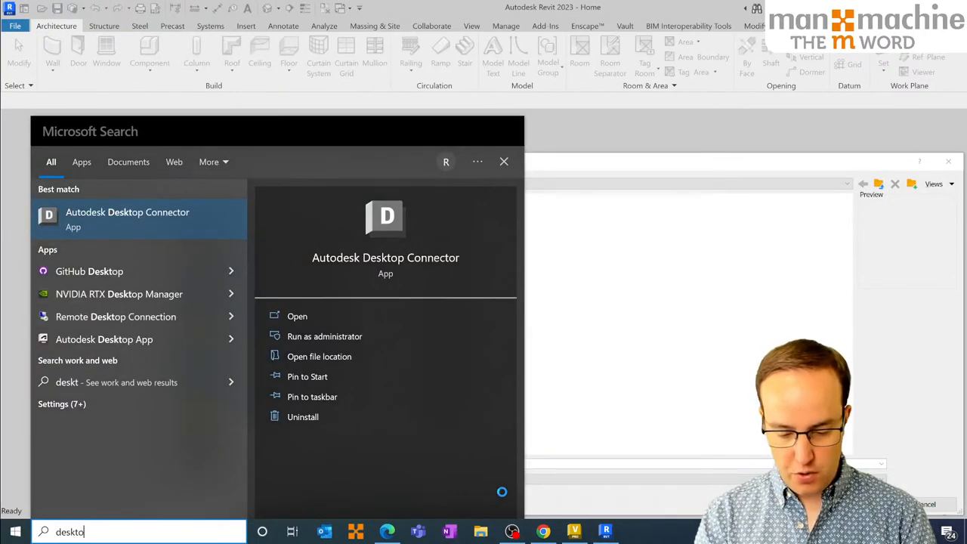
pyautogui.click(503, 161)
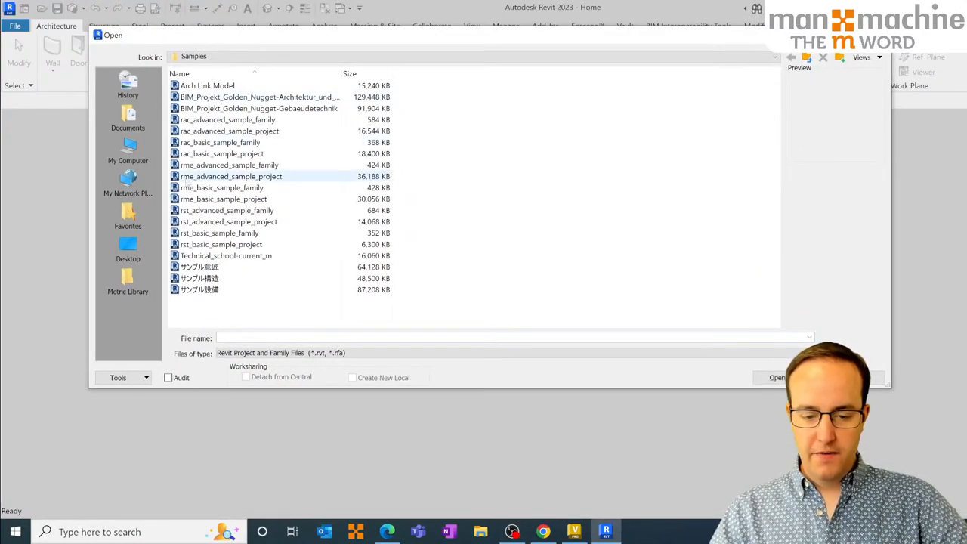
pyautogui.click(225, 255)
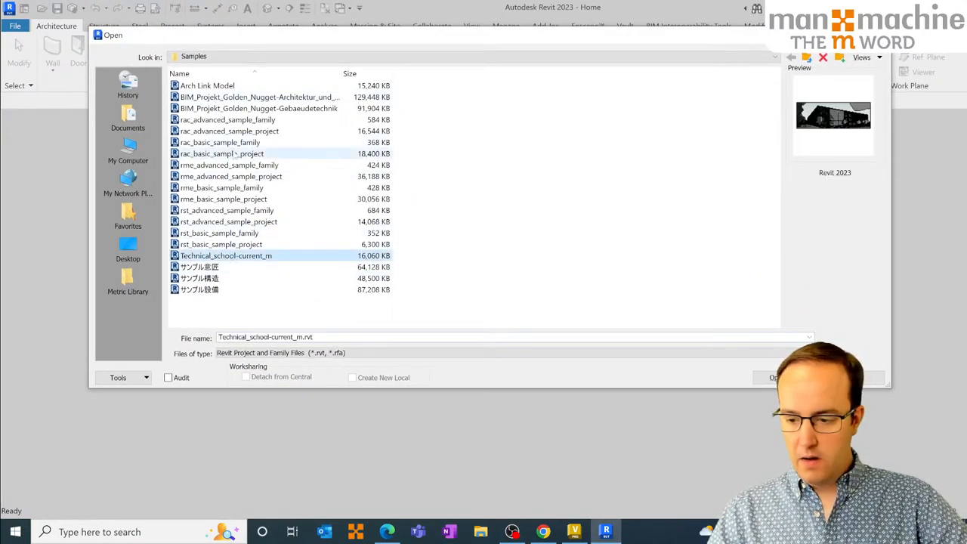
pyautogui.click(205, 85)
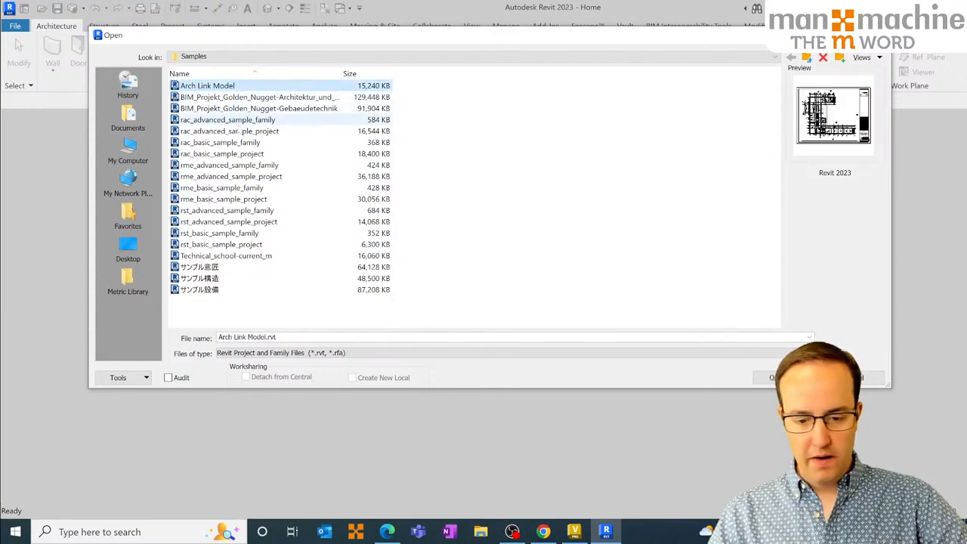
pyautogui.click(229, 131)
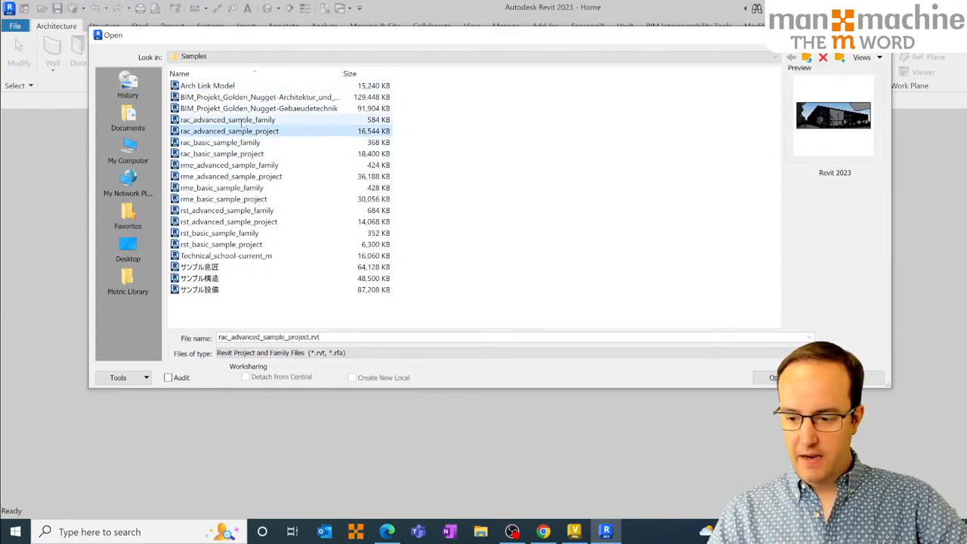
pyautogui.click(227, 119)
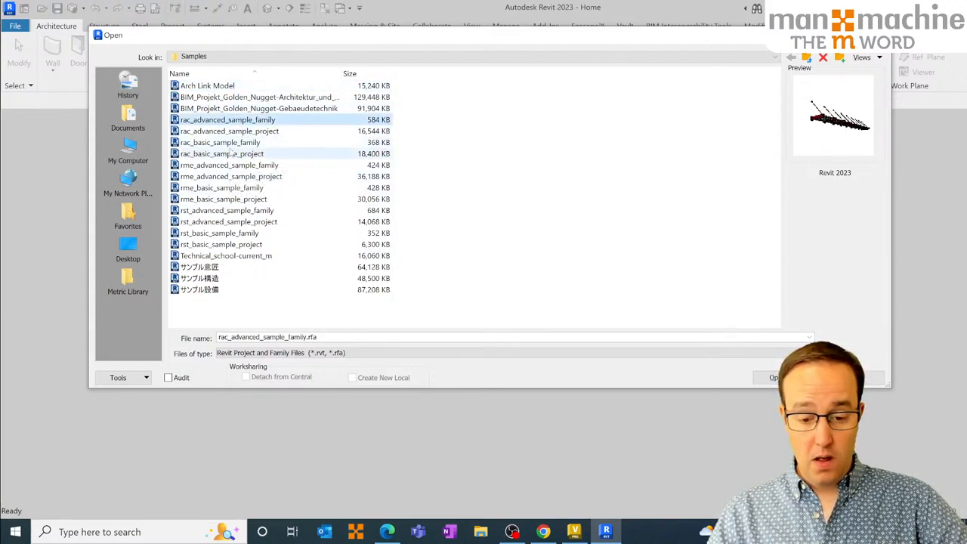
pyautogui.moveTo(219, 165)
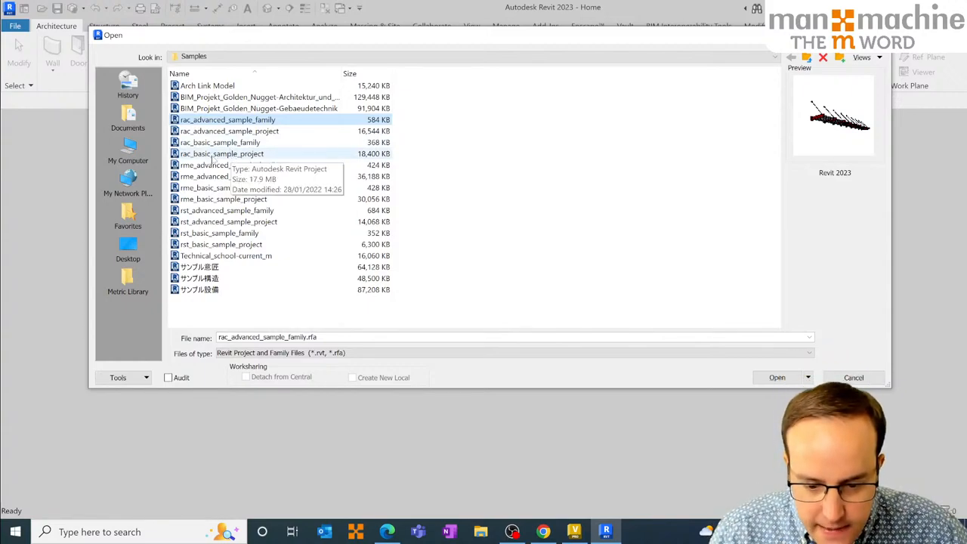
pyautogui.click(221, 154)
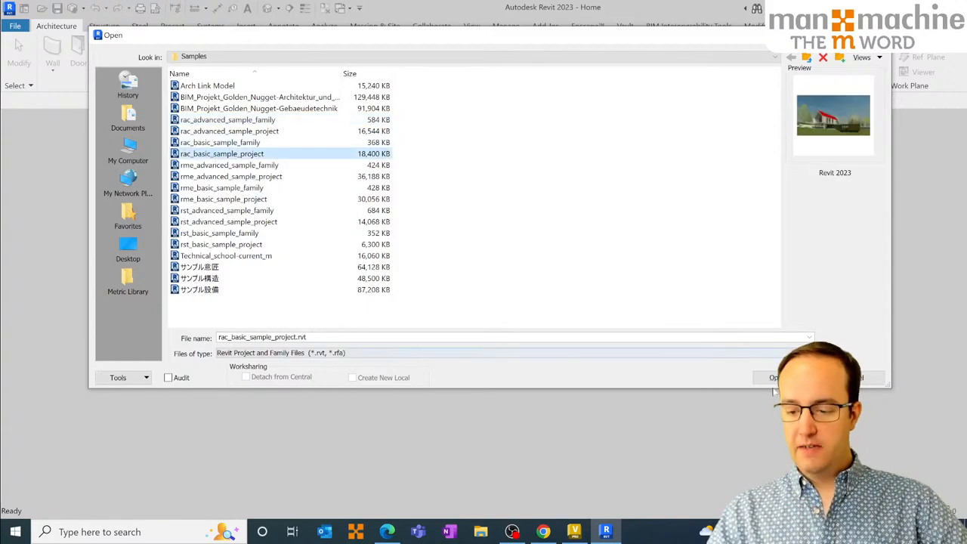
pyautogui.click(773, 377)
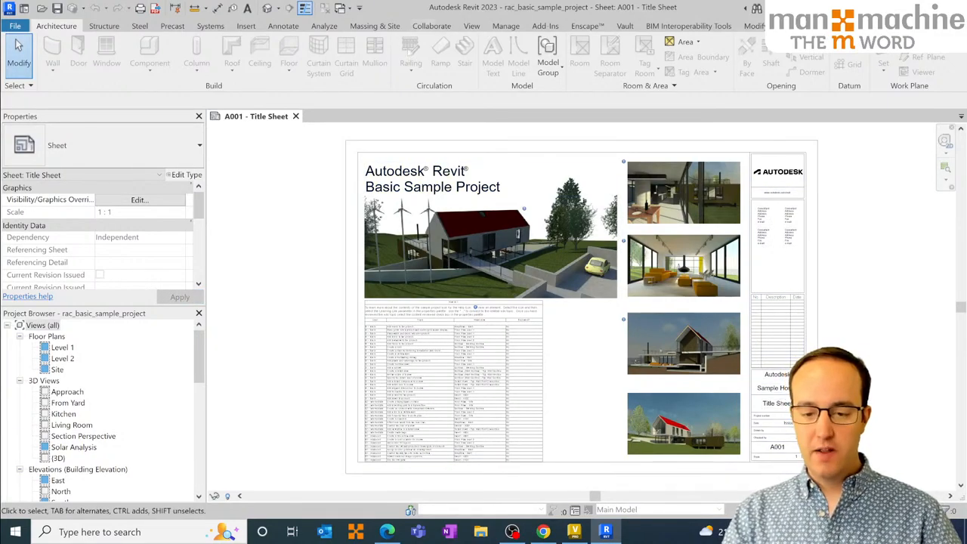
# Switch to Collaborate, then bring up the File menu's save and export commands.
pyautogui.click(431, 25)
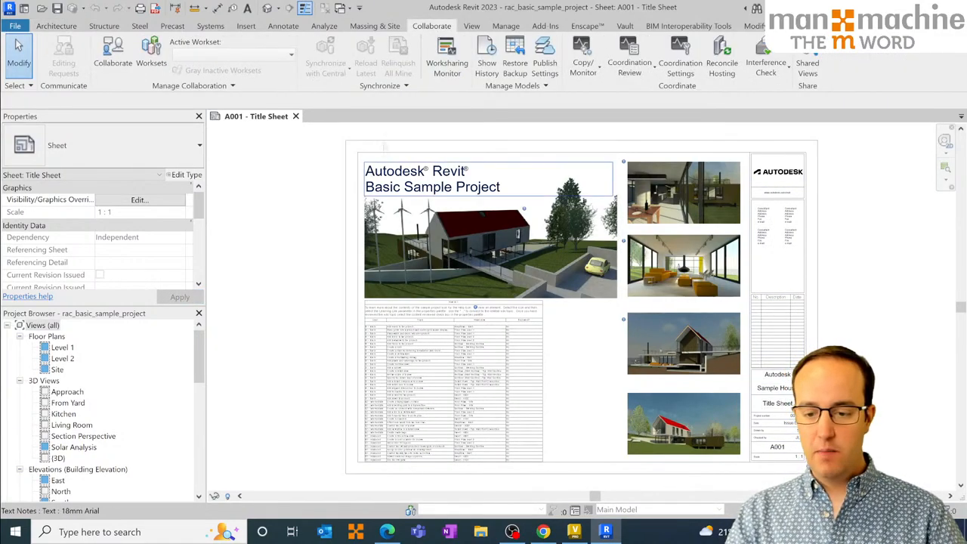
pyautogui.click(545, 53)
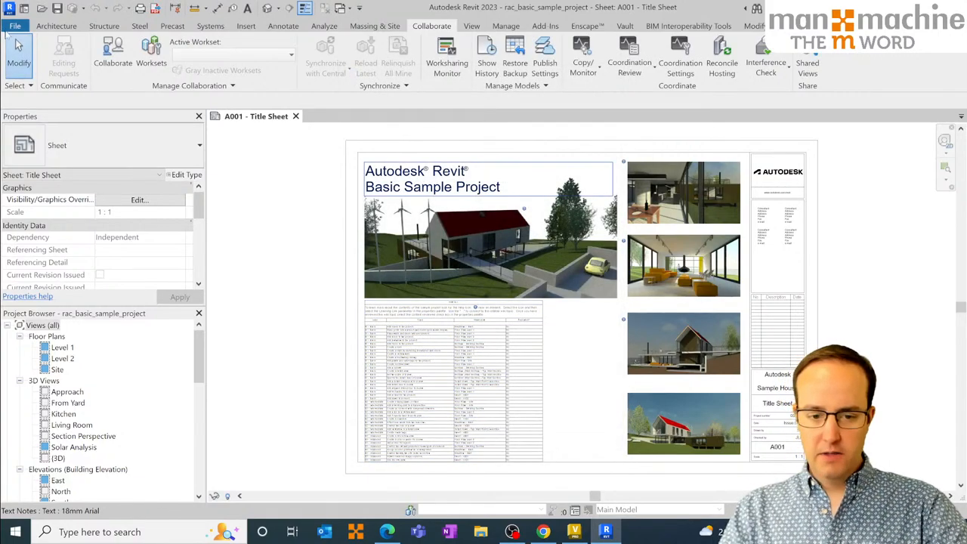
pyautogui.click(13, 26)
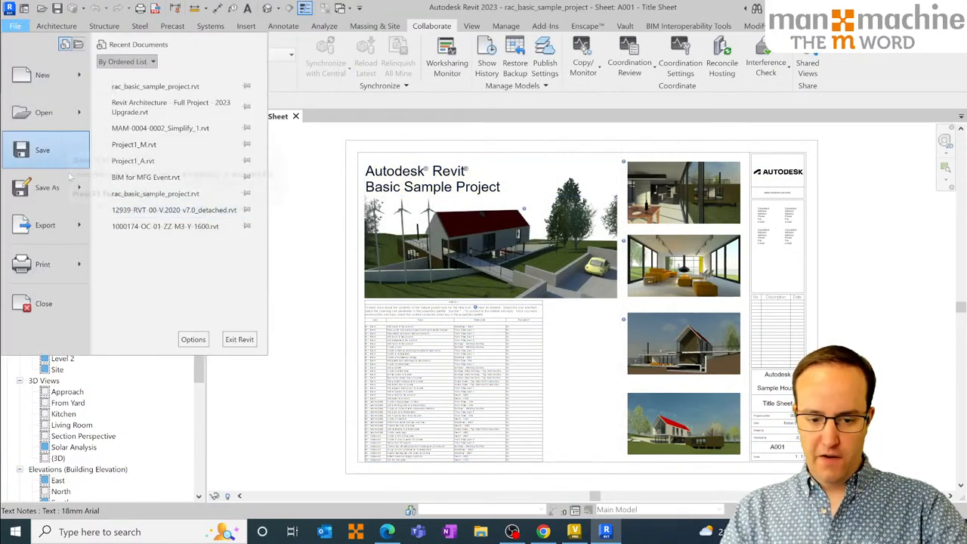
# Save As Cloud Model into Robin's ACC project, inside the YouTube Live Sync folder.
pyautogui.click(46, 187)
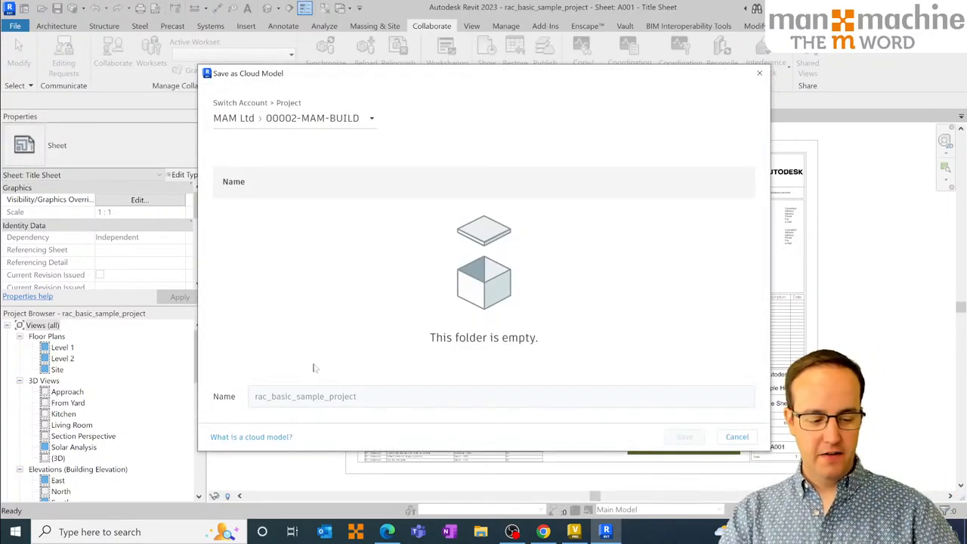
pyautogui.moveTo(353, 363)
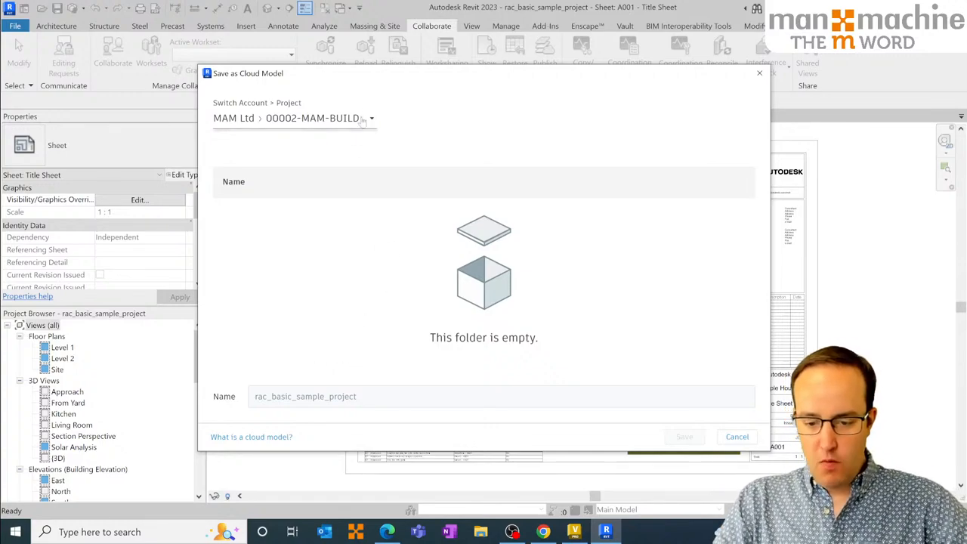
pyautogui.click(378, 119)
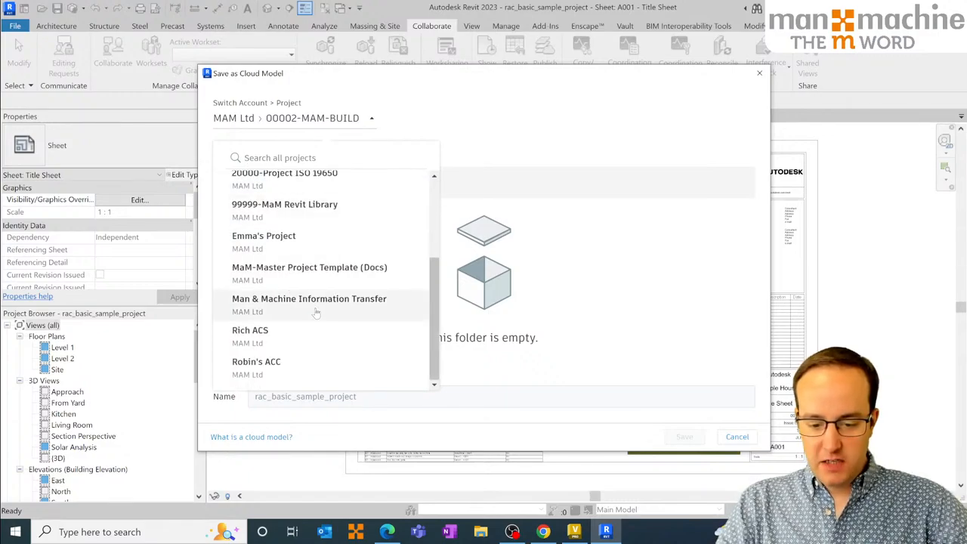
pyautogui.click(256, 361)
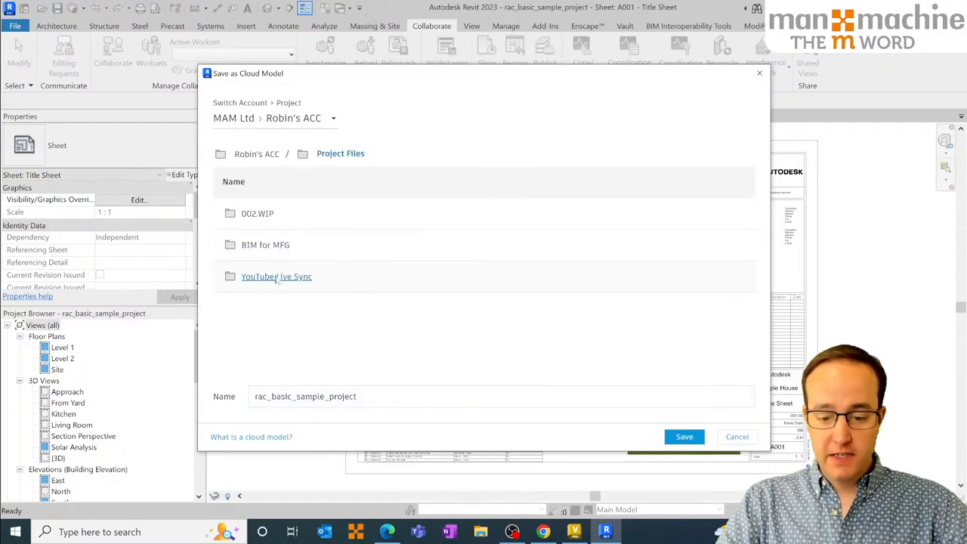
pyautogui.doubleClick(277, 277)
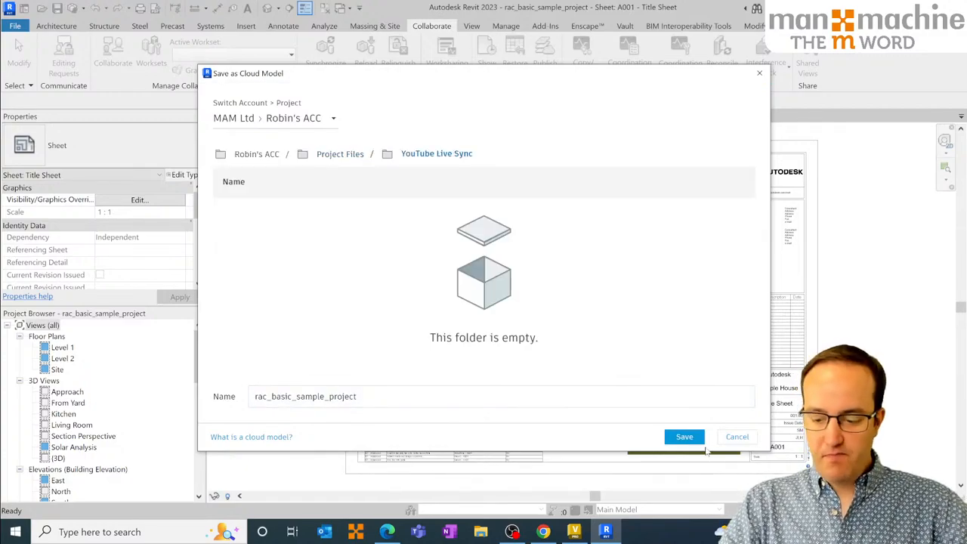
pyautogui.click(684, 436)
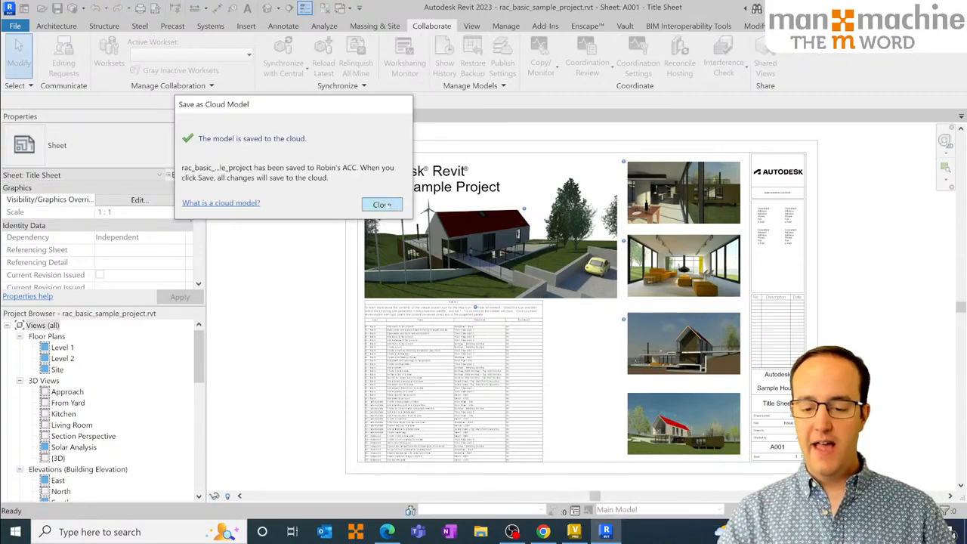
# Close the Save as Cloud Model confirmation dialog.
pyautogui.click(381, 205)
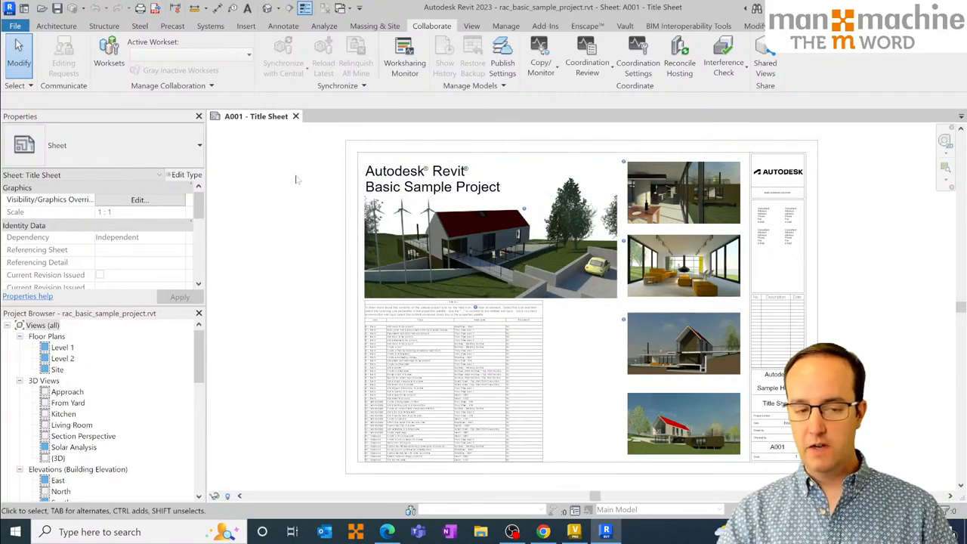
pyautogui.moveTo(264, 213)
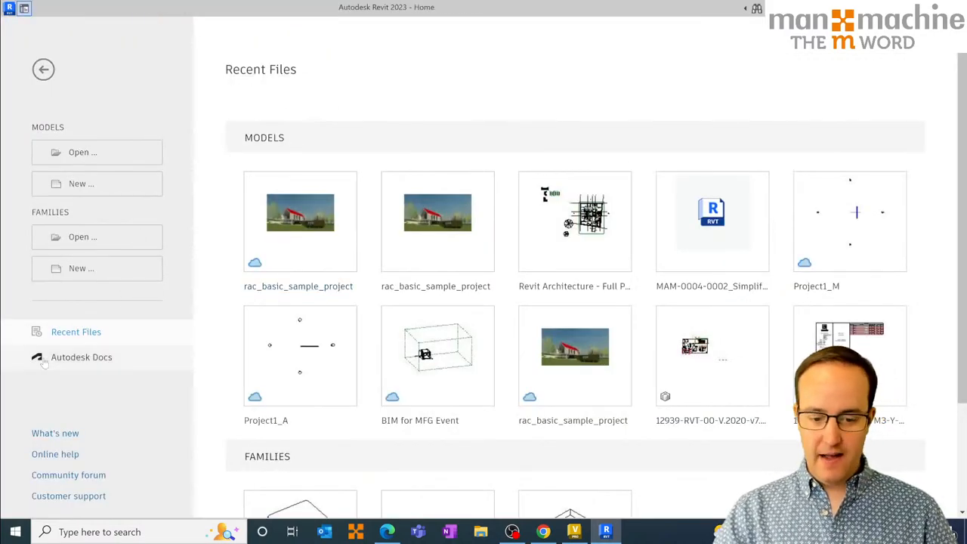
# Browse Autodesk Docs, search projects for 'rob', and switch to Robin's ACC project.
pyautogui.click(81, 356)
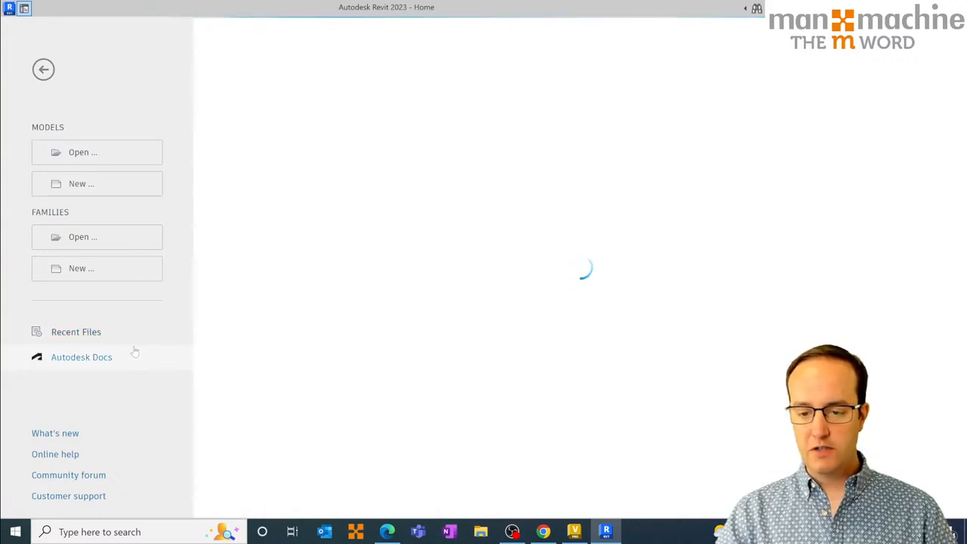
pyautogui.click(81, 356)
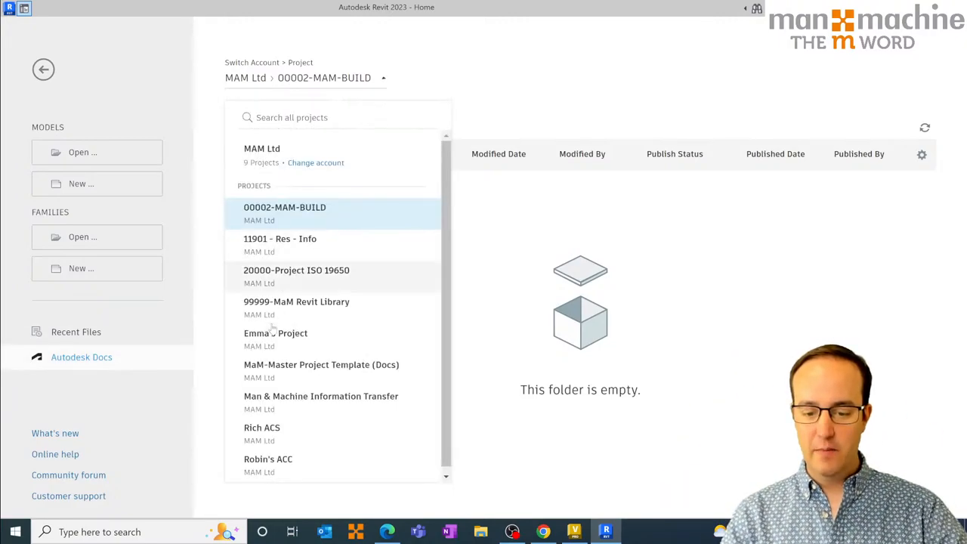
pyautogui.write('rob')
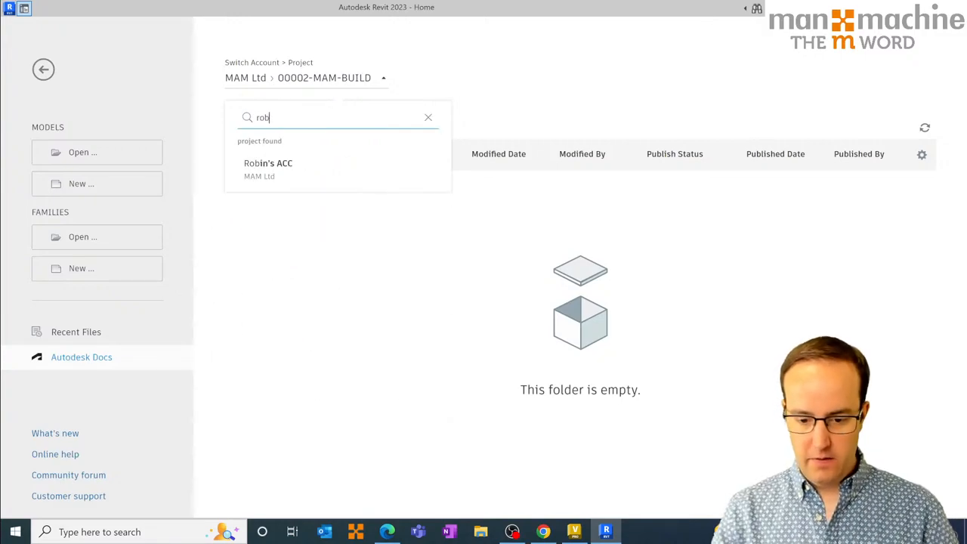
pyautogui.click(268, 163)
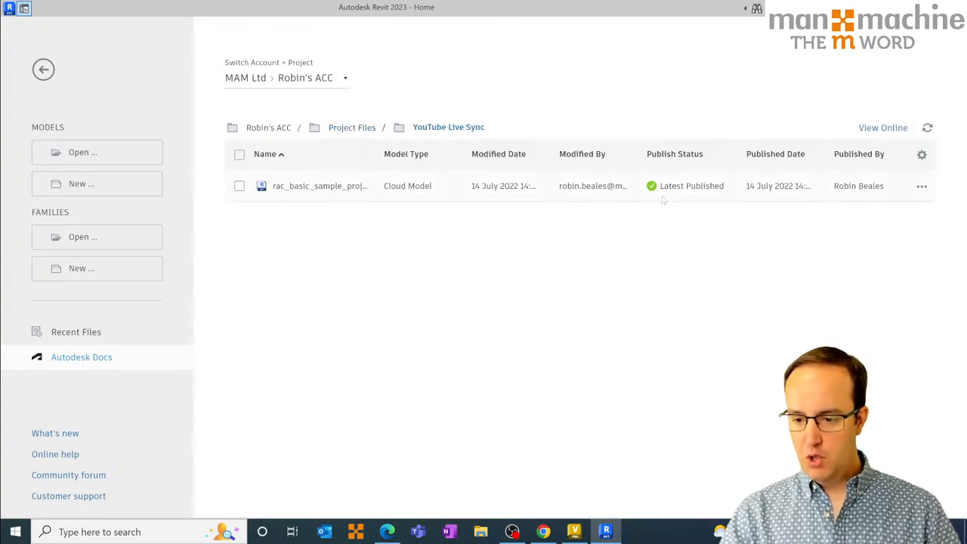
pyautogui.moveTo(673, 199)
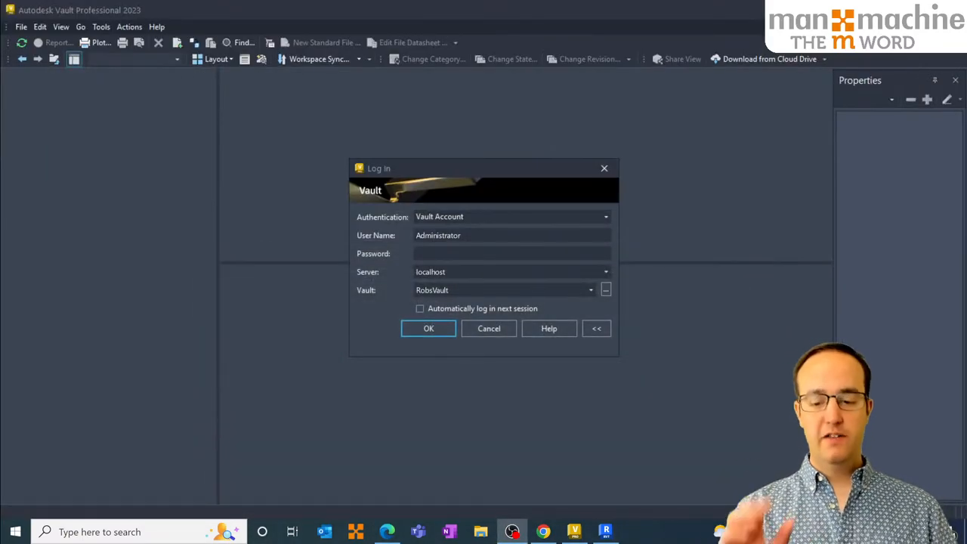
# Log in to the vault, expand Designs, and bring up its context menu.
pyautogui.click(428, 329)
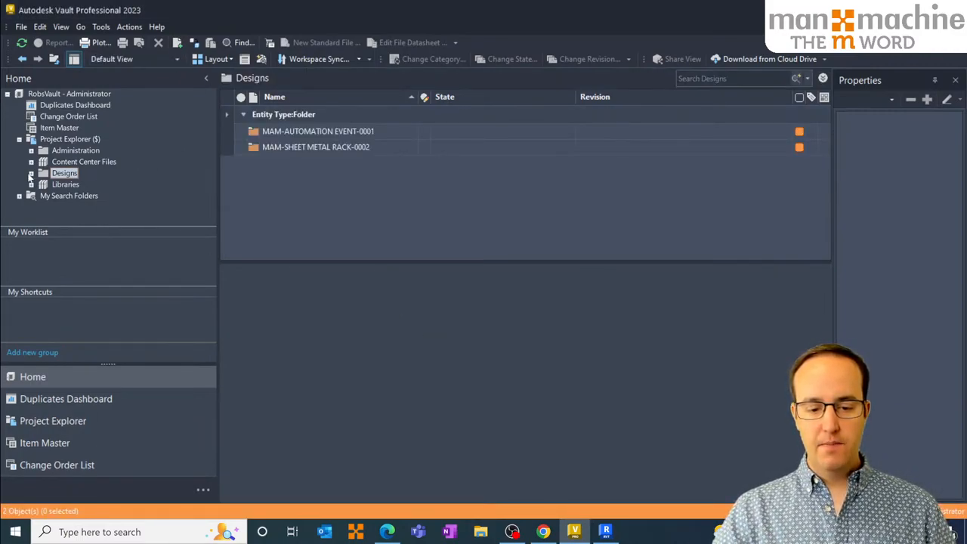
pyautogui.click(64, 173)
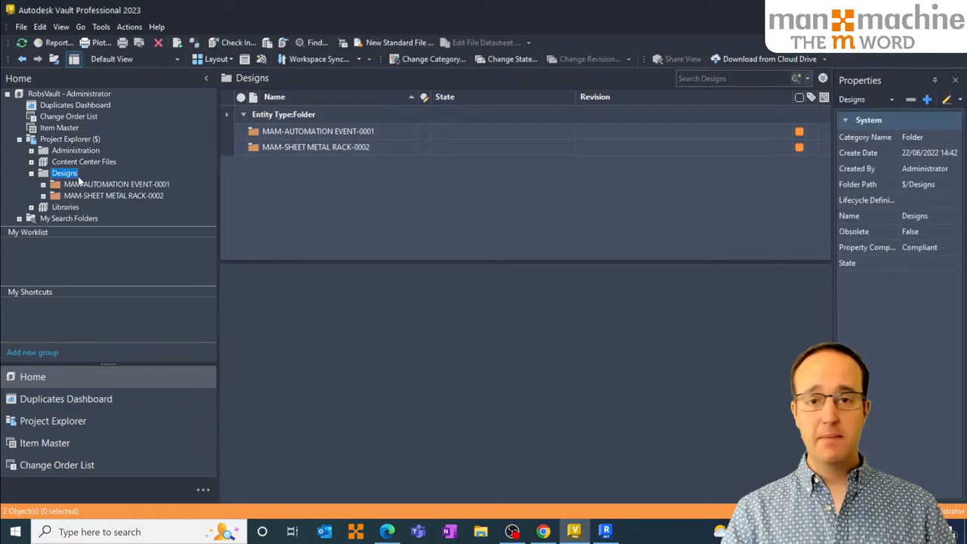
pyautogui.rightClick(64, 173)
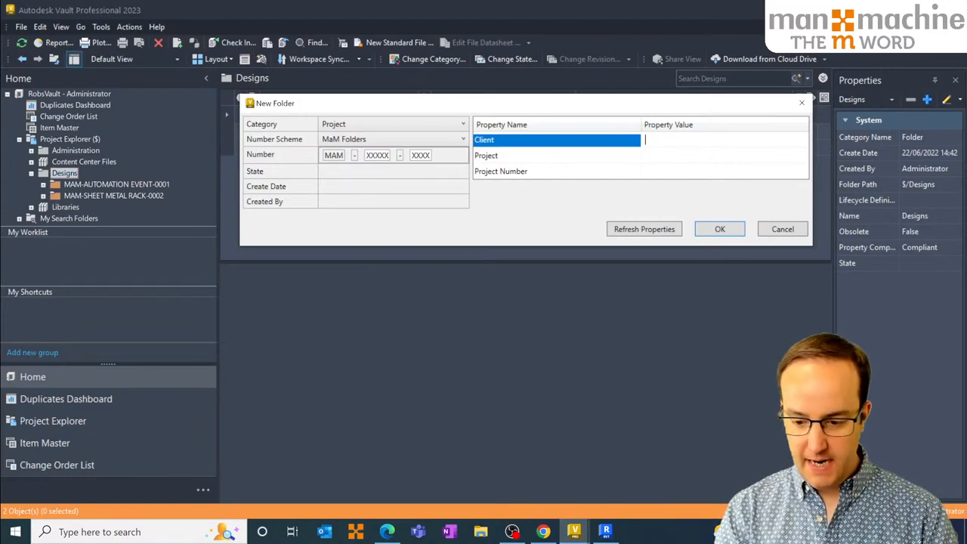
# Enter client YouTube, project Live and project number 0003, then create the folder.
pyautogui.write('You1')
pyautogui.click(724, 156)
pyautogui.write('Live')
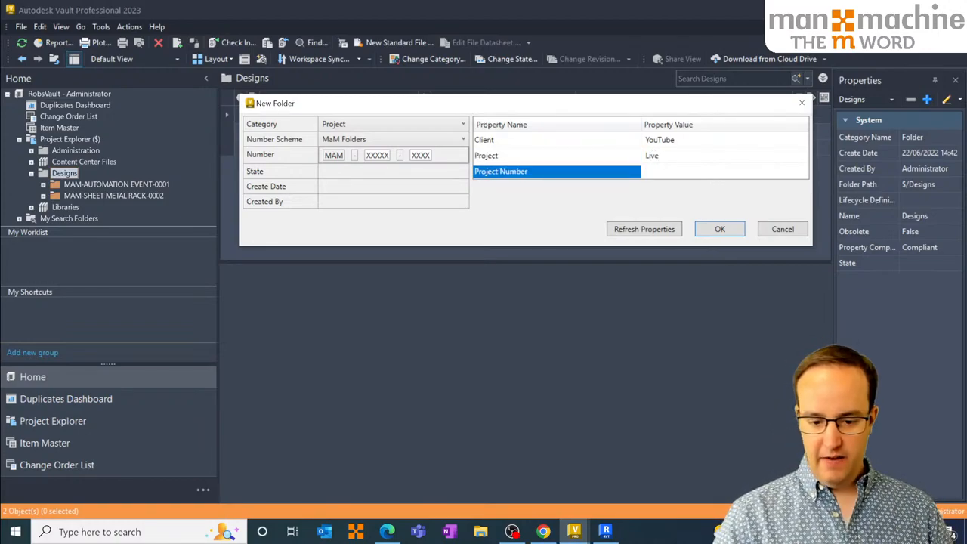
pyautogui.write('0003')
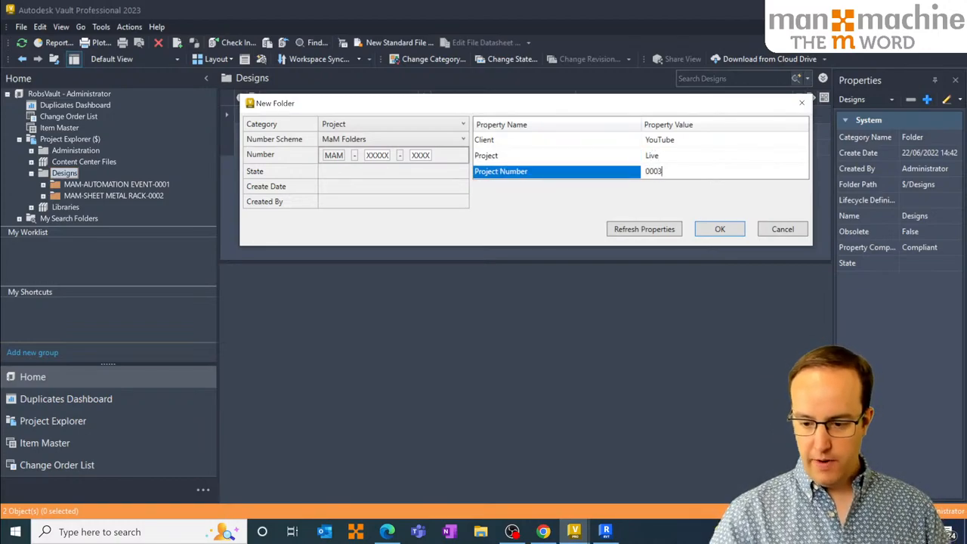
pyautogui.click(719, 229)
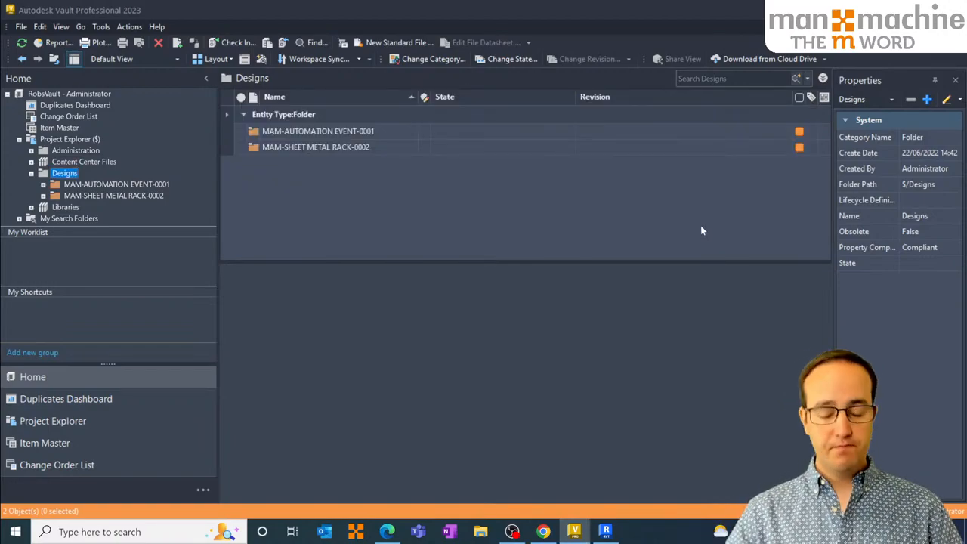
# Select MAM-LIVE-0003 and expand it to show Documents through Outputs.
pyautogui.click(89, 195)
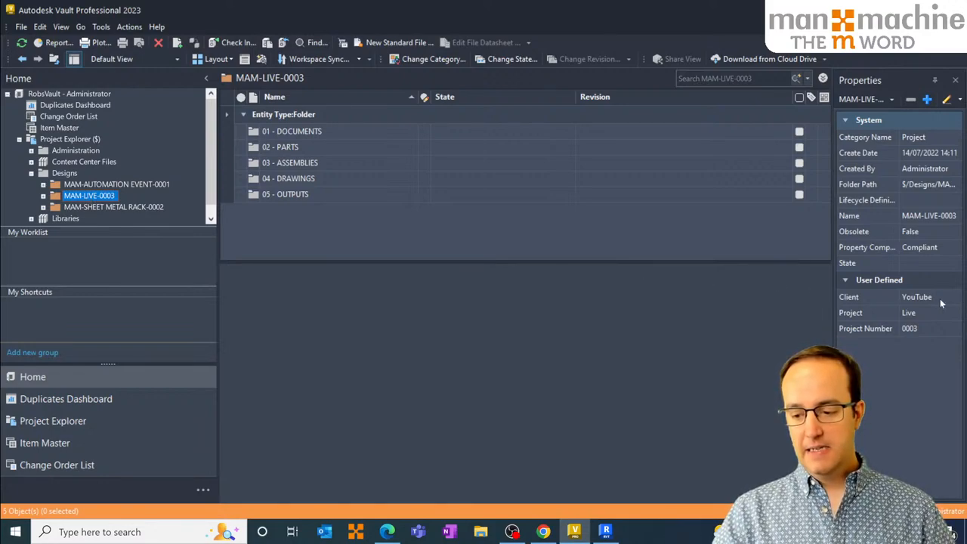
pyautogui.moveTo(127, 218)
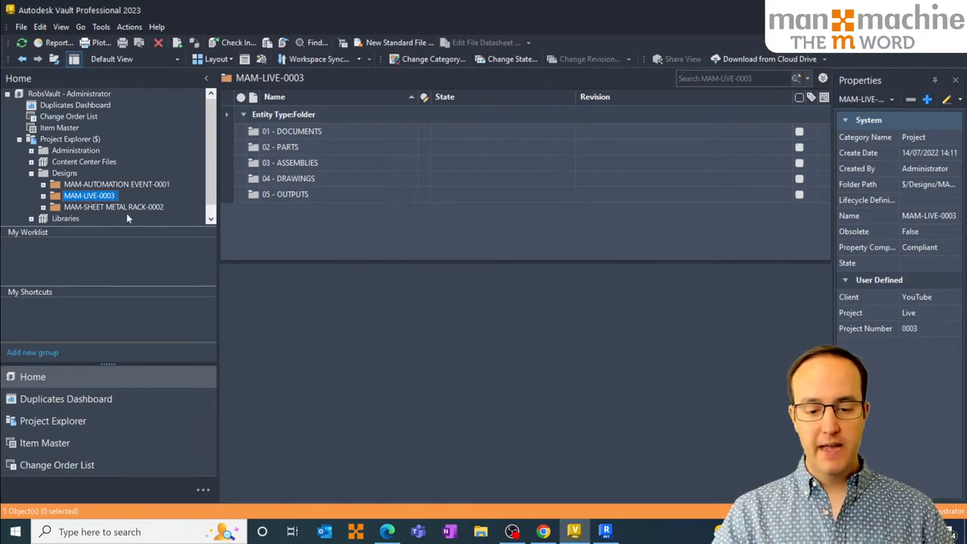
pyautogui.click(43, 195)
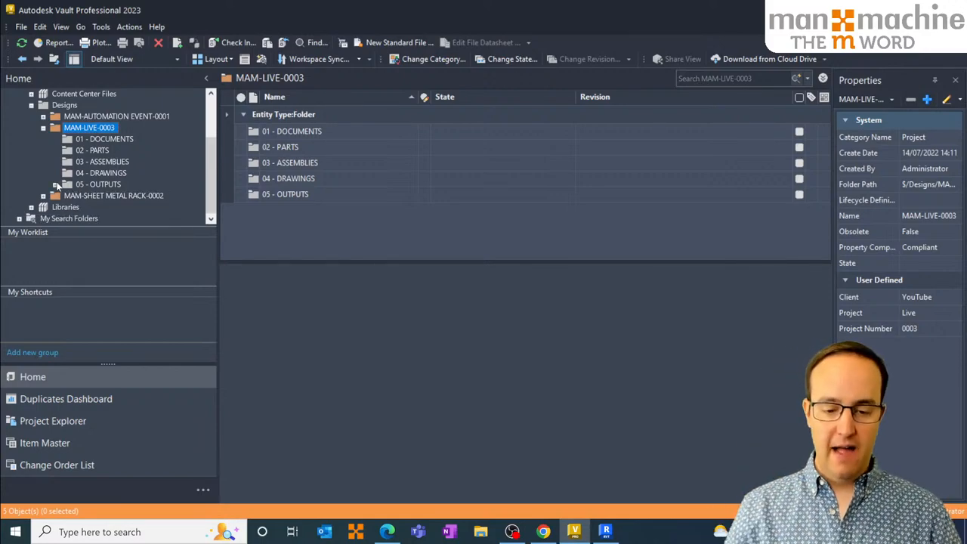
# Create '06 - Collaboration' under MAM-LIVE-0003 using MaM Custom scheme with refreshed properties.
pyautogui.rightClick(88, 127)
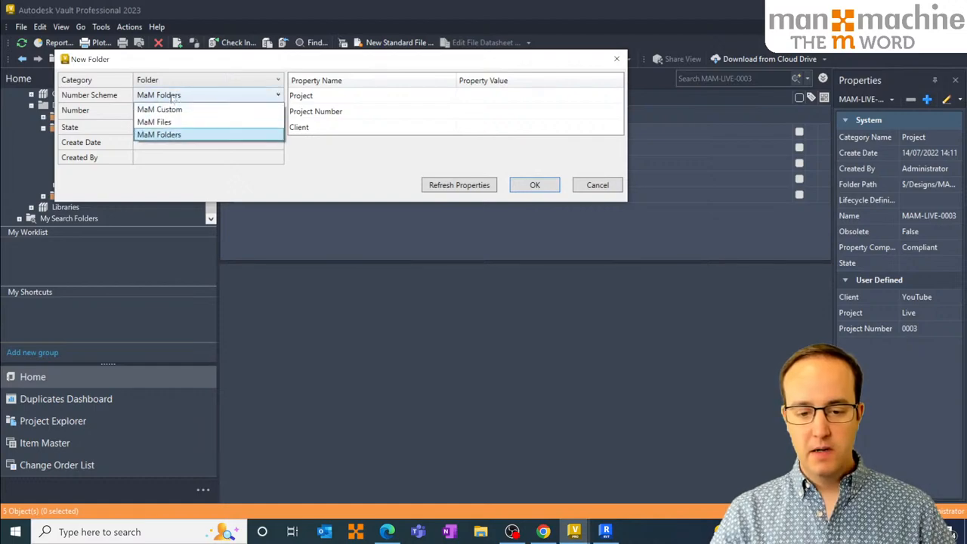
pyautogui.click(158, 109)
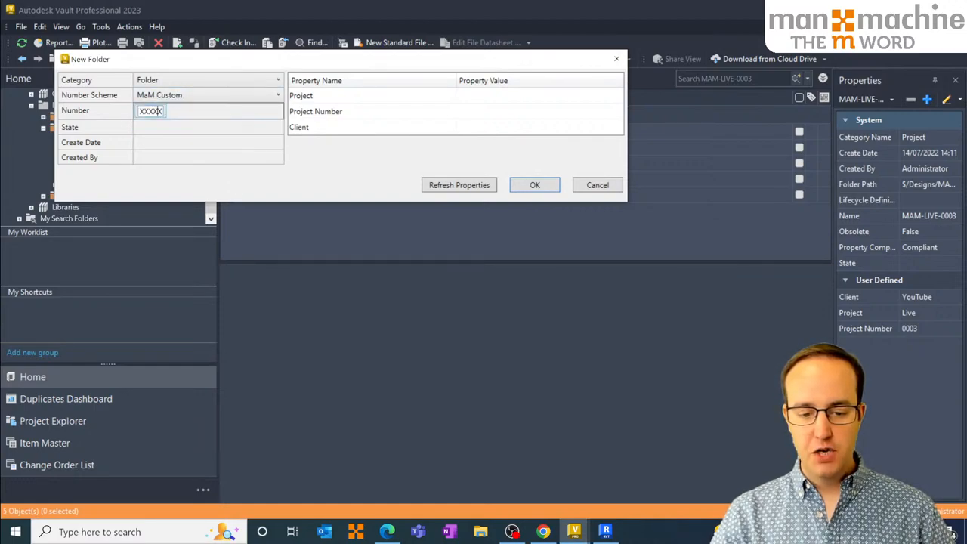
pyautogui.write('06 - Collaboration')
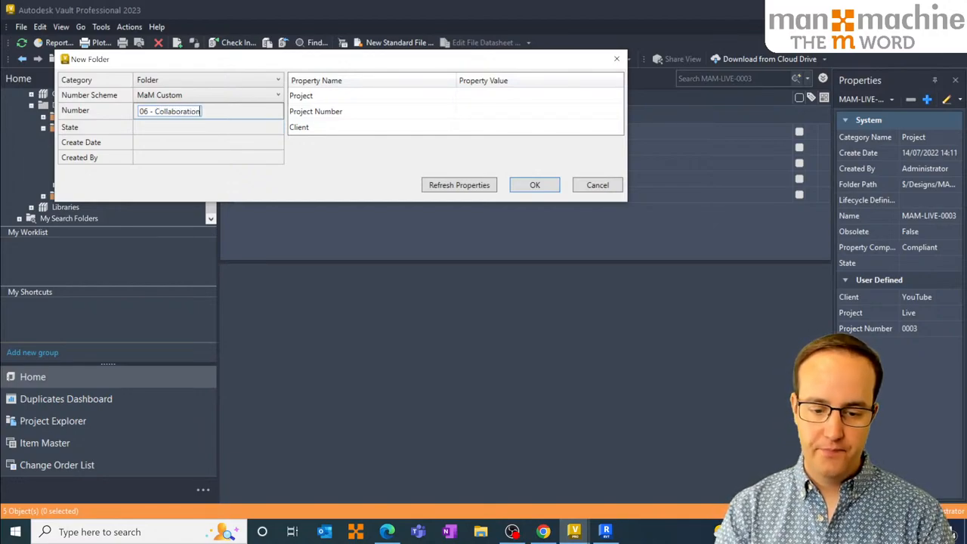
pyautogui.click(459, 185)
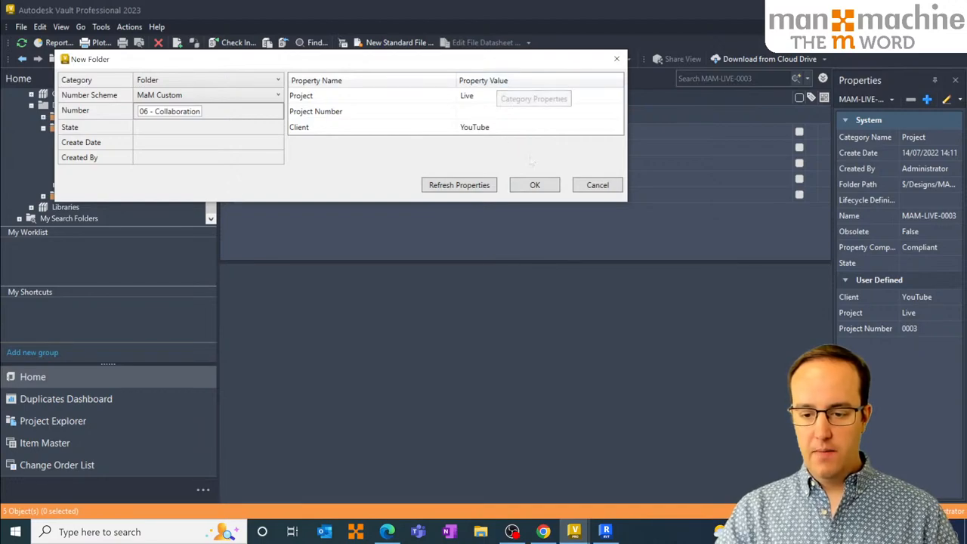
pyautogui.click(534, 185)
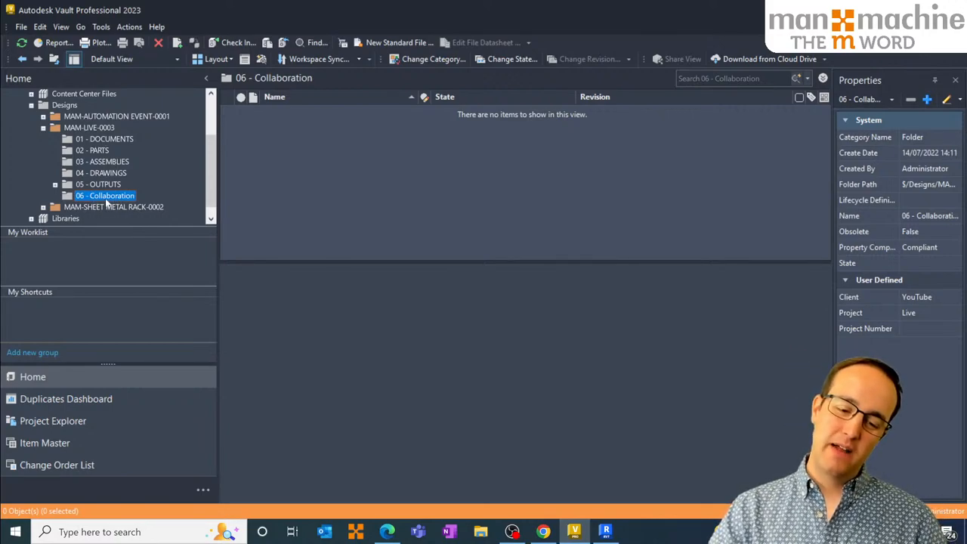
# Rename the sixth subfolder to '06 - COLLABORATION' and open Vault Settings.
pyautogui.rightClick(105, 195)
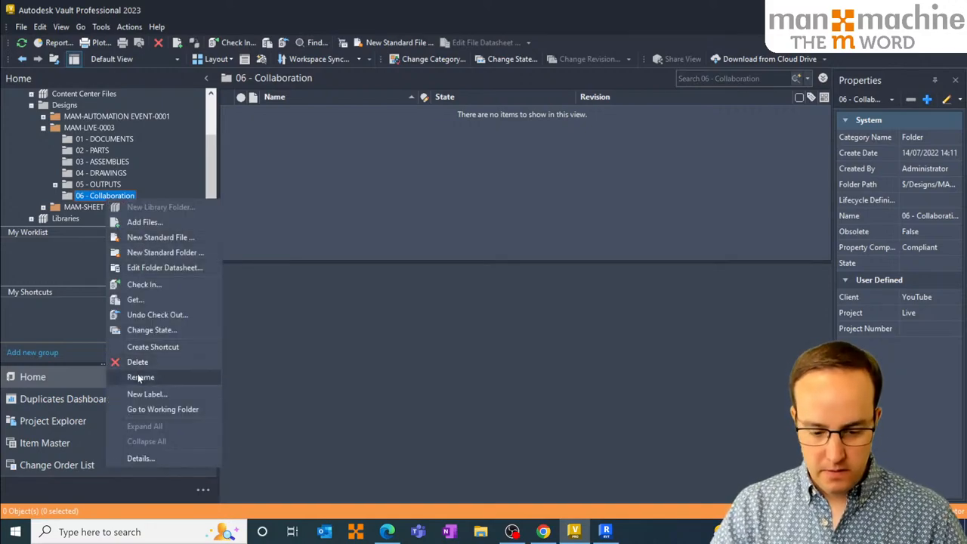
pyautogui.click(141, 377)
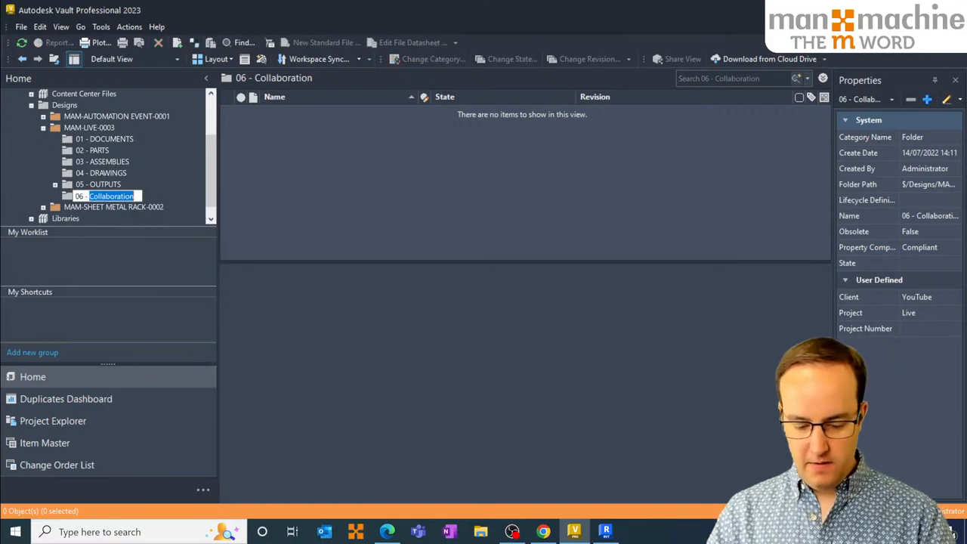
pyautogui.write('COLLABORATION')
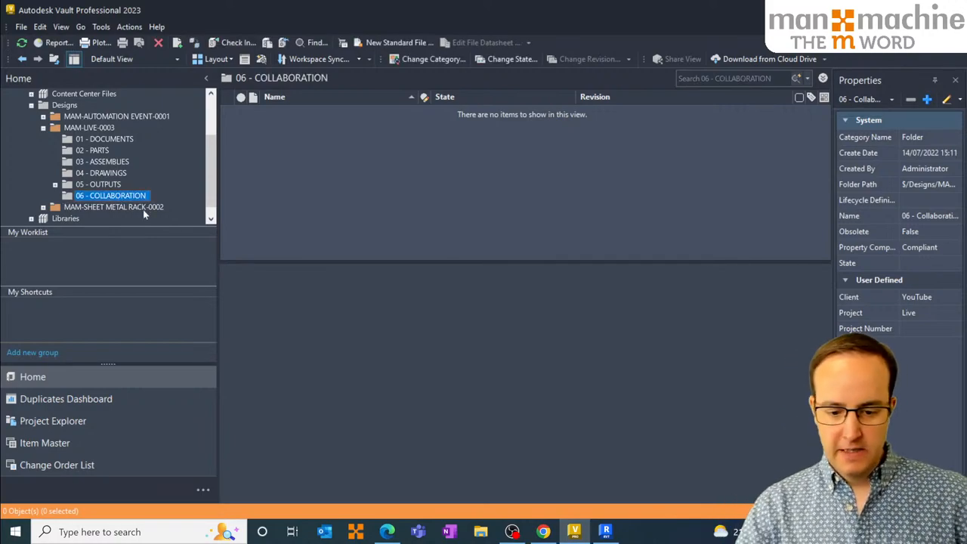
pyautogui.moveTo(138, 208)
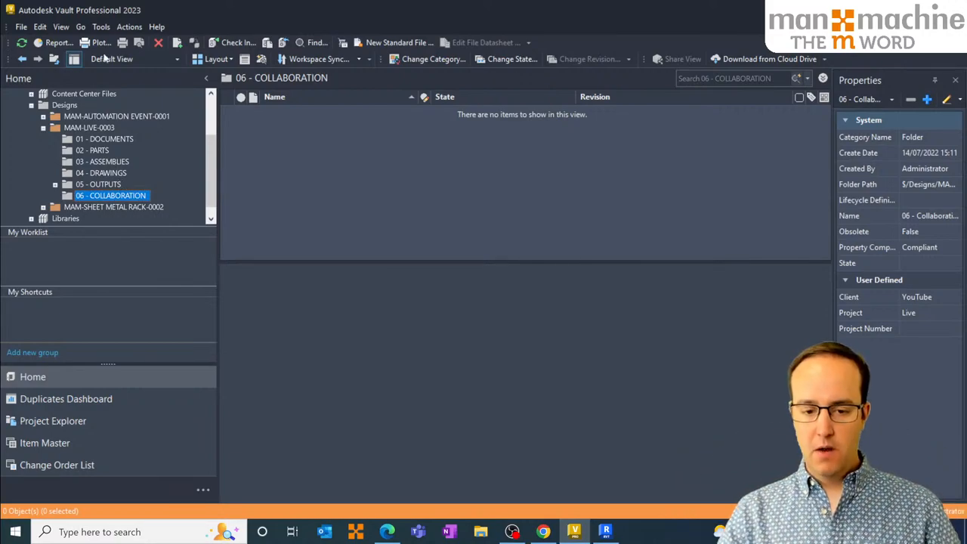
pyautogui.click(102, 27)
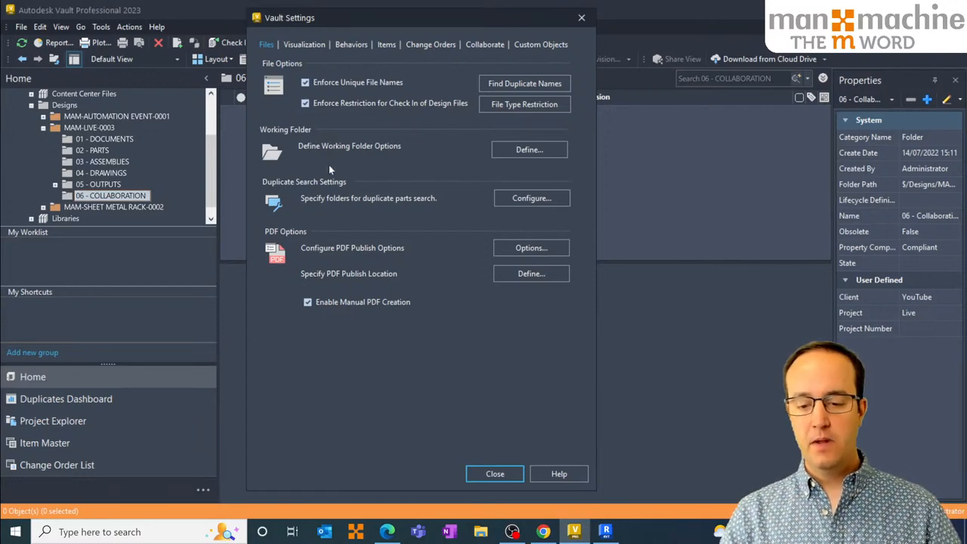
# Open Cloud Drive Mapping from the Collaborate settings' Project Sync Management.
pyautogui.click(484, 44)
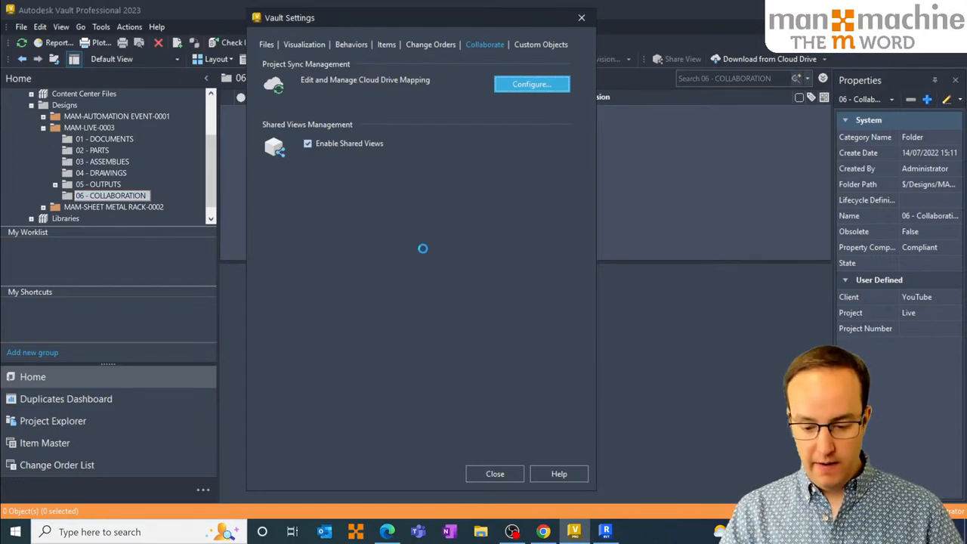
pyautogui.click(531, 83)
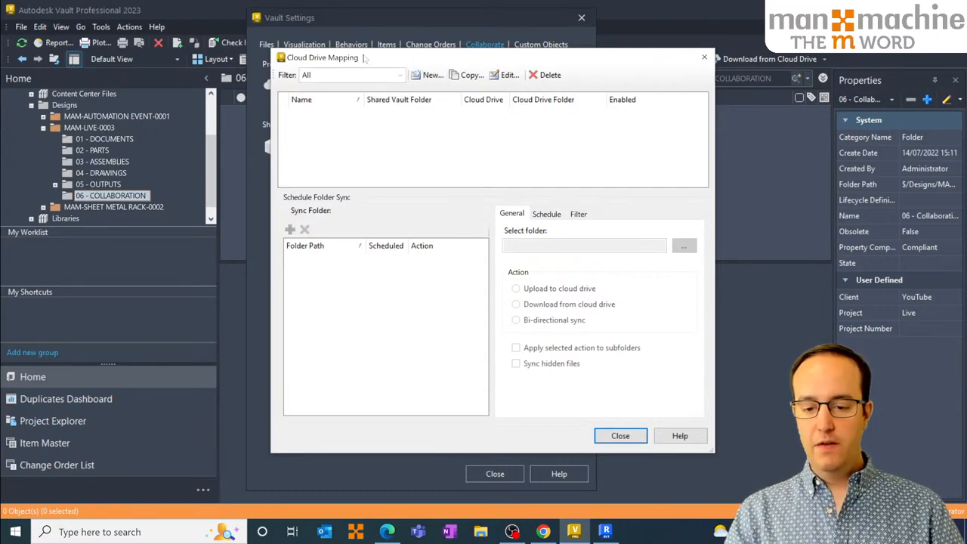
# Create a new cloud drive mapping definition named 'YouTube Live Demo' and pick its Vault folder.
pyautogui.click(426, 74)
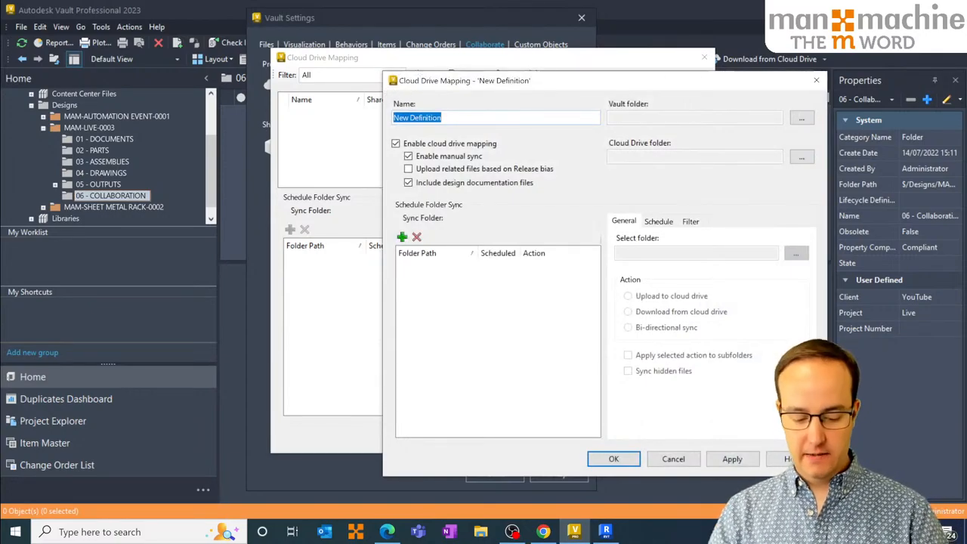
pyautogui.write('desk')
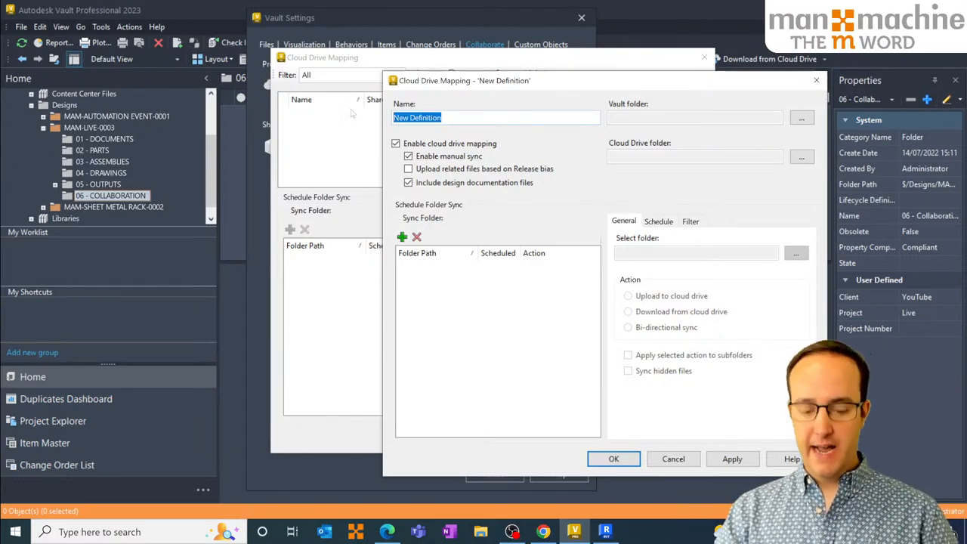
pyautogui.write('YouTube')
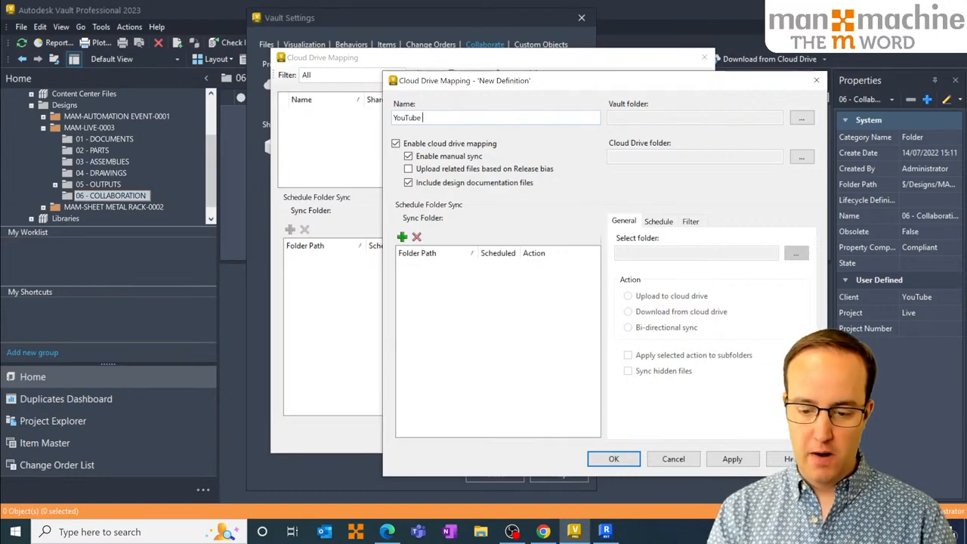
pyautogui.write('Live Demo')
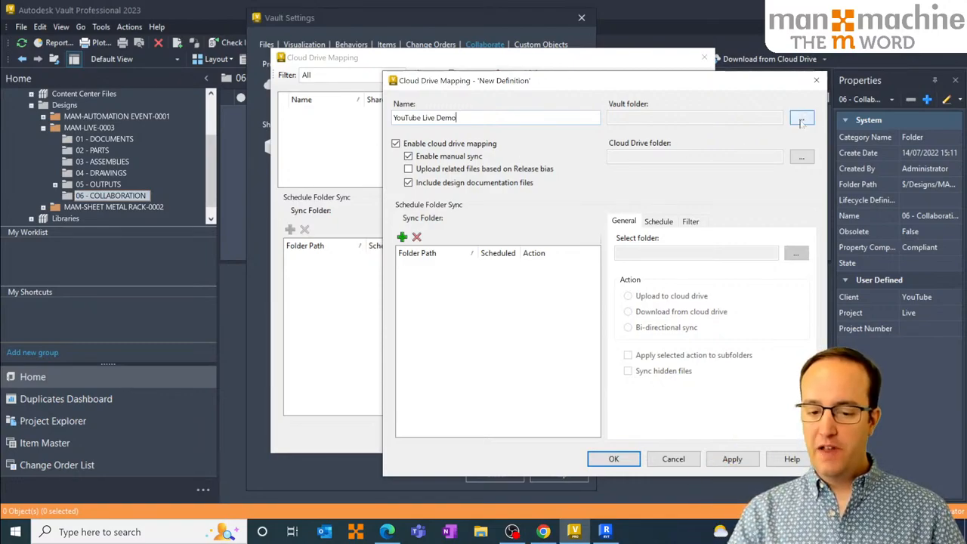
pyautogui.click(802, 117)
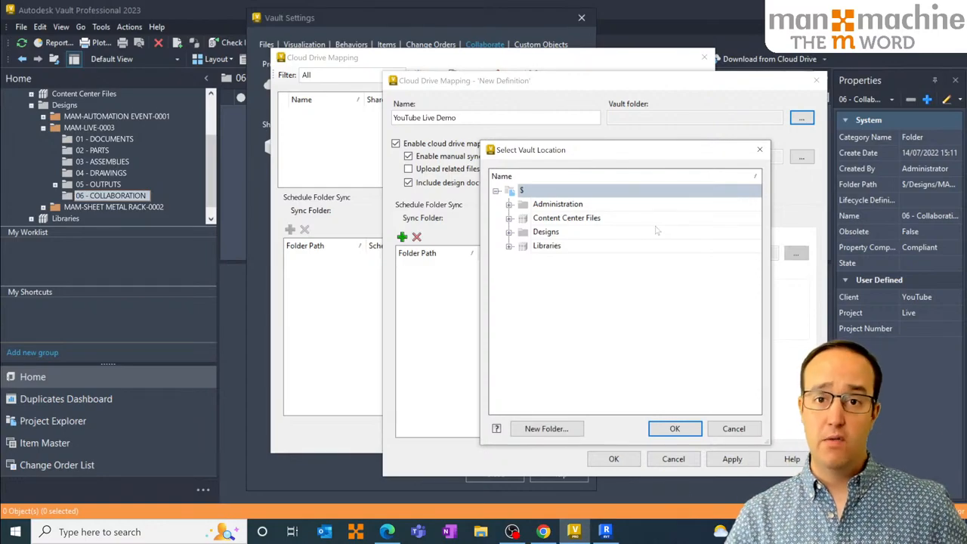
# Set the mapping's Vault folder to $/Designs/MAM-LIVE-0003/06 - COLLABORATION.
pyautogui.click(545, 231)
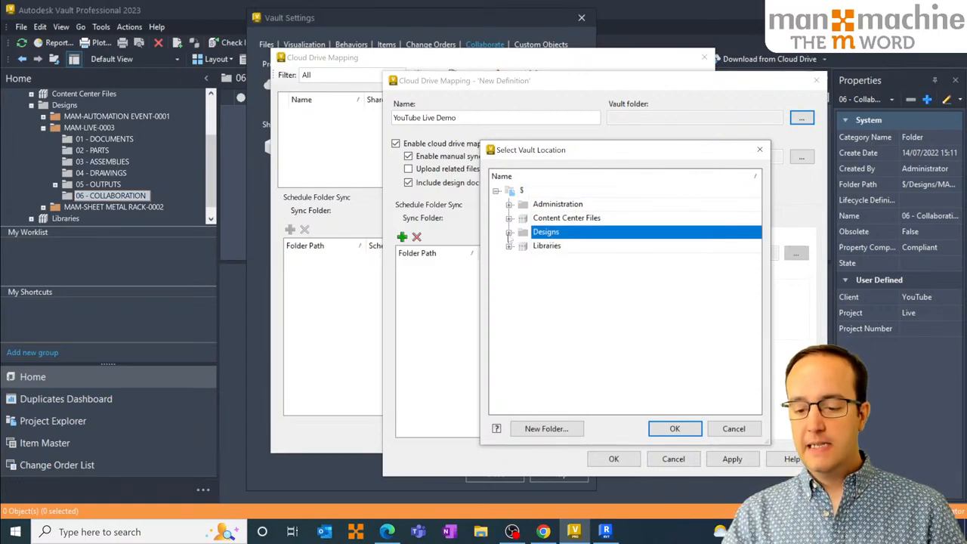
pyautogui.click(509, 232)
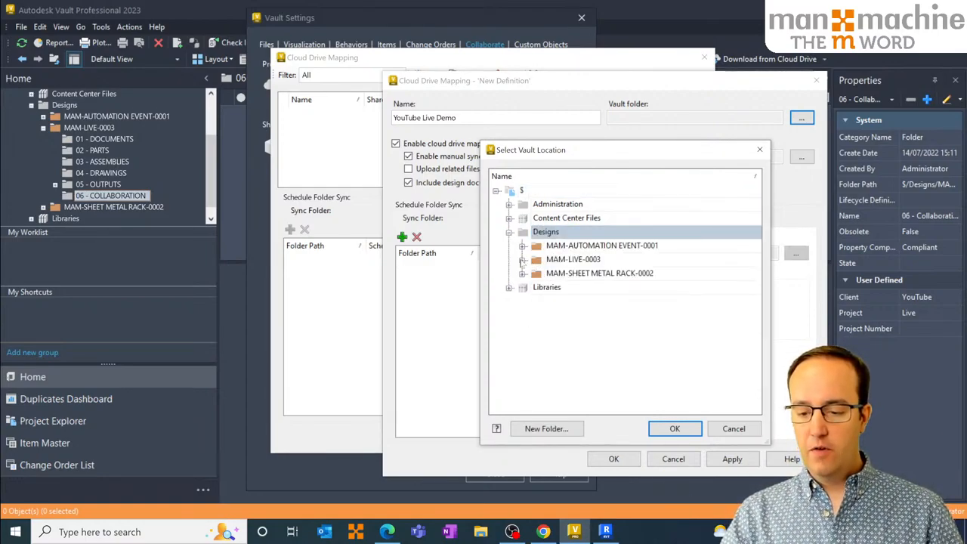
pyautogui.click(522, 259)
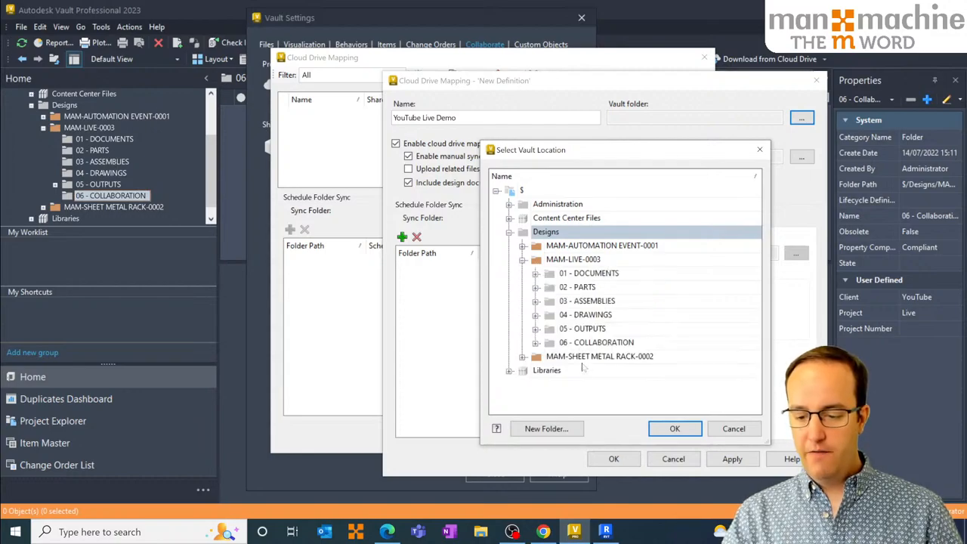
pyautogui.click(595, 342)
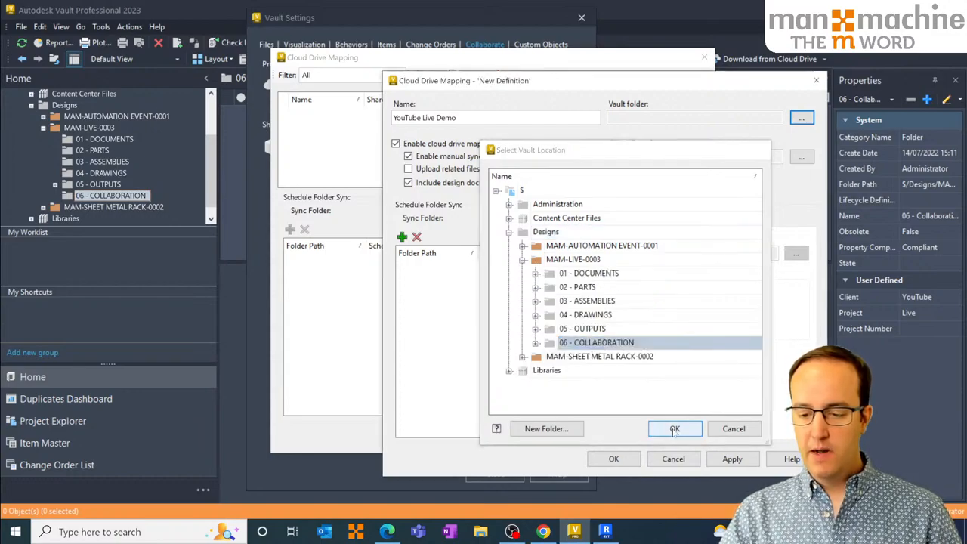
pyautogui.click(675, 428)
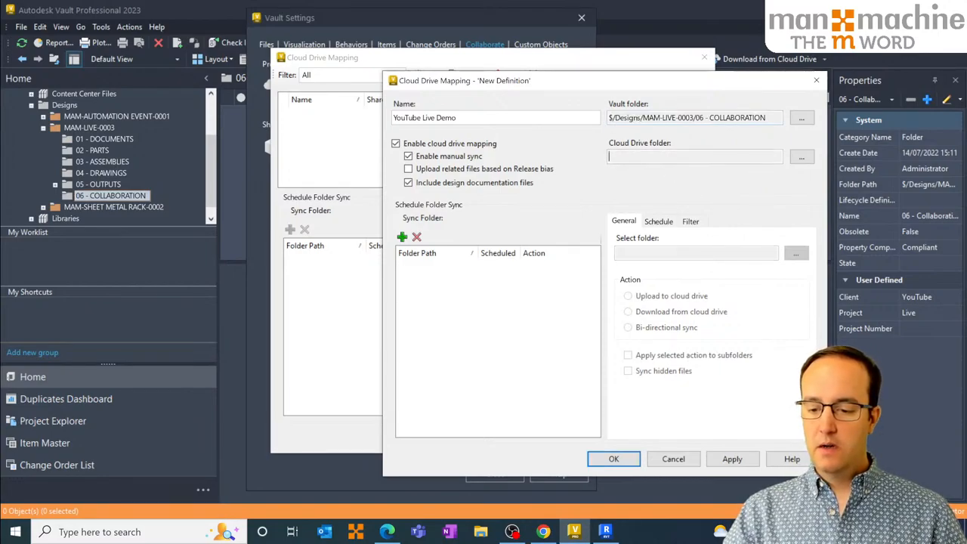
pyautogui.click(801, 156)
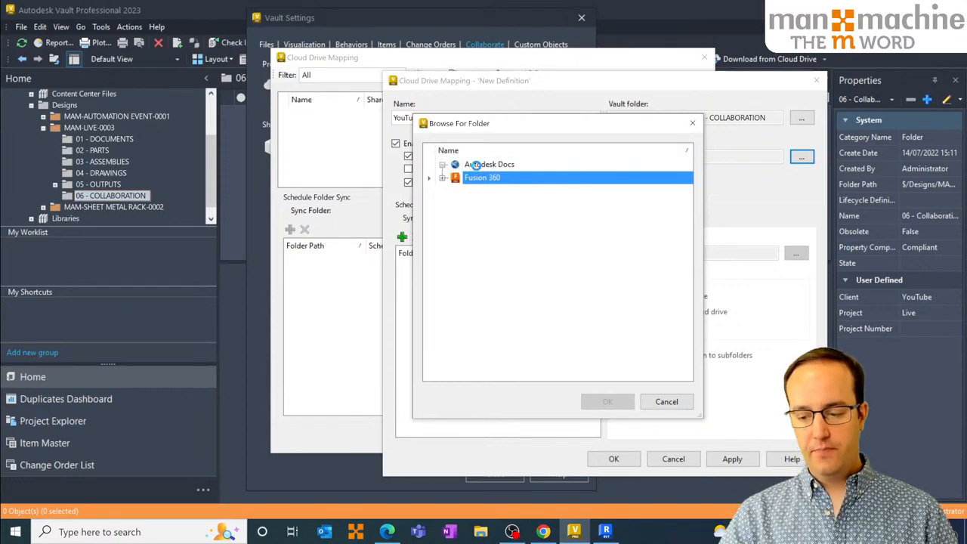
# Browse Autodesk Docs > MAM Ltd to the Vault Sync folder, then open File Explorer.
pyautogui.click(442, 164)
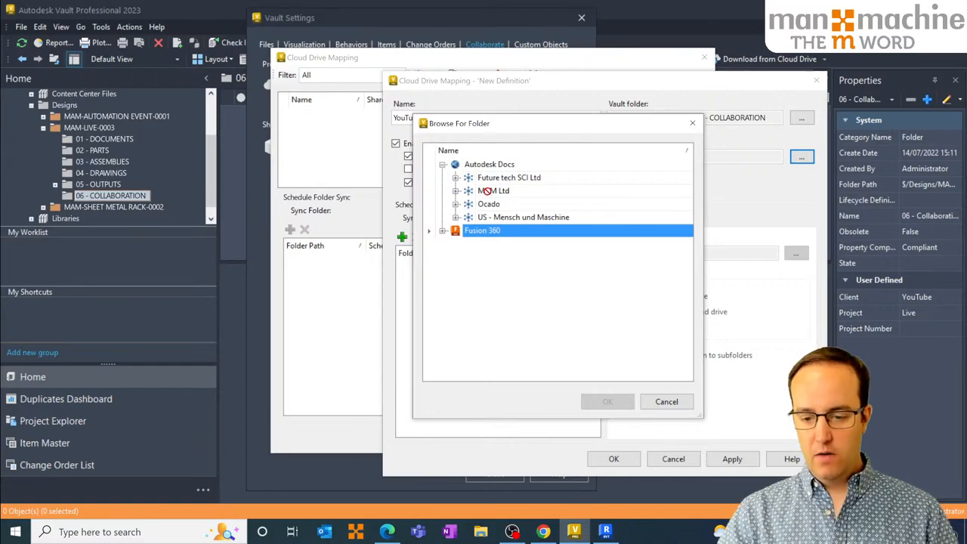
pyautogui.click(456, 177)
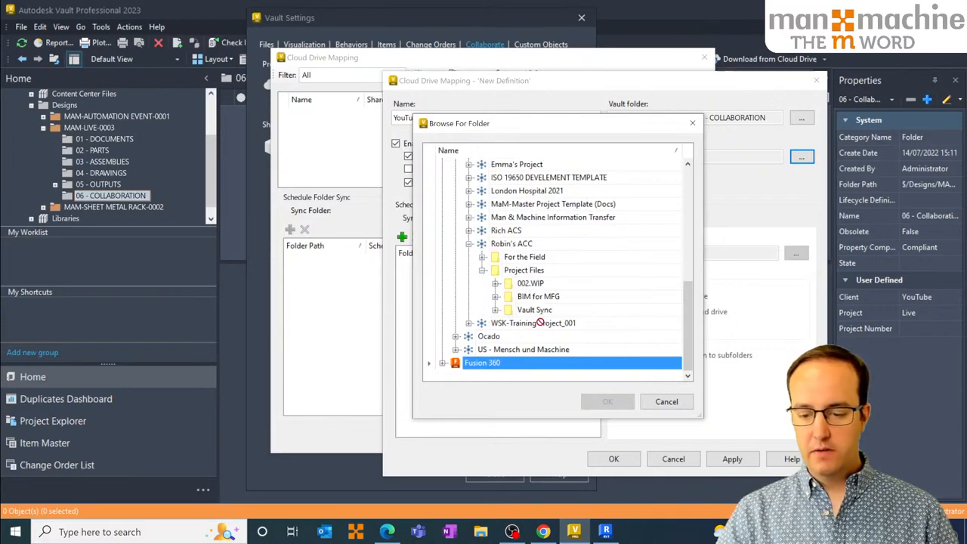
pyautogui.click(534, 309)
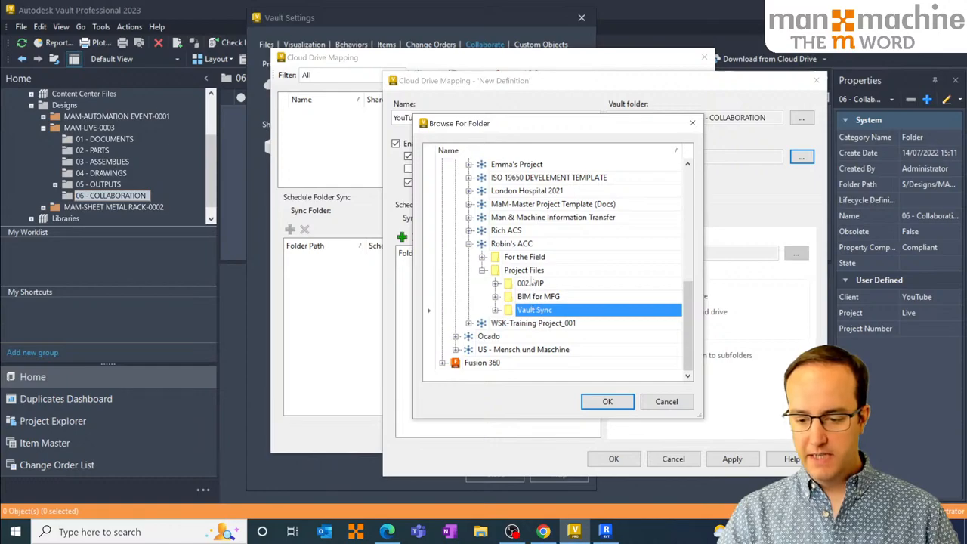
pyautogui.click(607, 401)
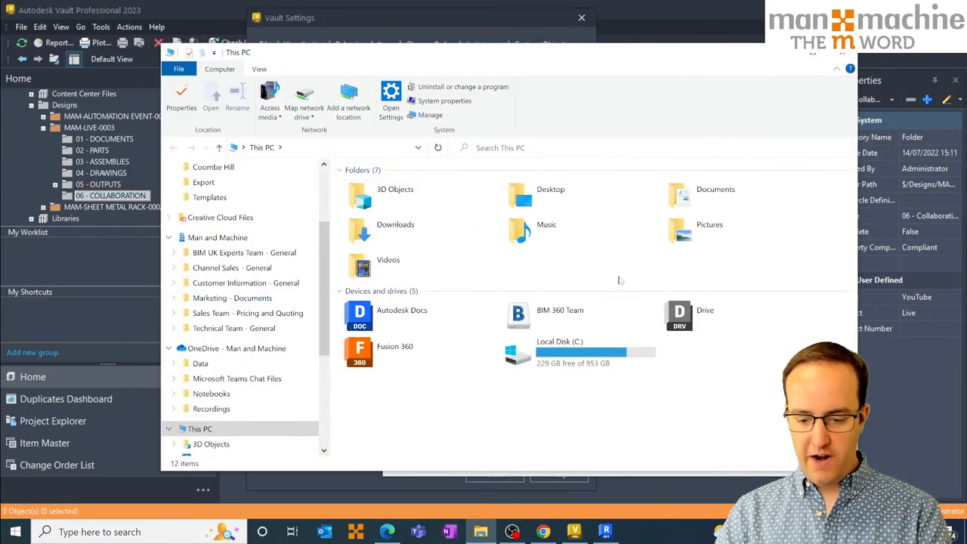
# Navigate Autodesk Docs > MAM Ltd > ACC project > Project Files in File Explorer.
pyautogui.doubleClick(401, 310)
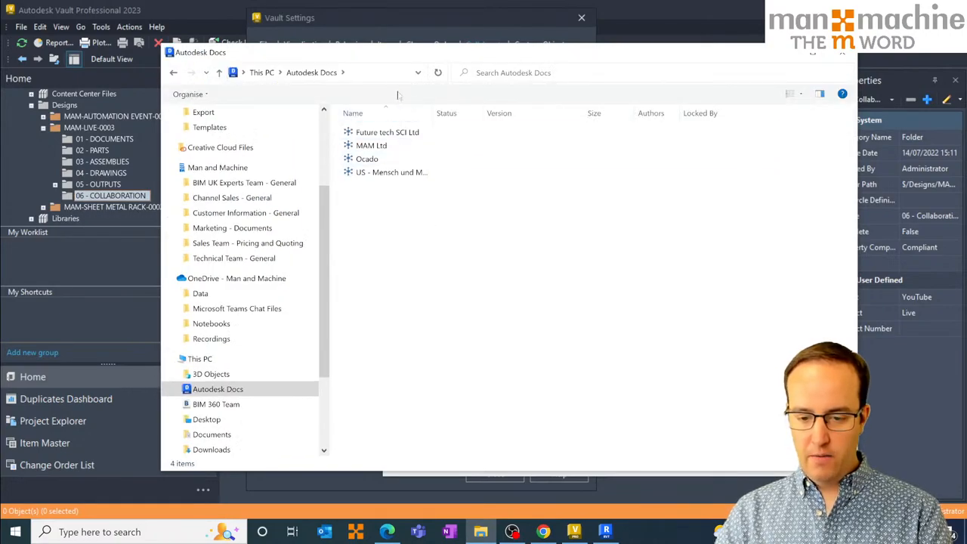
pyautogui.click(370, 145)
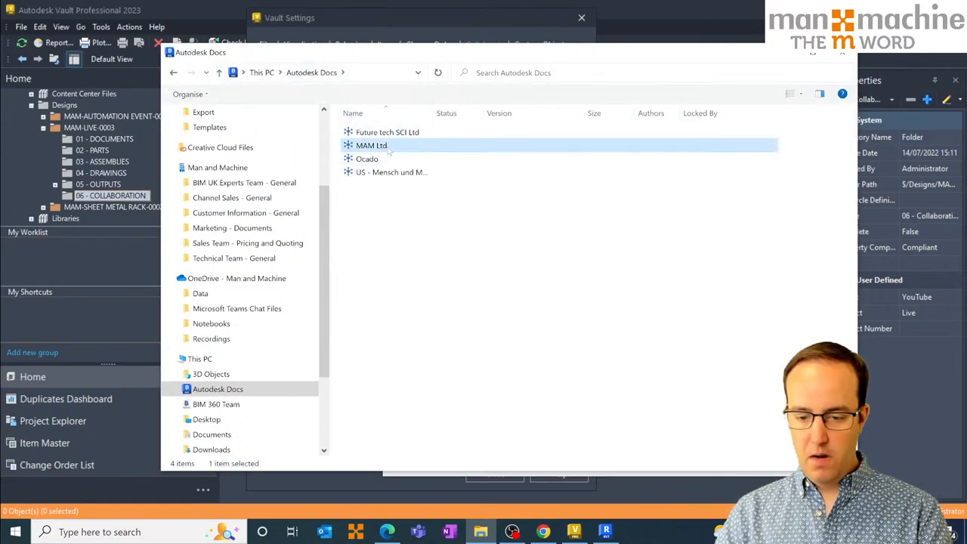
pyautogui.doubleClick(368, 145)
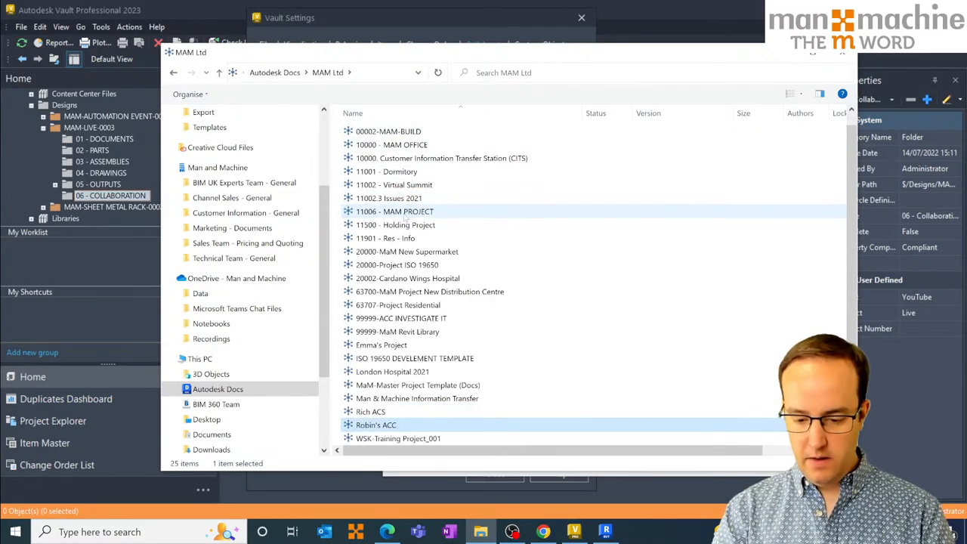
pyautogui.doubleClick(376, 425)
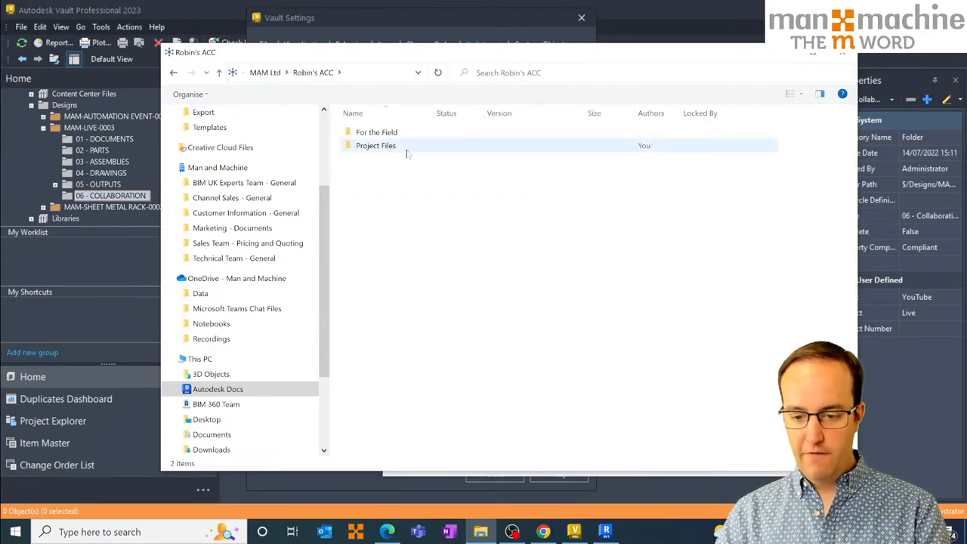
pyautogui.doubleClick(375, 145)
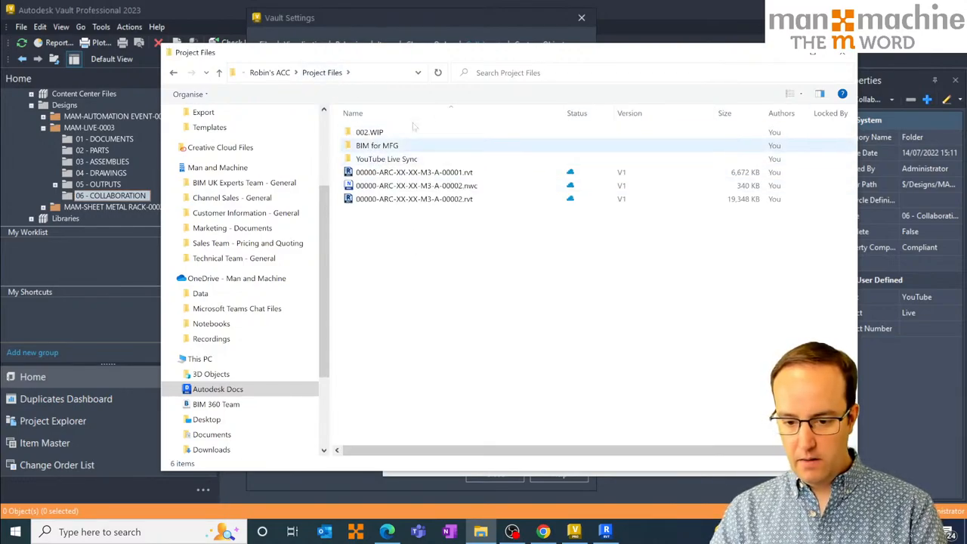
pyautogui.moveTo(396, 159)
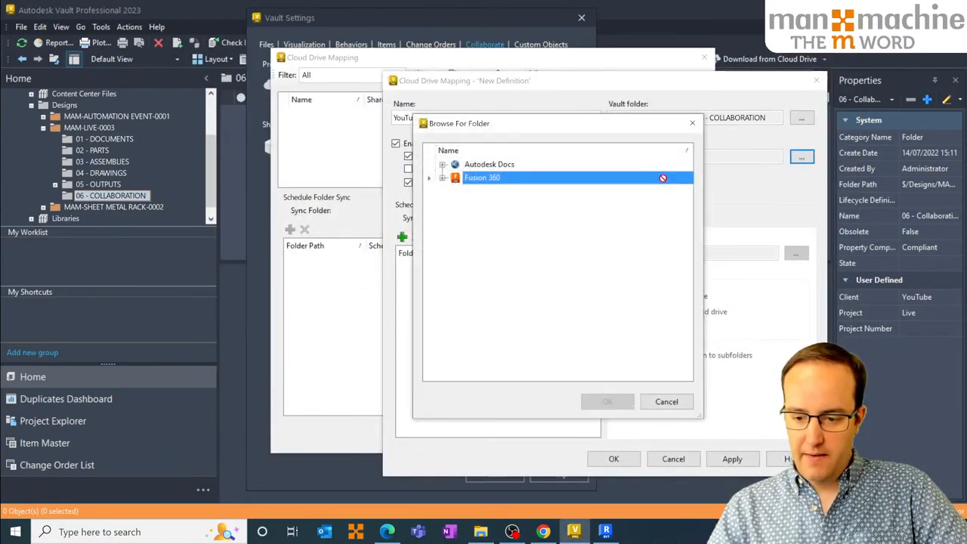
pyautogui.click(442, 164)
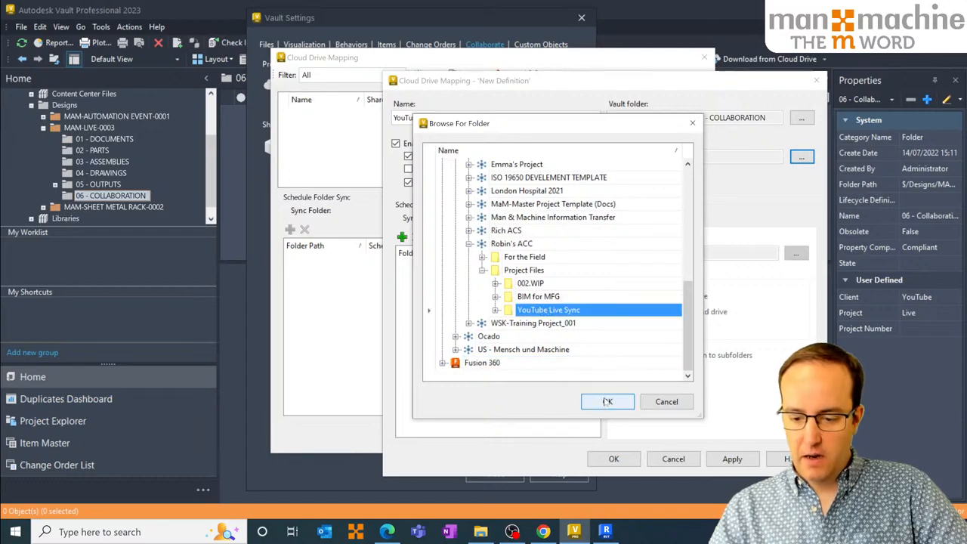
# Set YouTube Live Sync as the cloud drive folder and add a new folder sync.
pyautogui.click(607, 402)
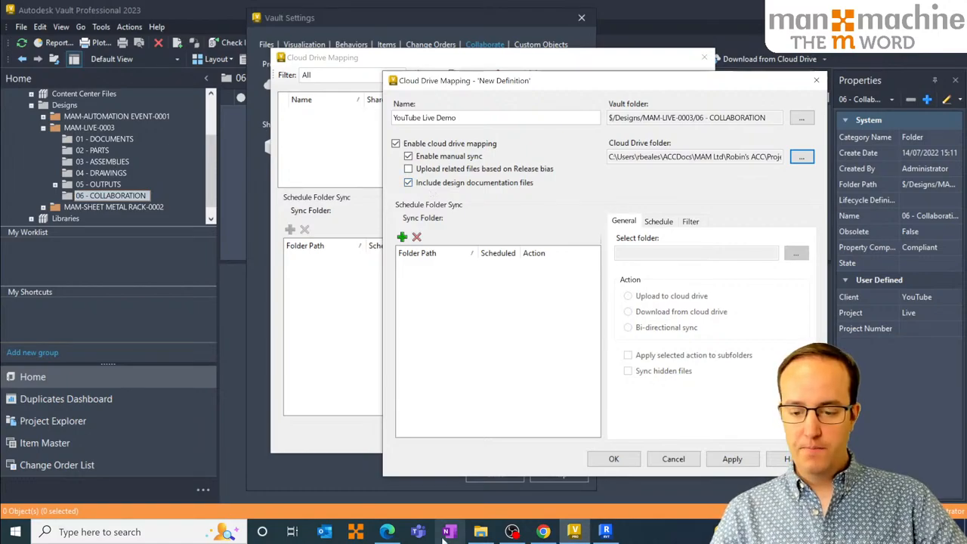
pyautogui.click(402, 236)
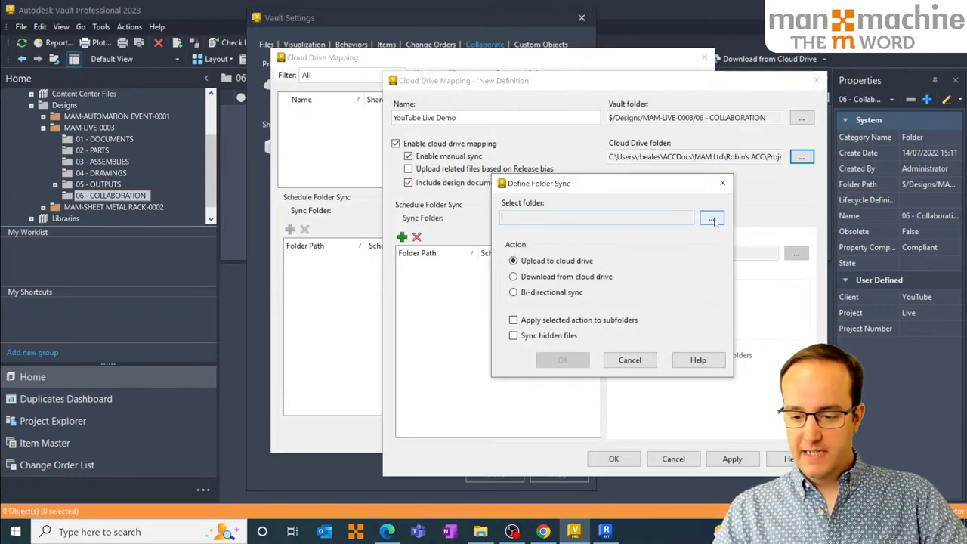
# Define a bi-directional sync for the 06 - COLLABORATION Vault folder.
pyautogui.click(711, 219)
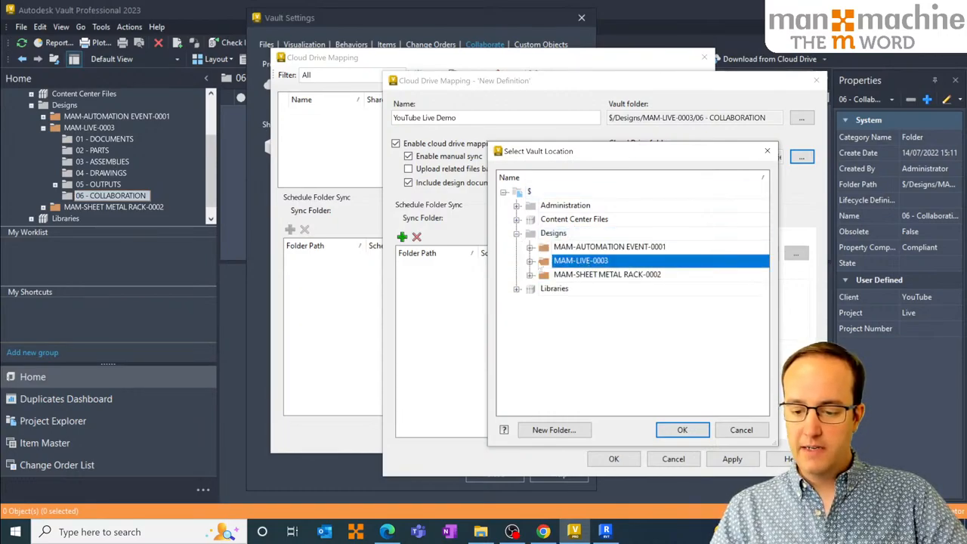
pyautogui.click(531, 260)
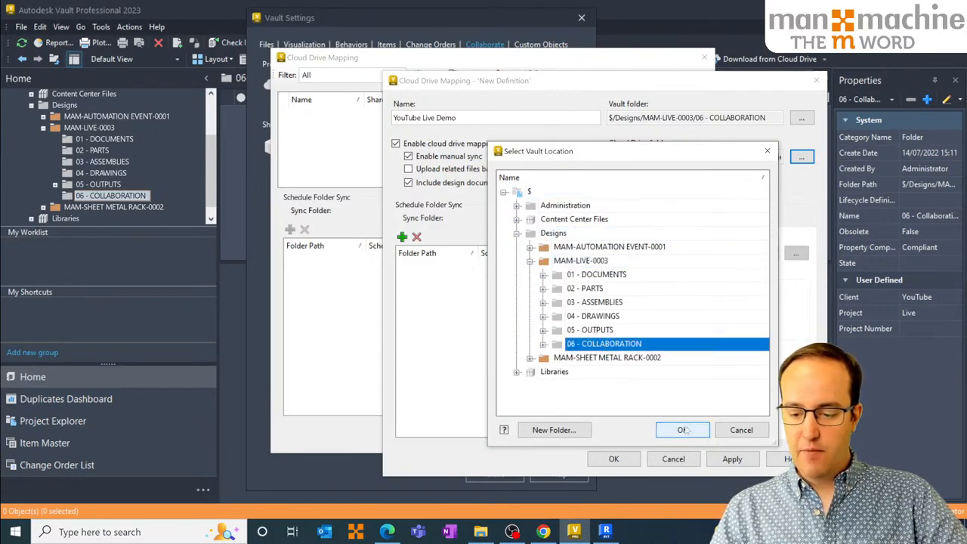
pyautogui.click(682, 430)
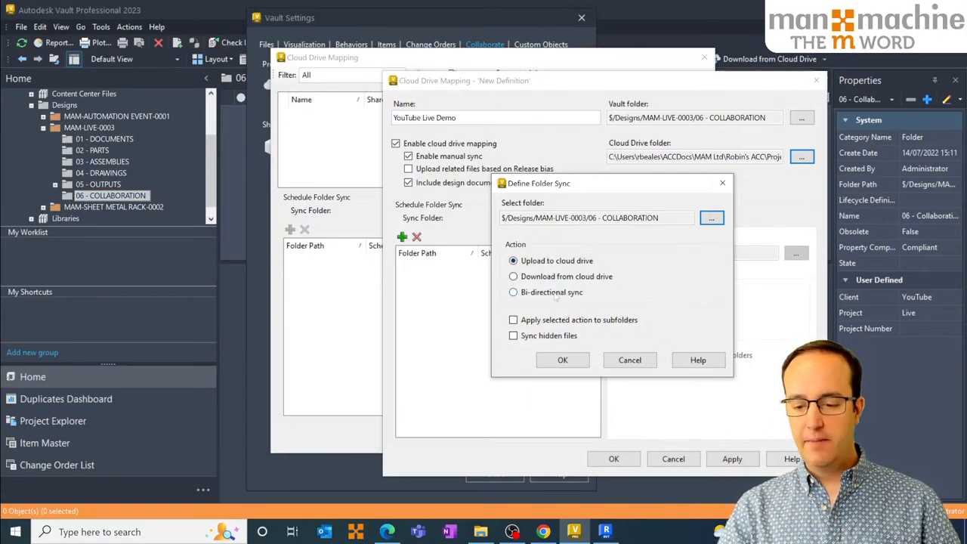
pyautogui.click(513, 292)
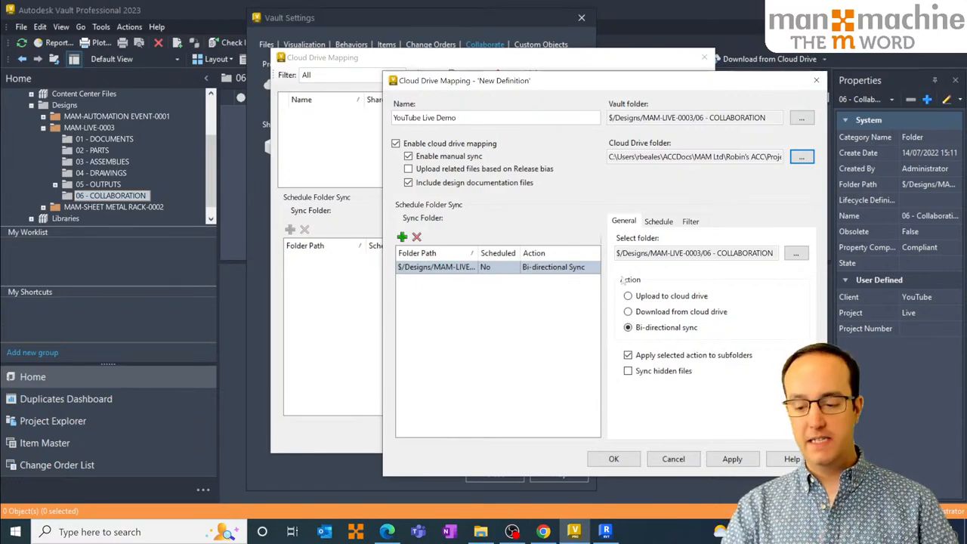
pyautogui.click(659, 220)
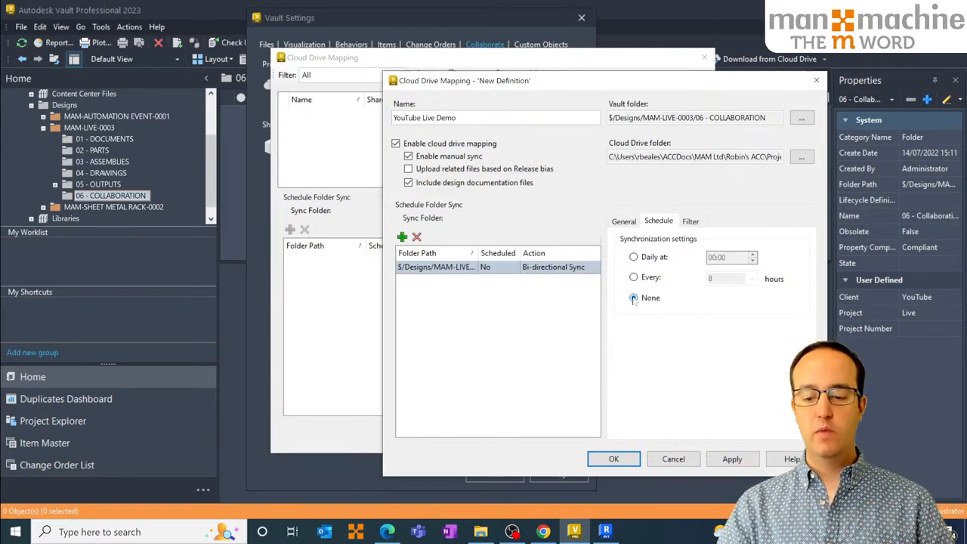
# Set the folder sync schedule to None and show its upload filter settings.
pyautogui.click(633, 298)
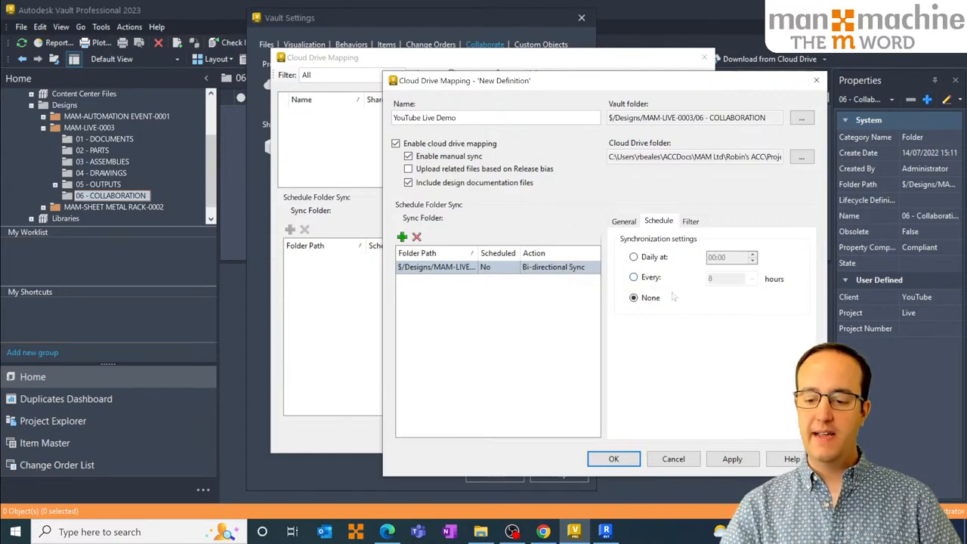
pyautogui.click(689, 220)
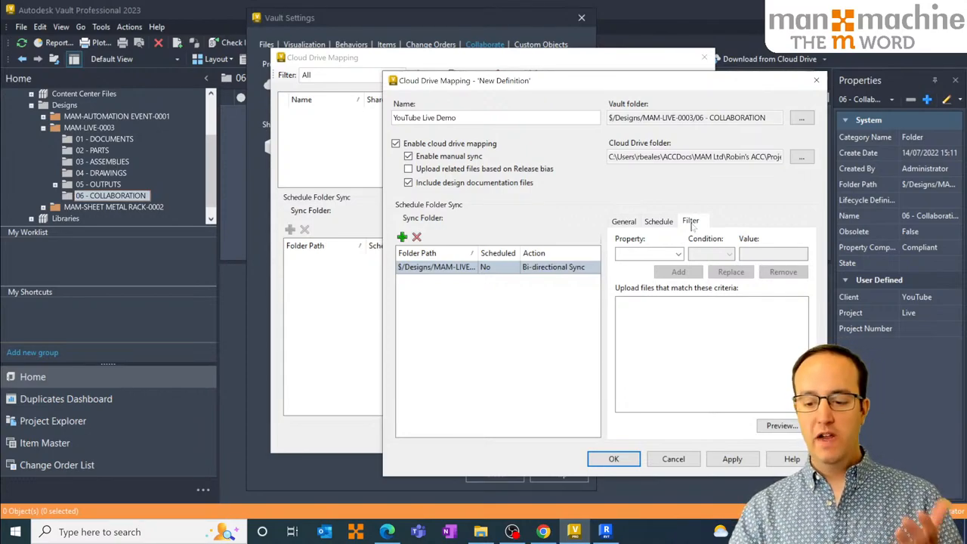
# Save the YouTube Live Demo cloud drive mapping with its bi-directional folder sync.
pyautogui.click(676, 253)
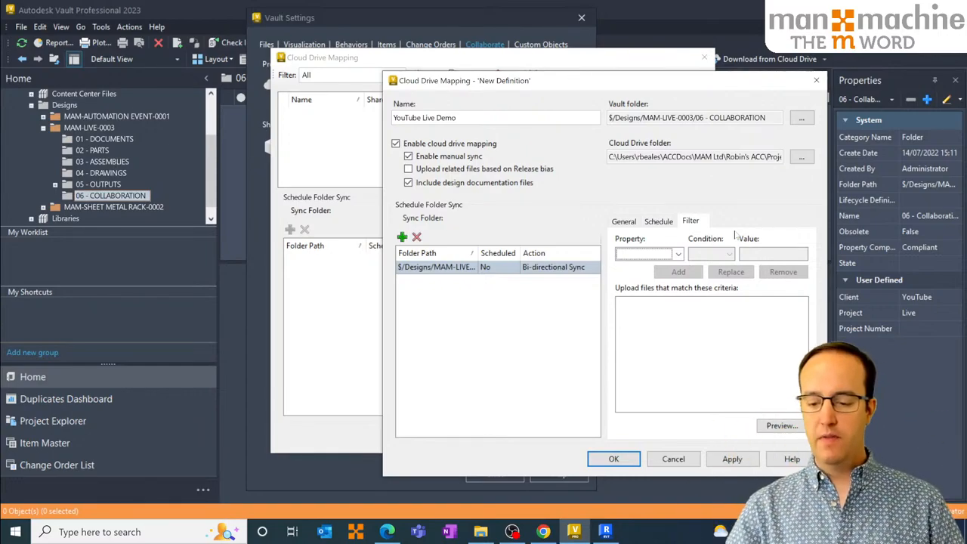
pyautogui.moveTo(723, 441)
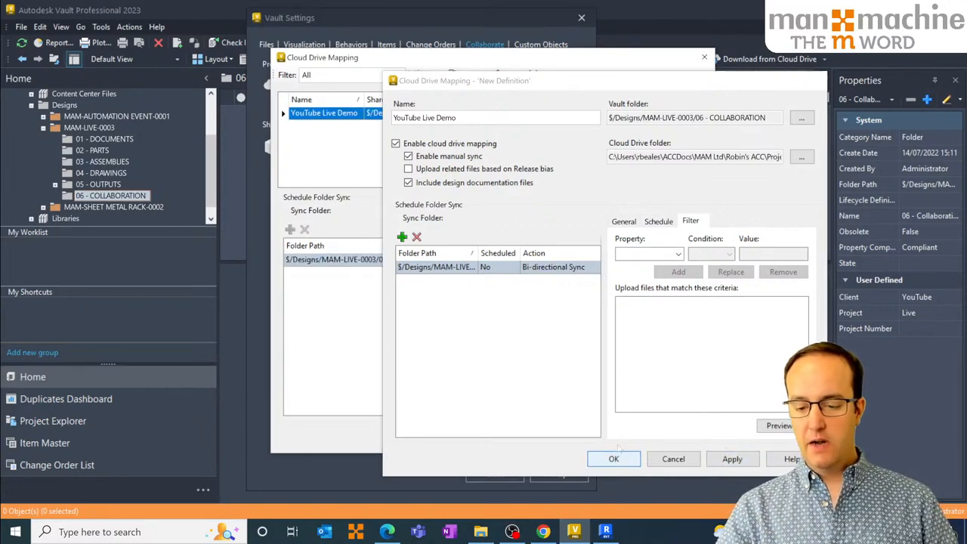
pyautogui.click(613, 459)
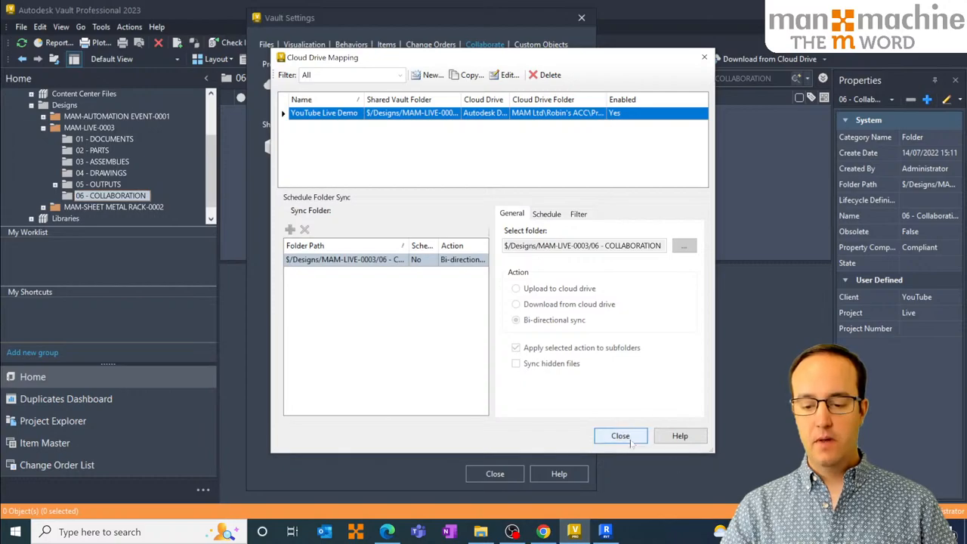
# Close the Cloud Drive Mapping and Vault Settings dialogs.
pyautogui.click(620, 436)
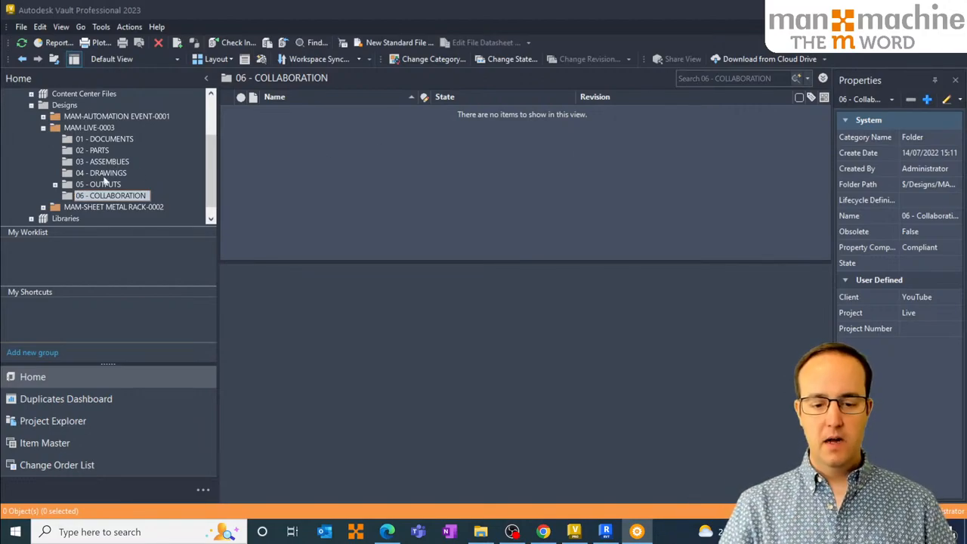
# Create a Standard.ipt part in 06 - COLLABORATION with Client YouTube, Project Live, Number 0003.
pyautogui.rightClick(110, 195)
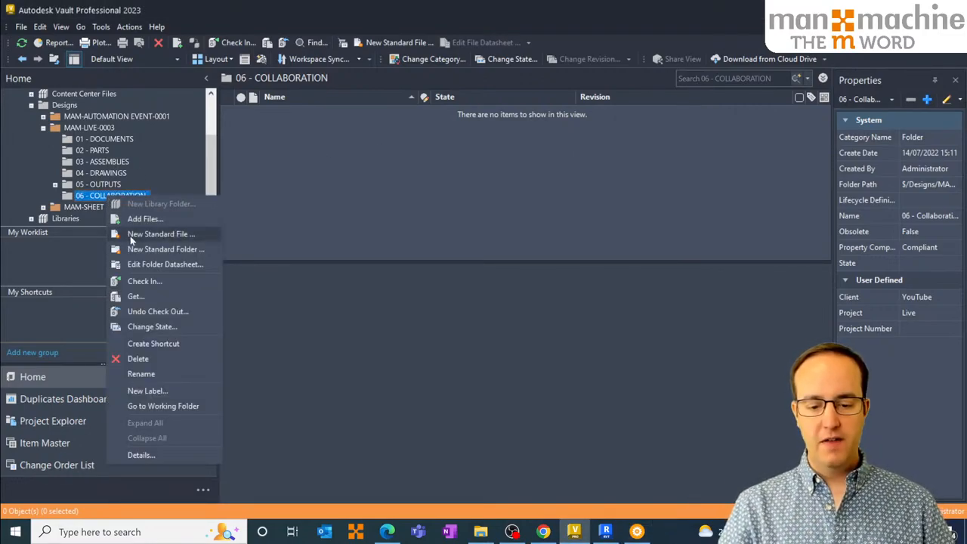
pyautogui.click(161, 233)
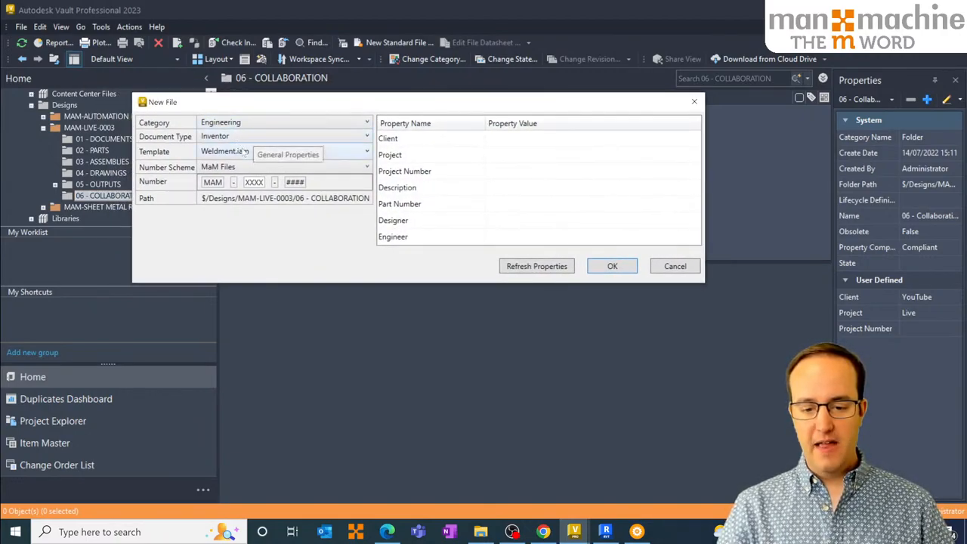
pyautogui.click(365, 151)
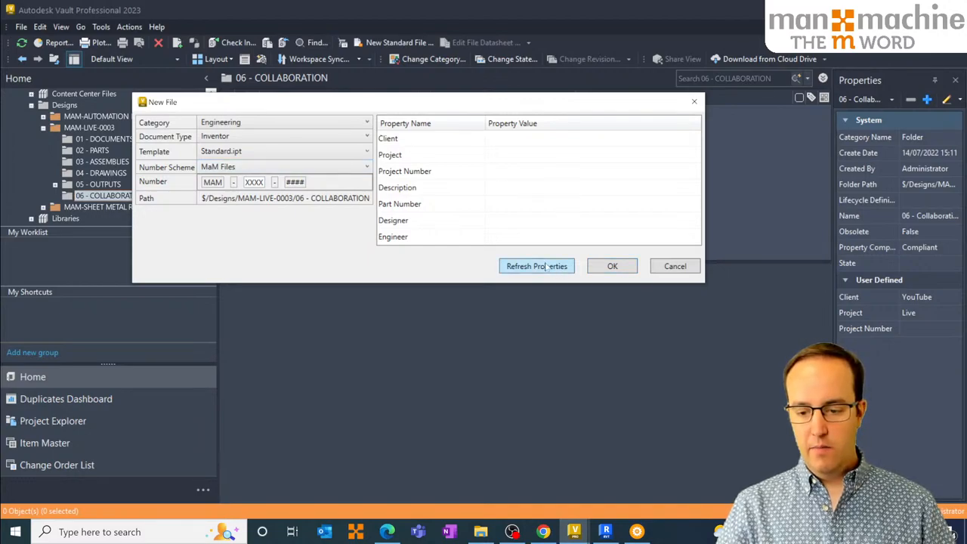
pyautogui.click(536, 266)
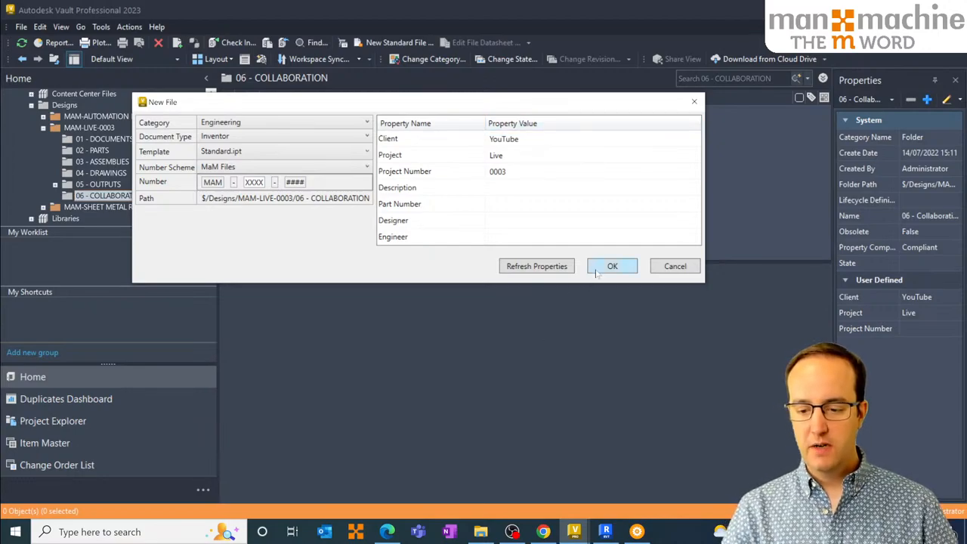
pyautogui.click(612, 265)
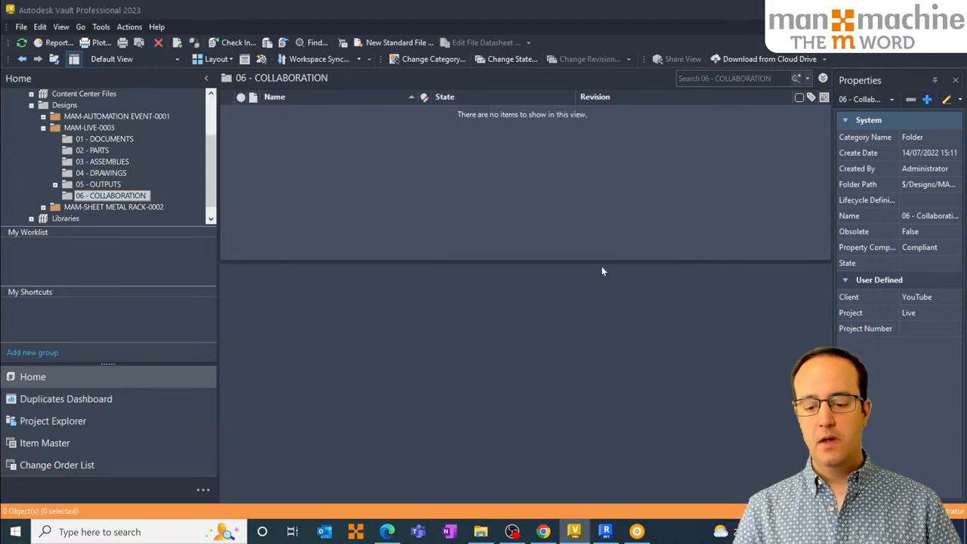
# Refresh the folder, check out MAM-0003-0004.ipt and open it in Inventor.
pyautogui.click(110, 195)
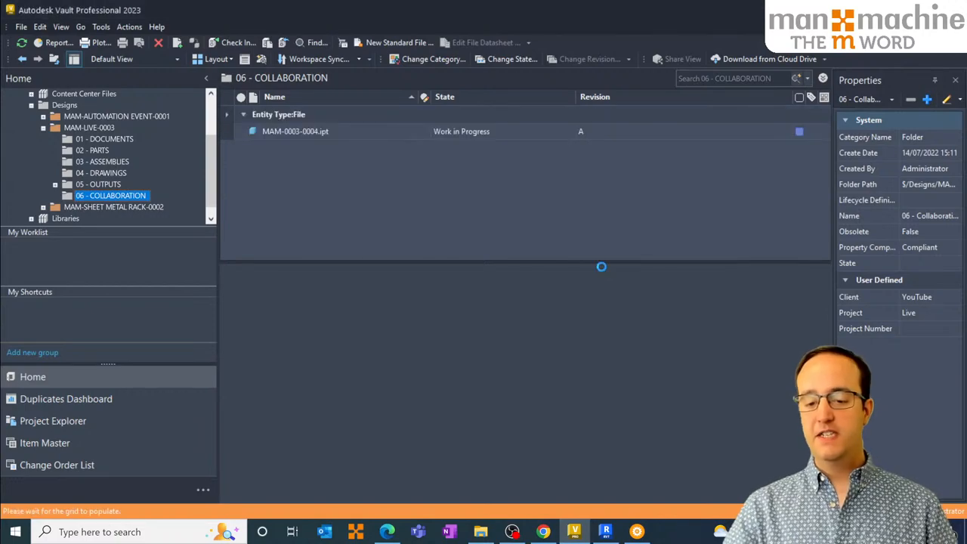
pyautogui.click(295, 131)
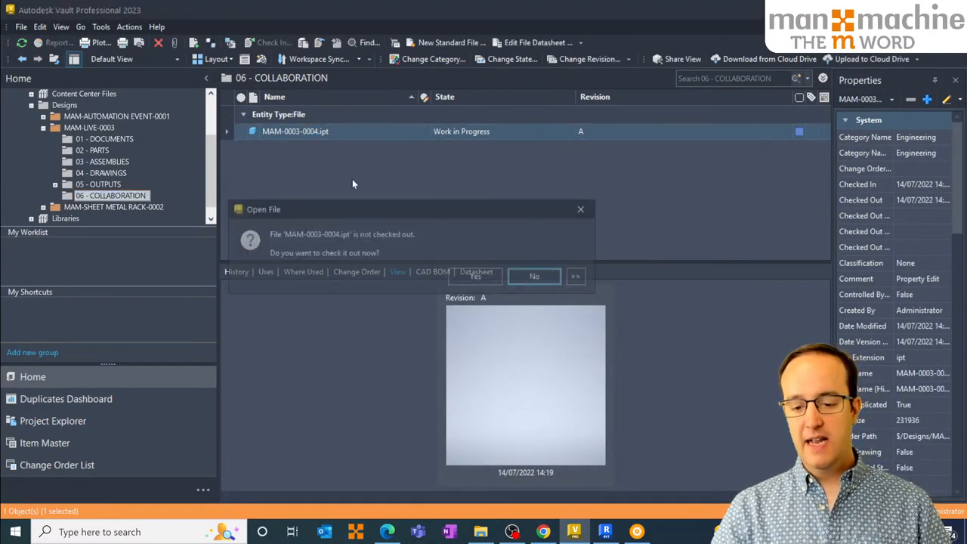
pyautogui.click(475, 275)
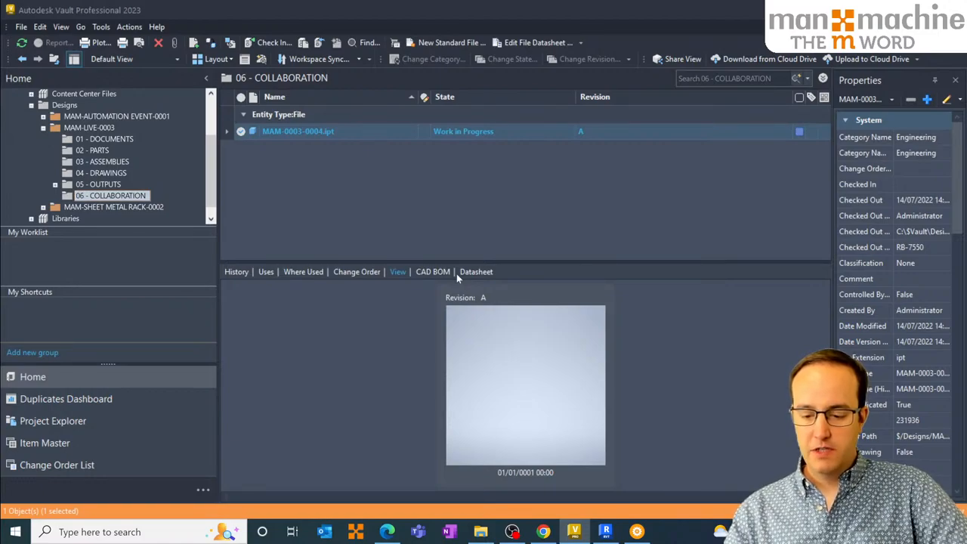
pyautogui.doubleClick(297, 130)
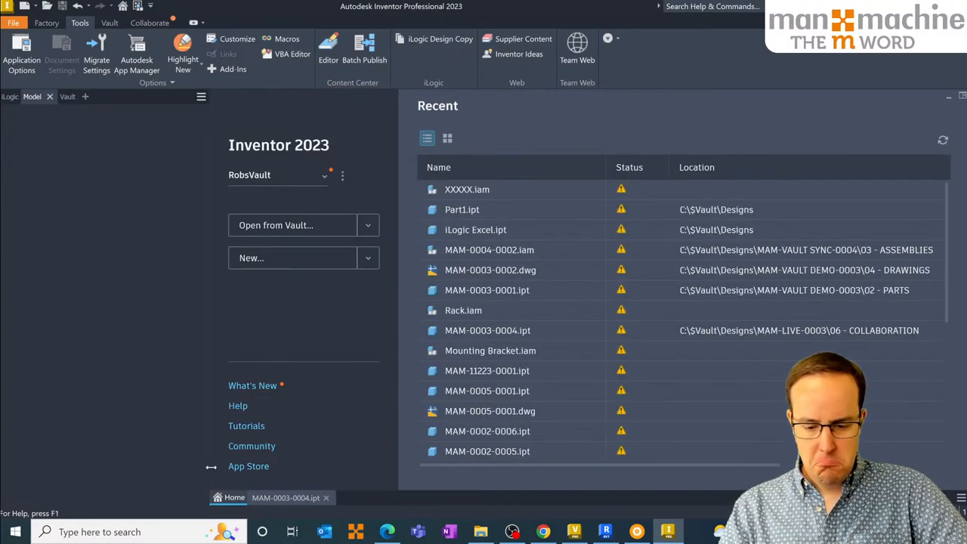
# Log in to Vault as Administrator and start a sheet-metal sketch on a plane.
pyautogui.doubleClick(487, 330)
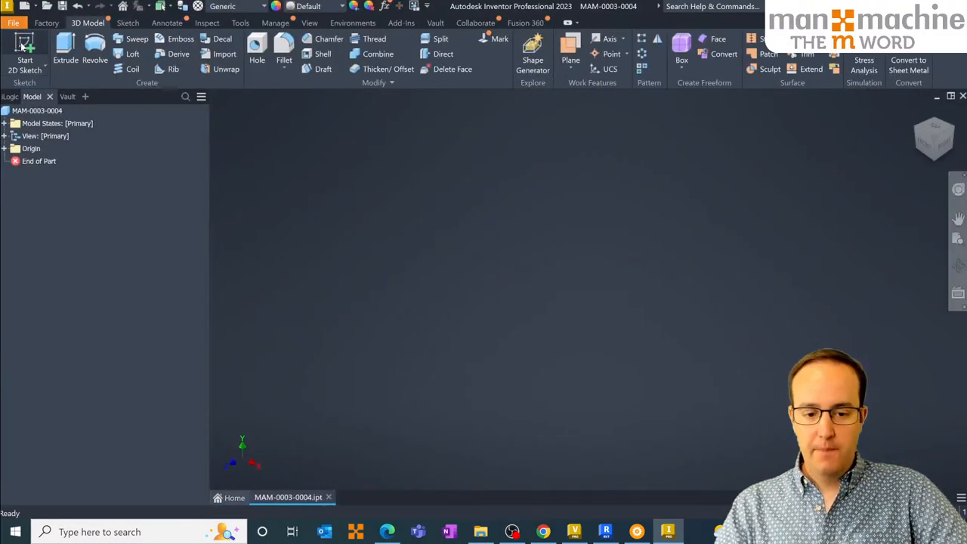
pyautogui.click(24, 57)
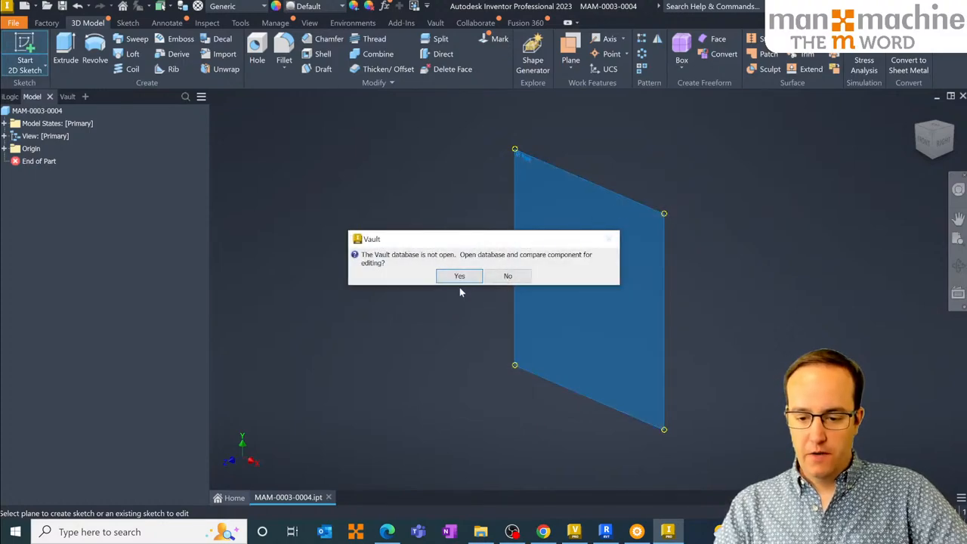
pyautogui.click(507, 275)
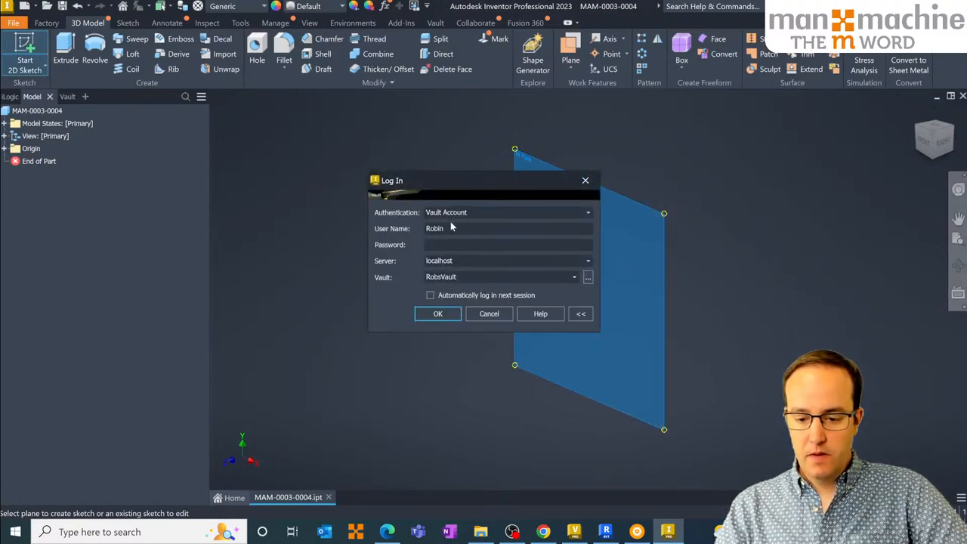
pyautogui.write('Admini')
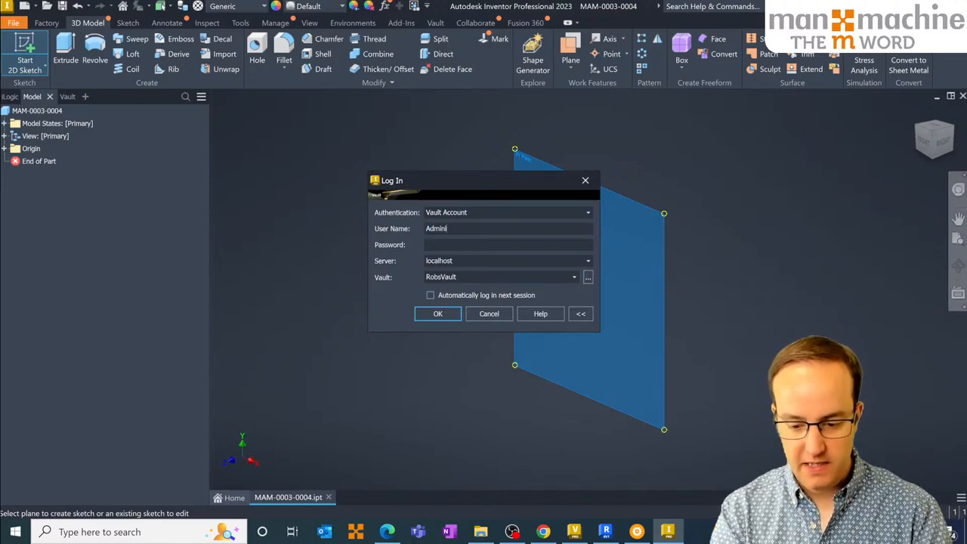
pyautogui.click(437, 313)
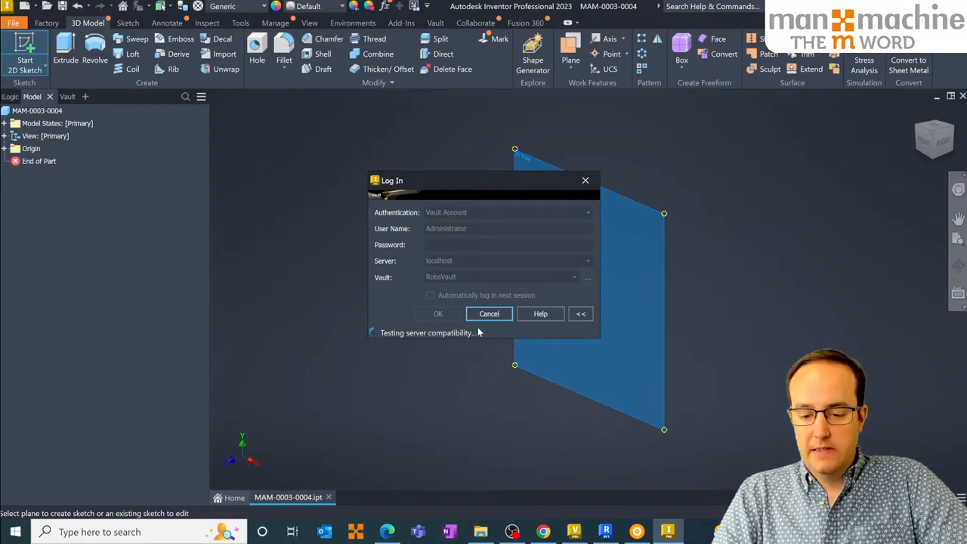
pyautogui.moveTo(456, 342)
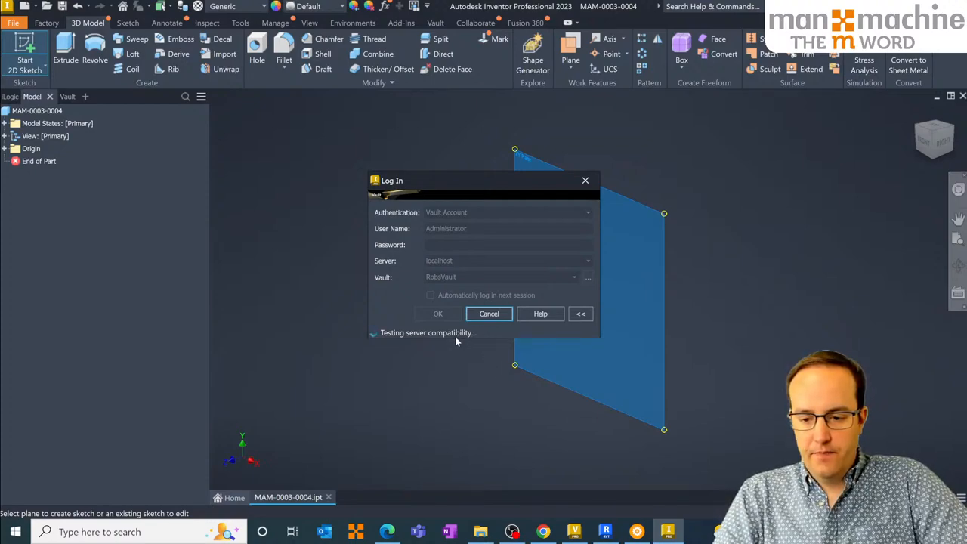
pyautogui.click(488, 313)
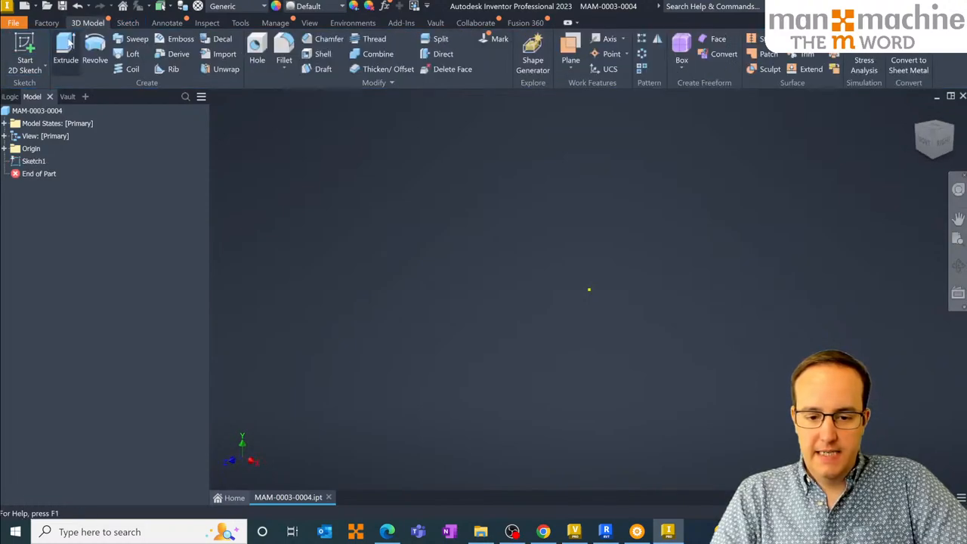
pyautogui.click(33, 161)
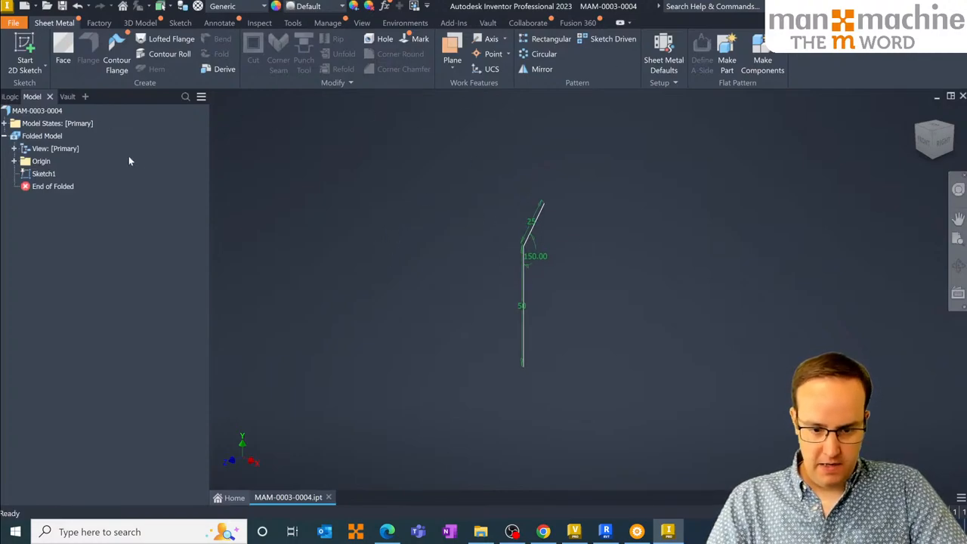
# Create Contour Flange1 from the 50/25 sketch profile with the edited width distance.
pyautogui.click(116, 54)
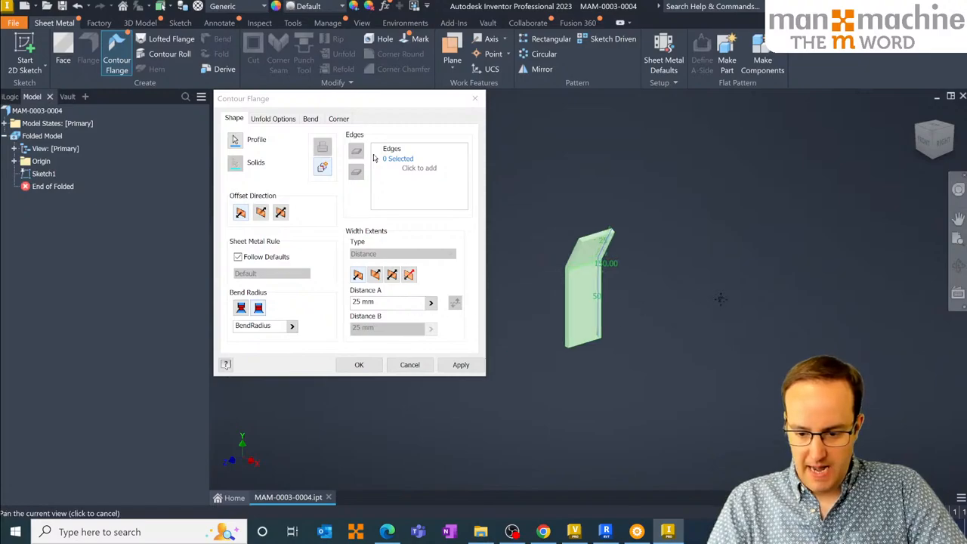
pyautogui.click(387, 301)
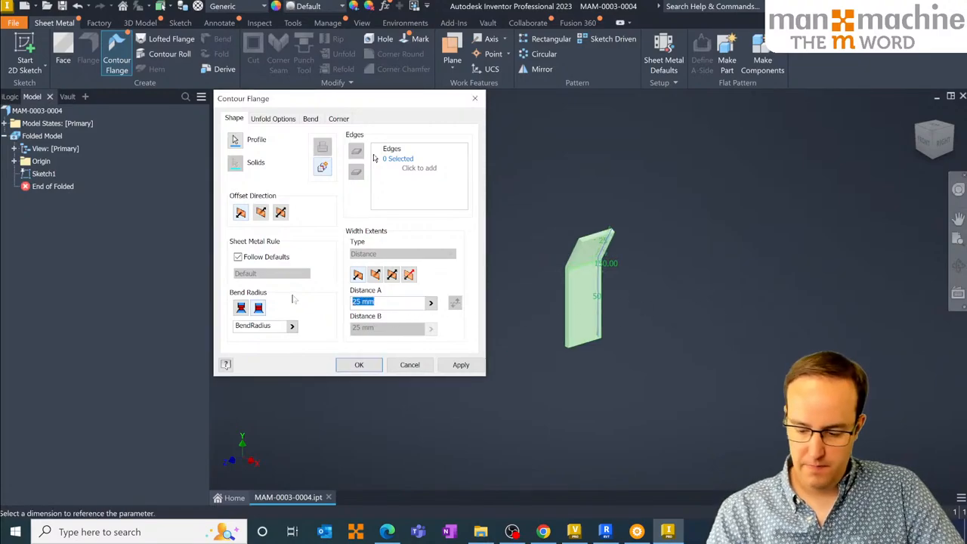
pyautogui.click(359, 364)
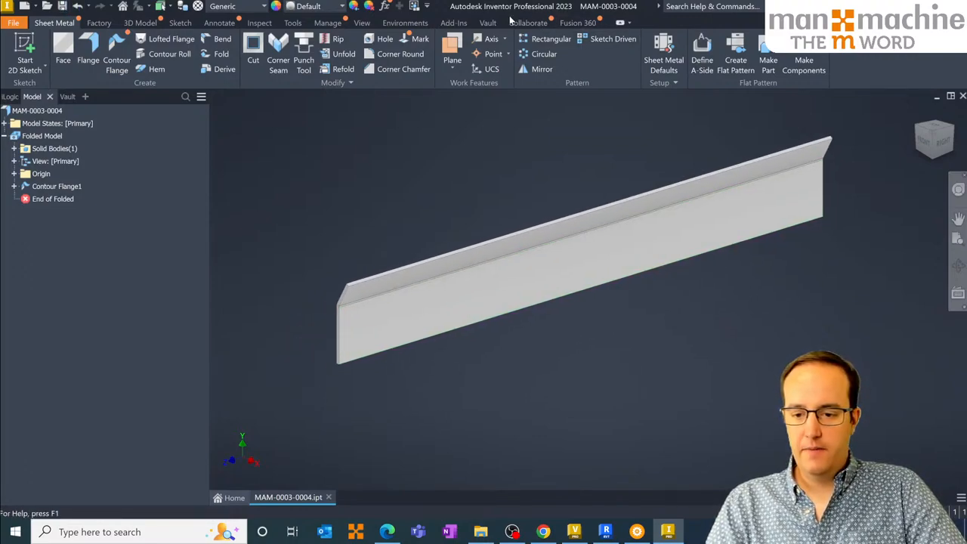
# Check MAM-0003-0004.ipt into the vault with the comment 'Initial check in.'.
pyautogui.click(487, 22)
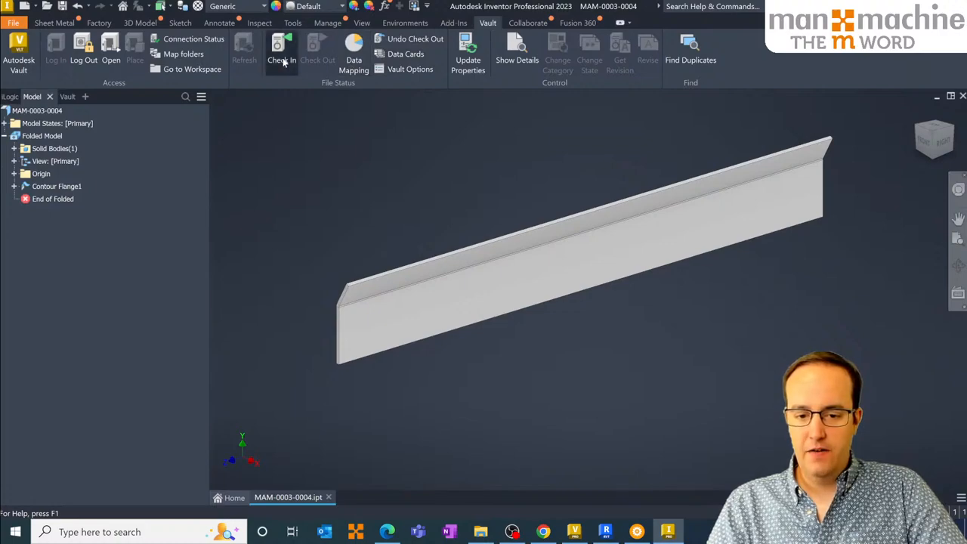
pyautogui.click(281, 46)
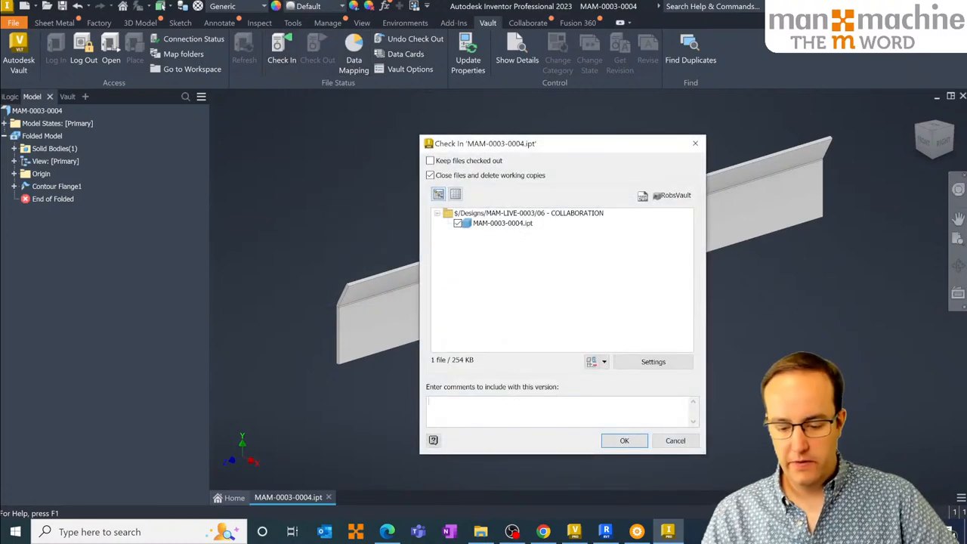
pyautogui.write('Initial check in.')
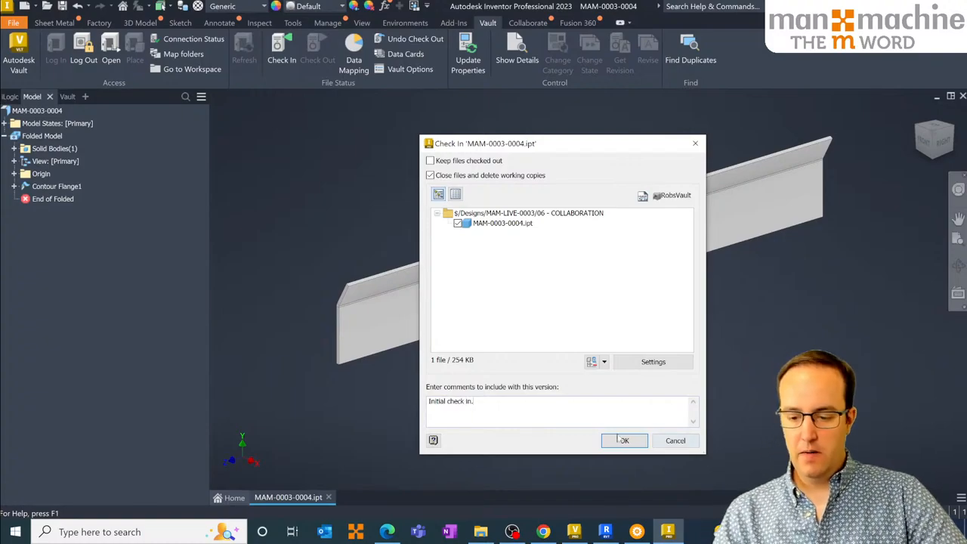
pyautogui.click(624, 440)
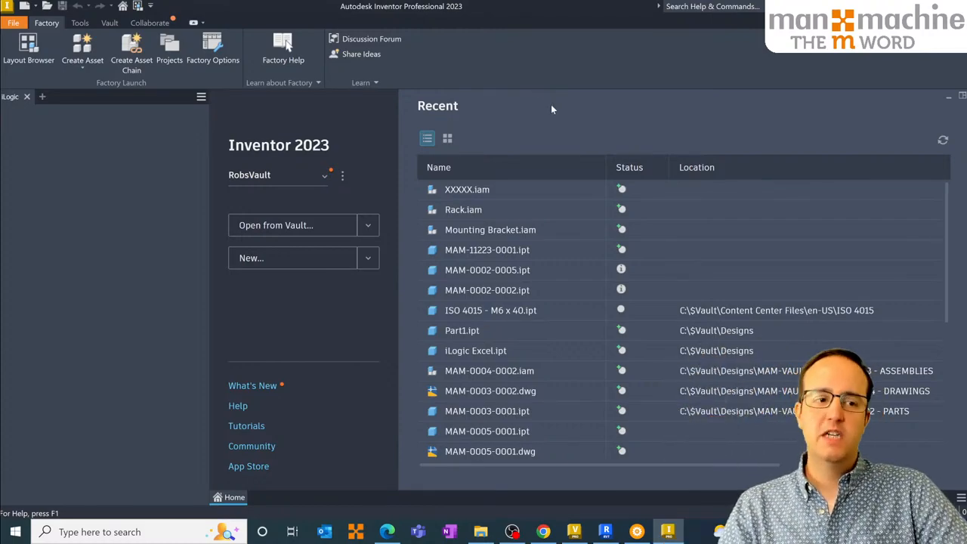
pyautogui.moveTo(528, 92)
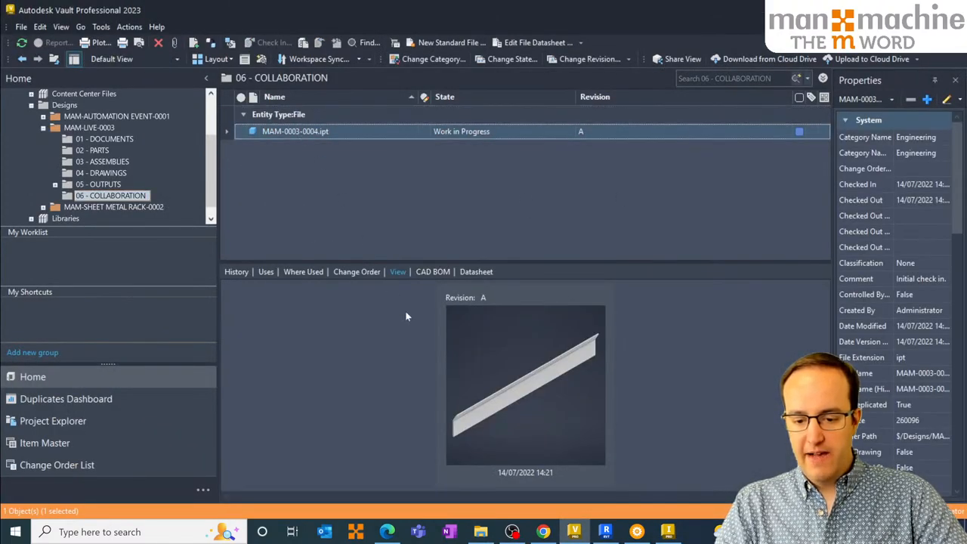
# Load the 3D preview and select MAM-0003-0004.ipt in 06 - COLLABORATION for cloud upload.
pyautogui.click(398, 271)
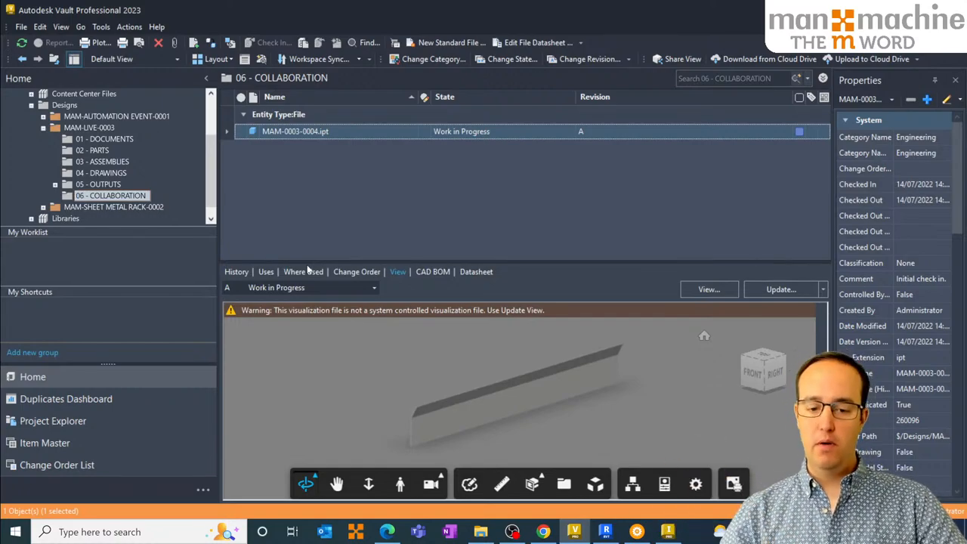
pyautogui.click(98, 184)
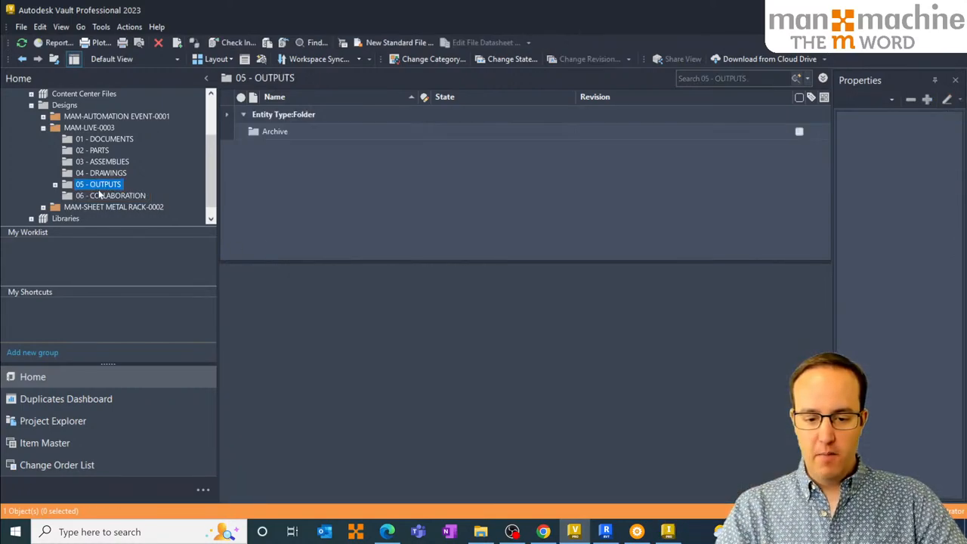
pyautogui.click(110, 195)
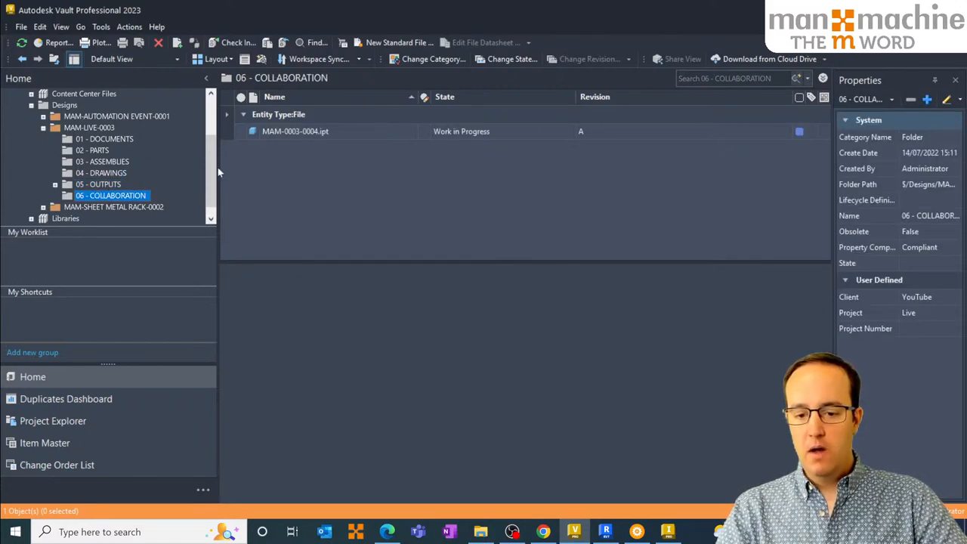
pyautogui.moveTo(776, 62)
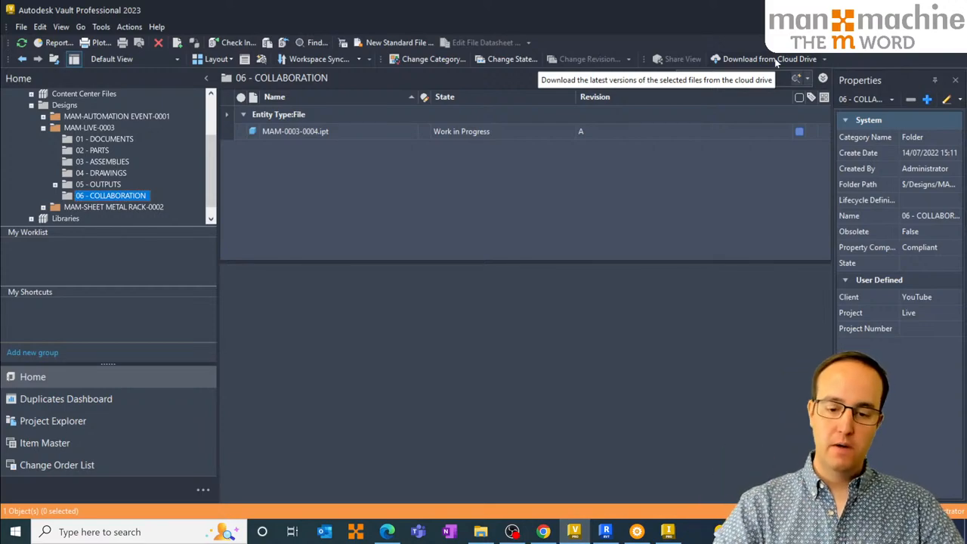
pyautogui.click(302, 131)
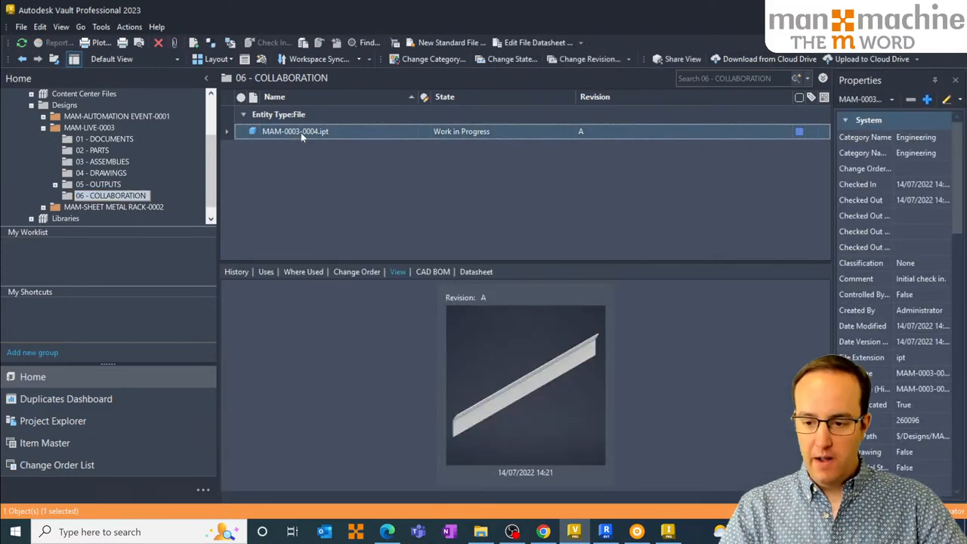
pyautogui.moveTo(872, 59)
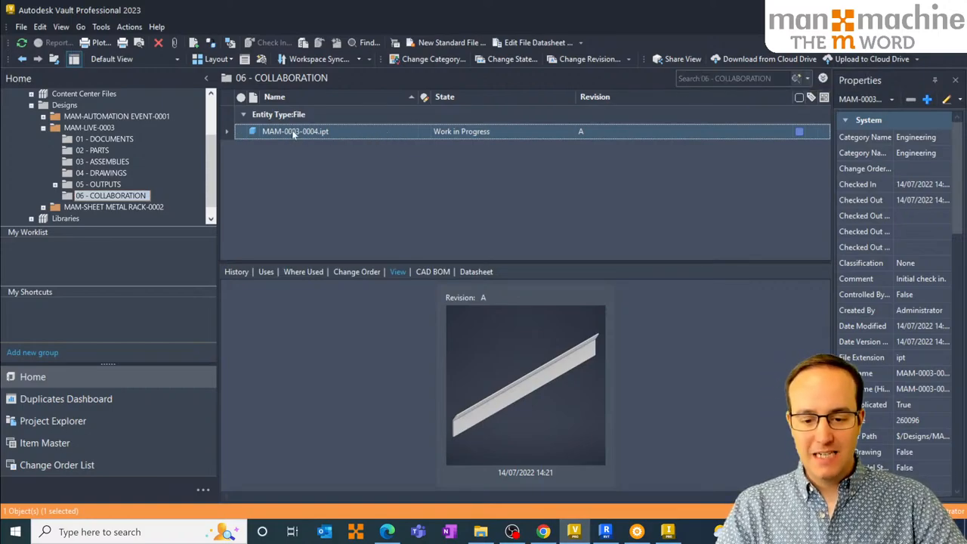
pyautogui.click(865, 59)
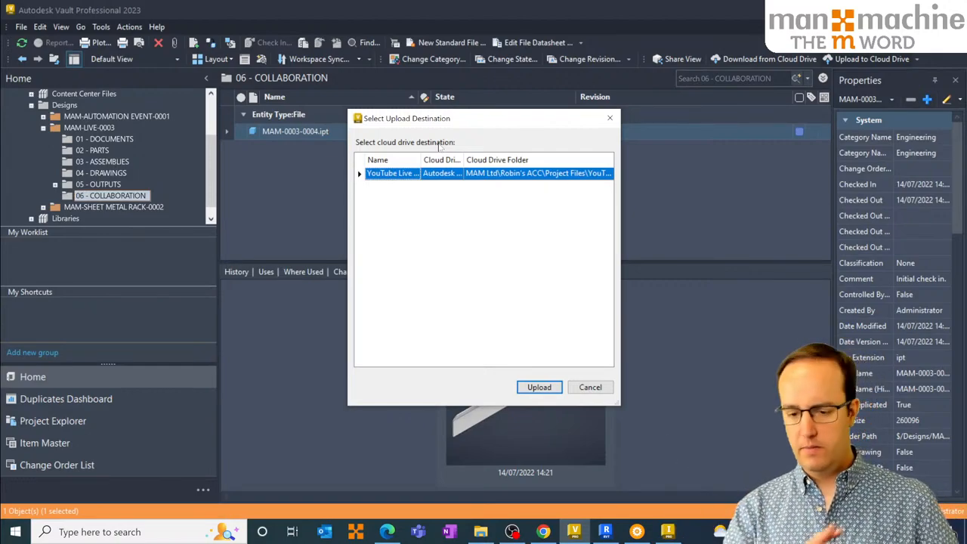
pyautogui.moveTo(438, 235)
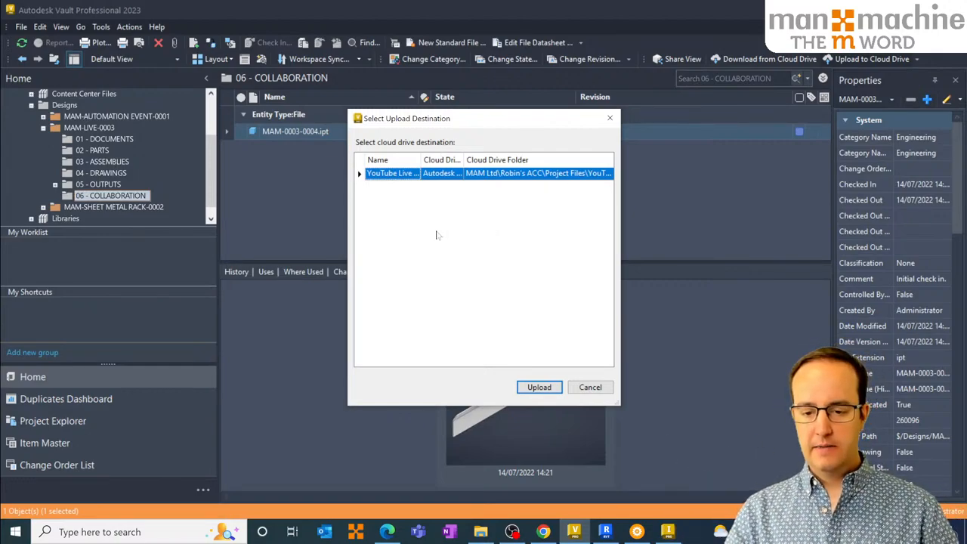
pyautogui.moveTo(538, 387)
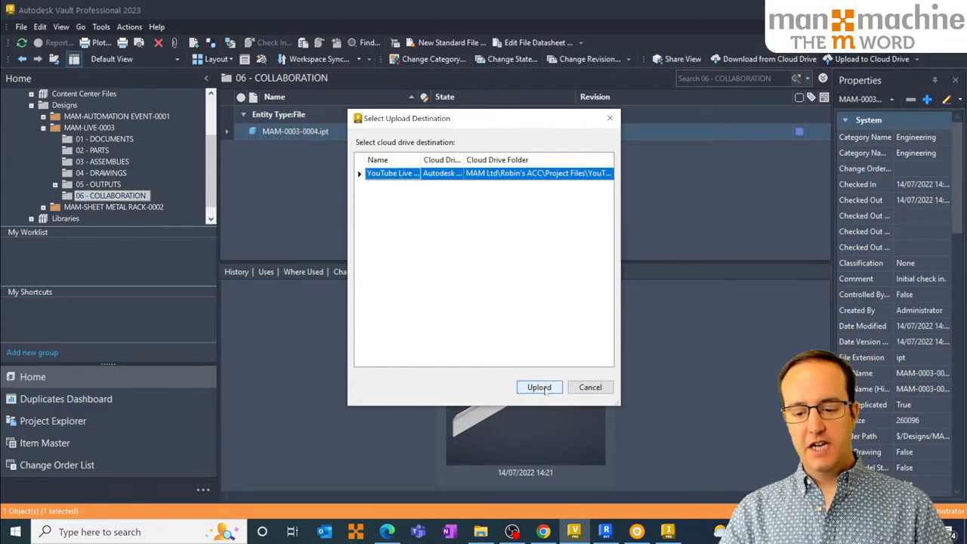
# Upload the part to the YouTube Live cloud drive destination.
pyautogui.click(540, 387)
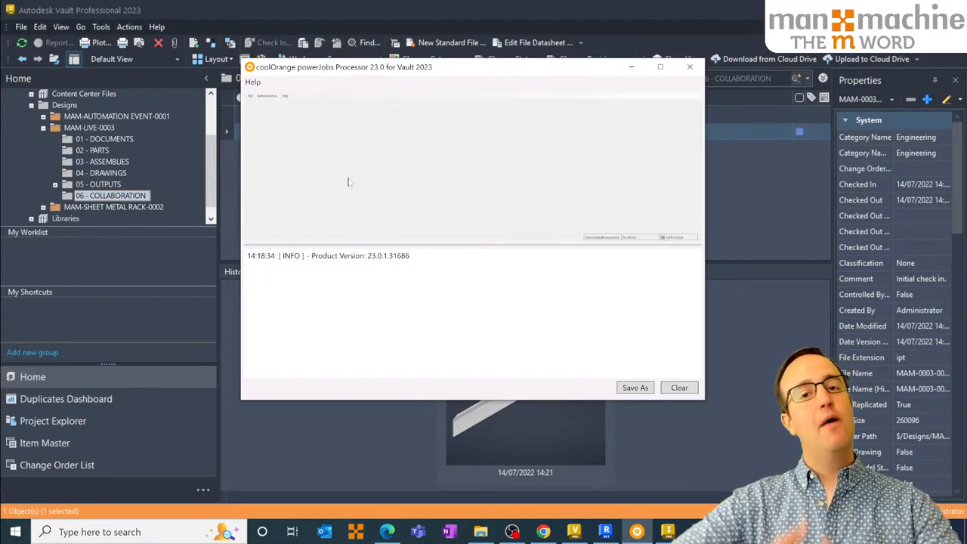
pyautogui.moveTo(364, 207)
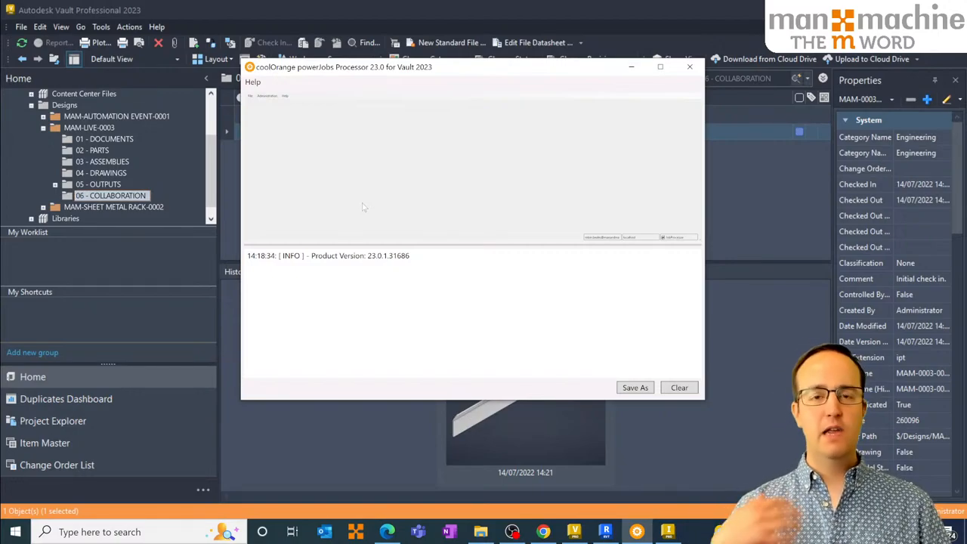
pyautogui.moveTo(359, 438)
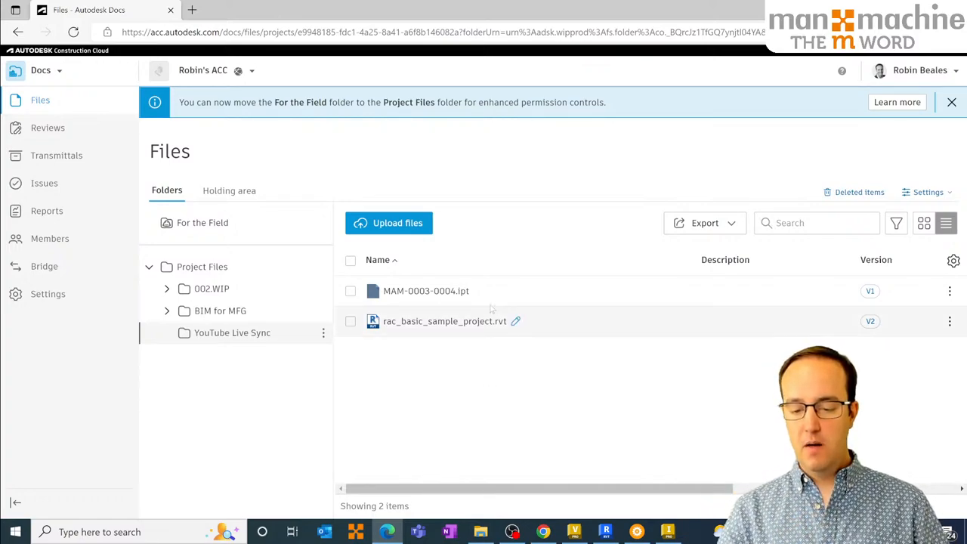
pyautogui.moveTo(436, 295)
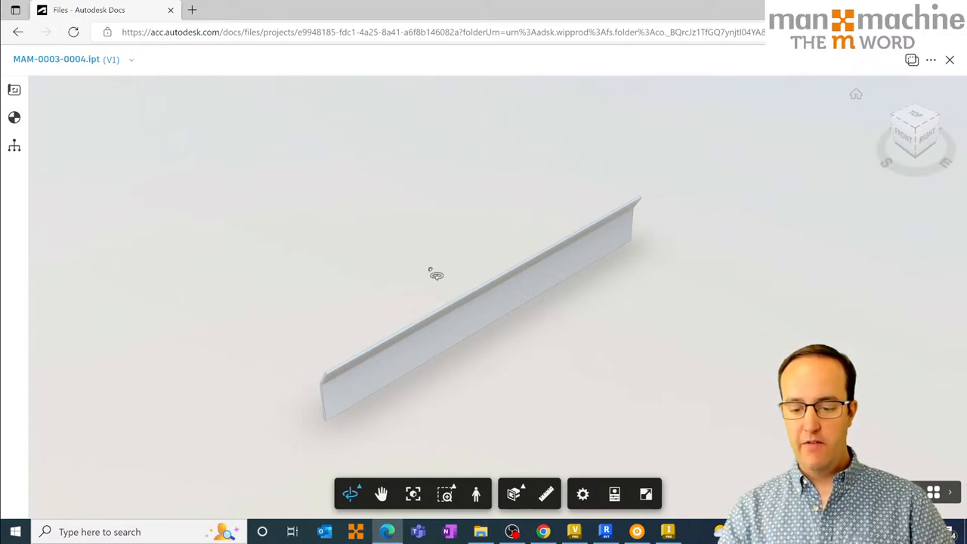
# Orbit the uploaded MAM-0003-0004.ipt model in the Autodesk Docs viewer.
pyautogui.moveTo(437, 275); pyautogui.dragTo(507, 255)
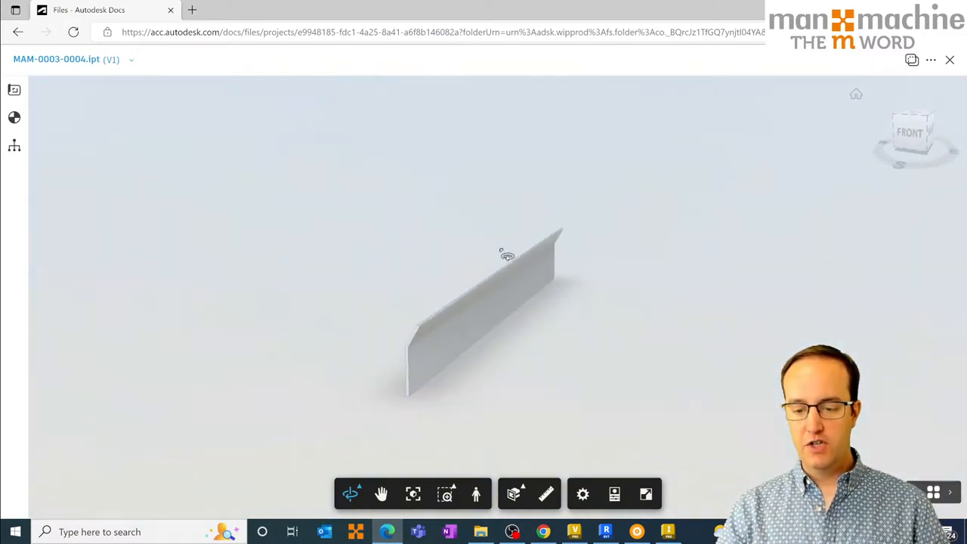
pyautogui.moveTo(506, 253); pyautogui.dragTo(467, 355)
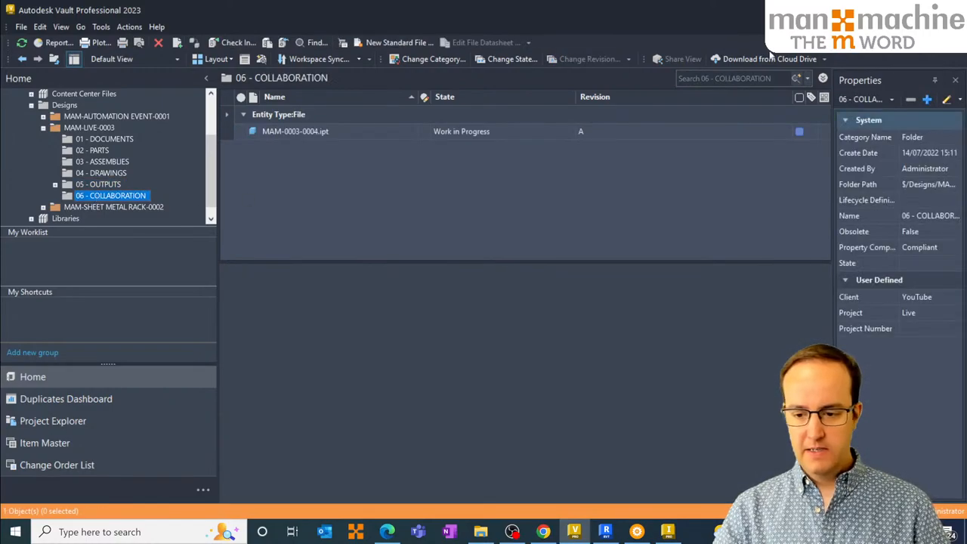
# Download rac_basic_sample_project.rvt from the YouTube Live Sync cloud folder into Vault.
pyautogui.click(760, 59)
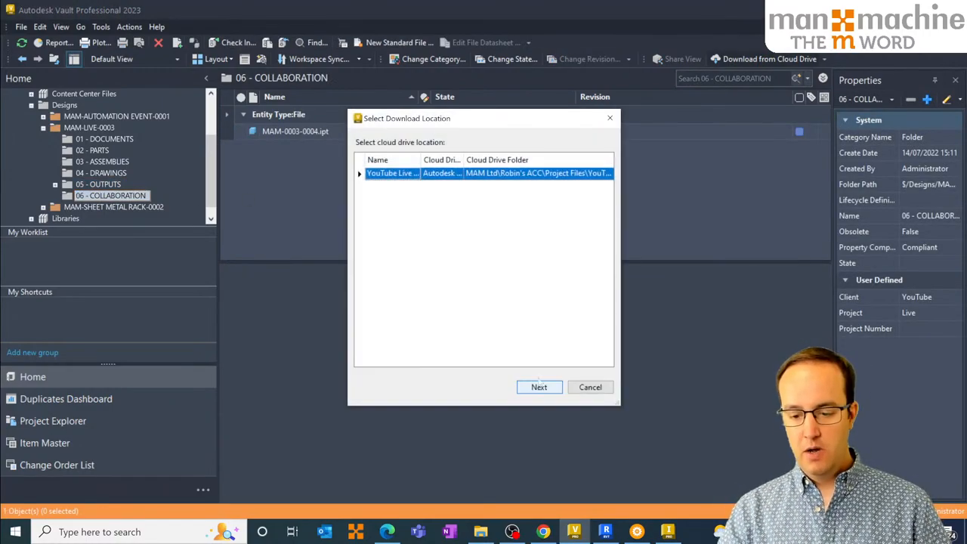
pyautogui.click(538, 387)
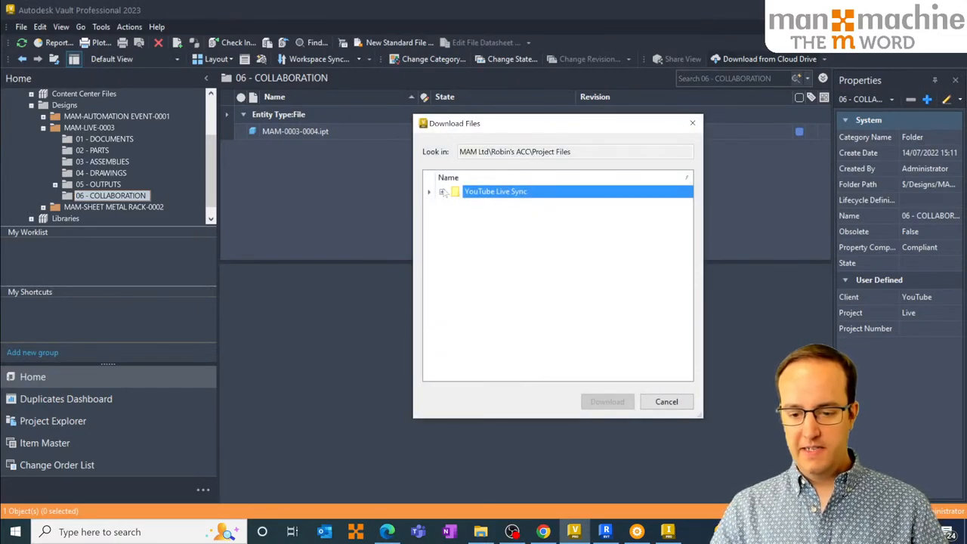
pyautogui.click(430, 191)
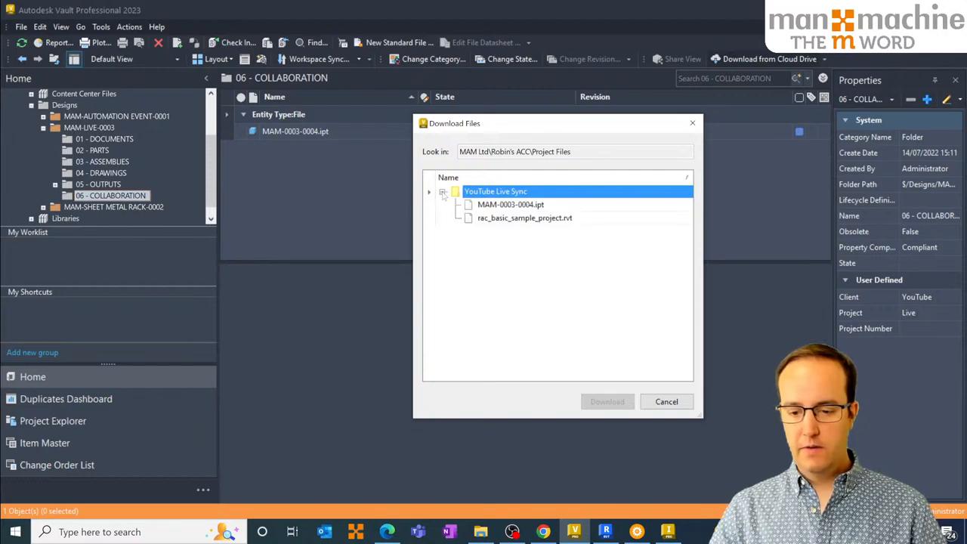
pyautogui.click(524, 218)
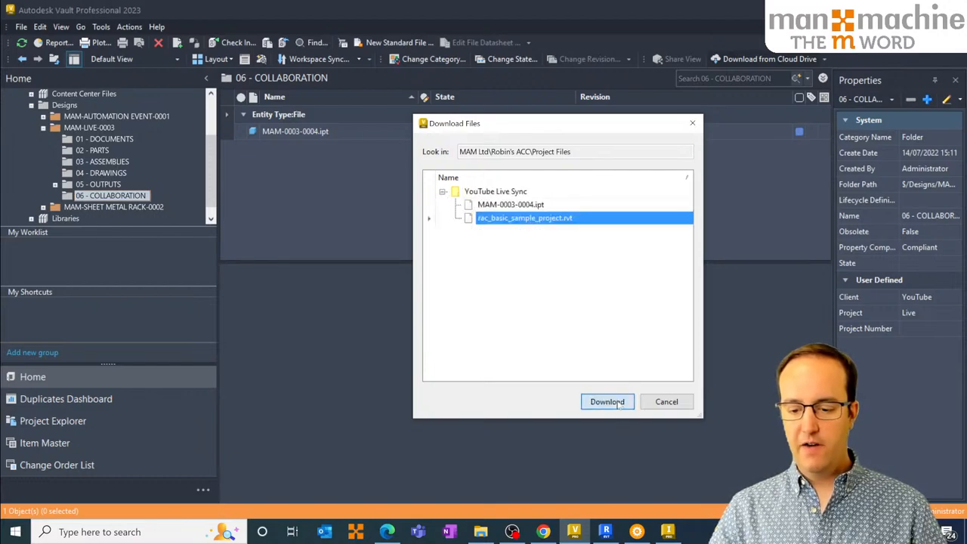
pyautogui.click(606, 401)
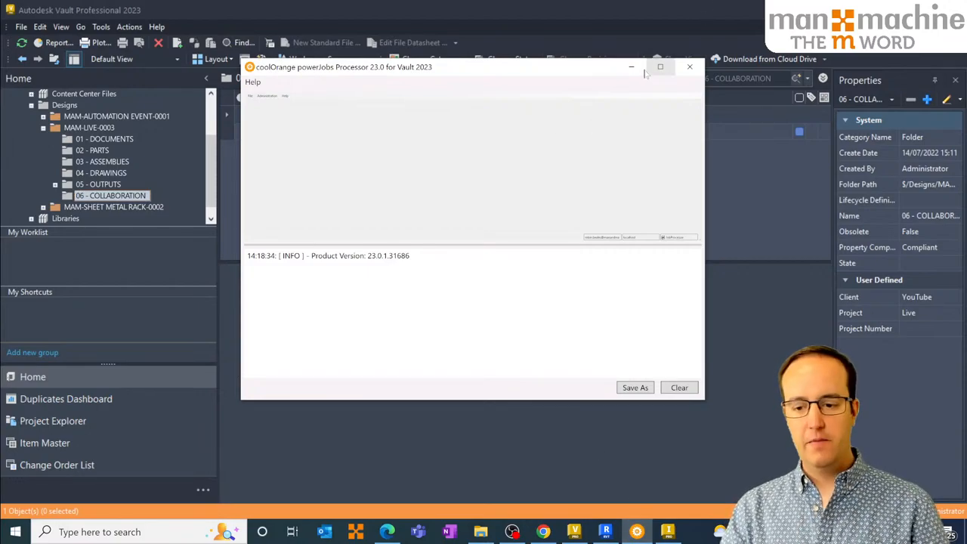
# Minimize the coolOrange powerJobs Processor window after the download job finishes.
pyautogui.click(689, 67)
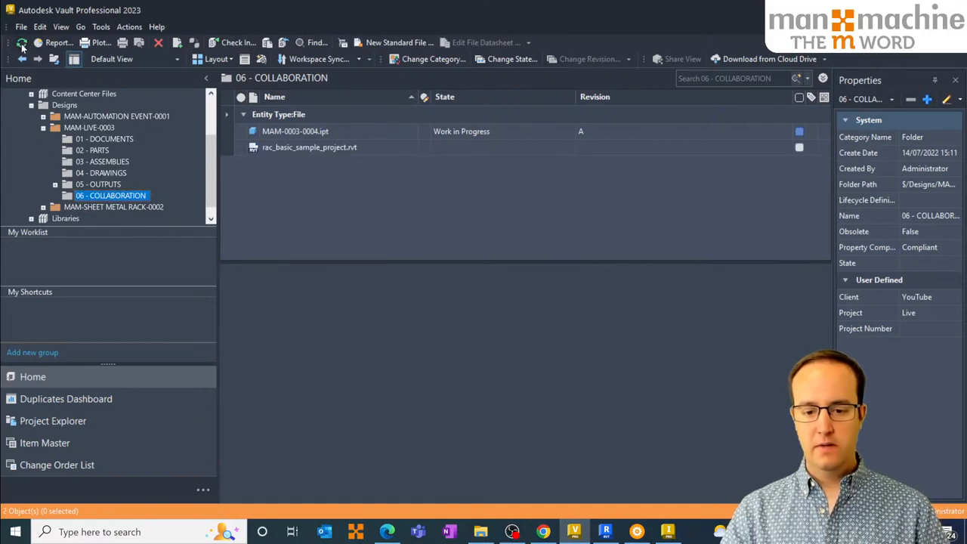
# Refresh 06 - COLLABORATION, preview rac_basic_sample_project.rvt's details, then switch to Inventor.
pyautogui.click(309, 147)
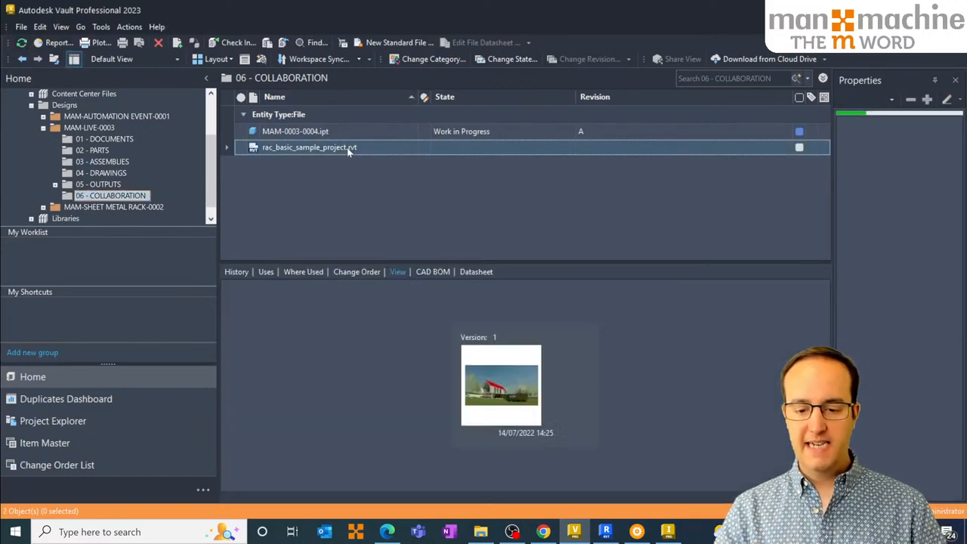
pyautogui.click(308, 147)
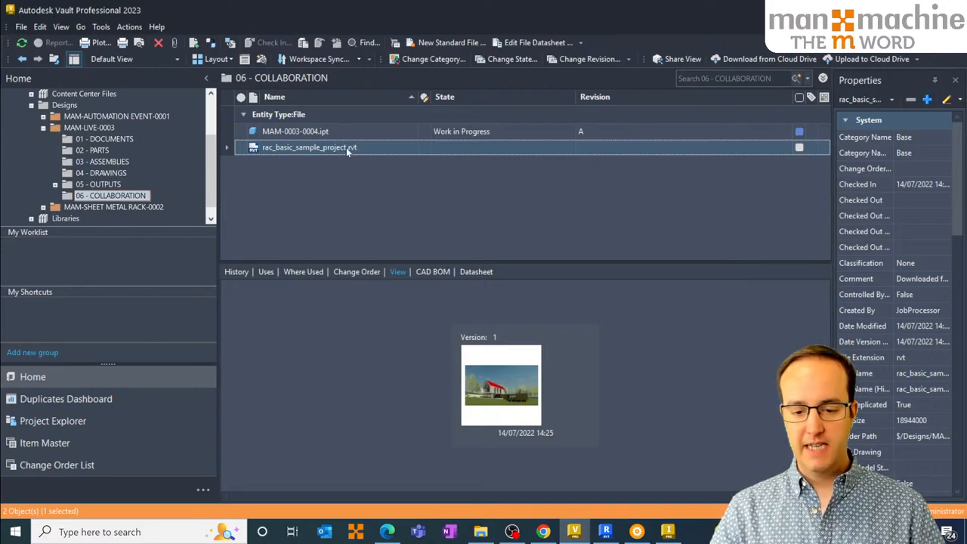
pyautogui.click(666, 531)
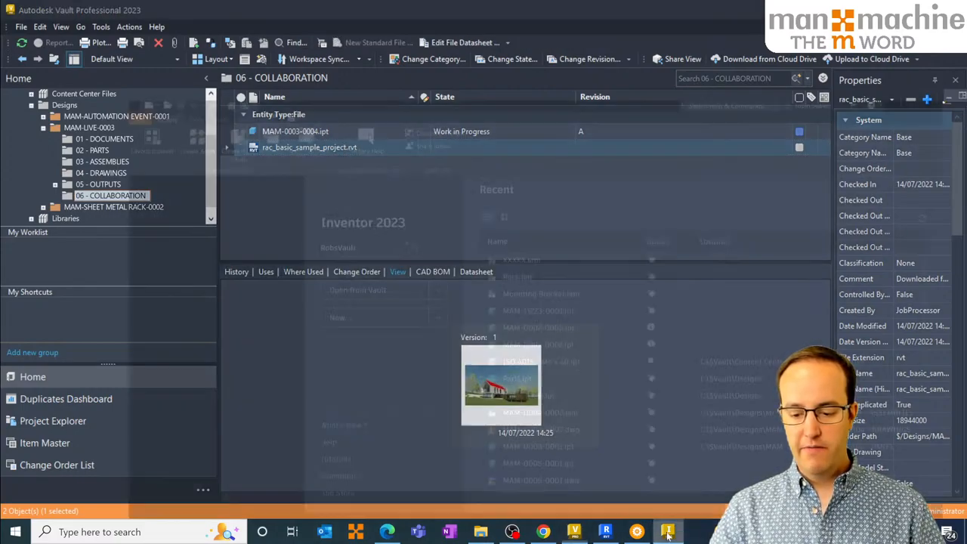
pyautogui.click(667, 531)
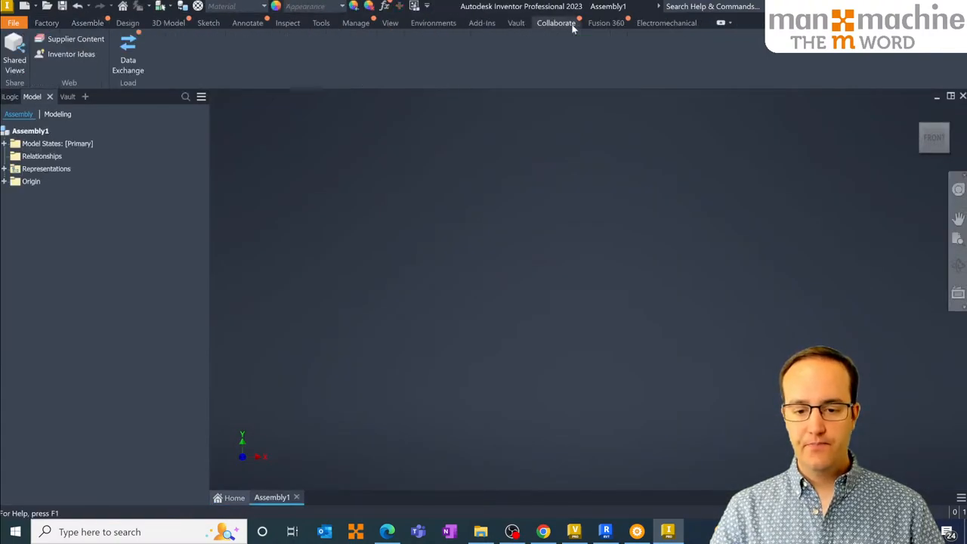
# Place rac_basic_sample_project.rvt from Vault's 06 - COLLABORATION folder, filtered to Revit Project Files.
pyautogui.click(516, 21)
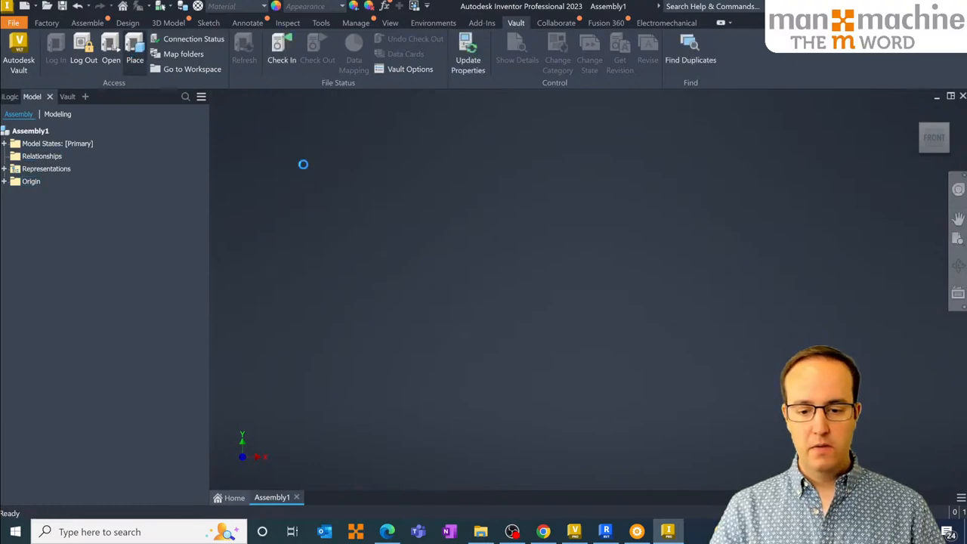
pyautogui.click(134, 47)
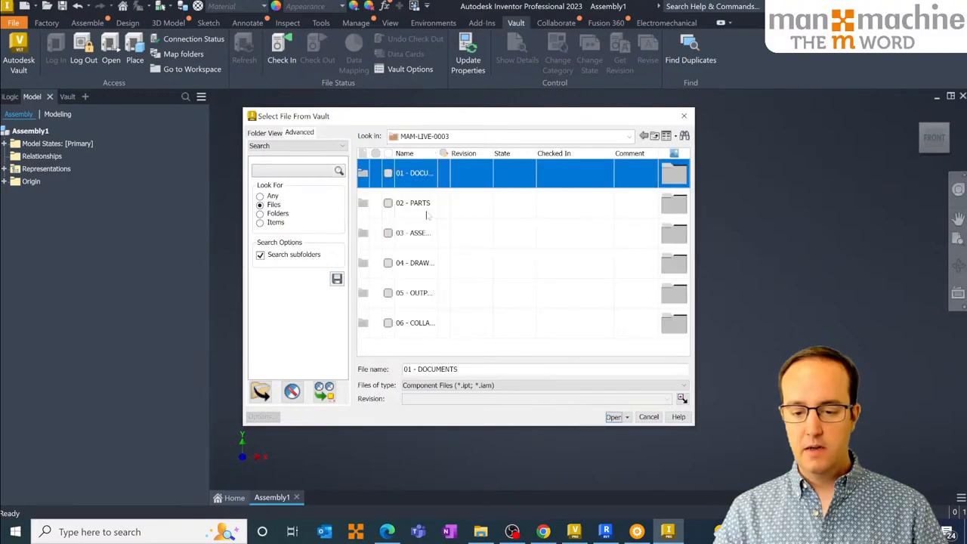
pyautogui.doubleClick(413, 323)
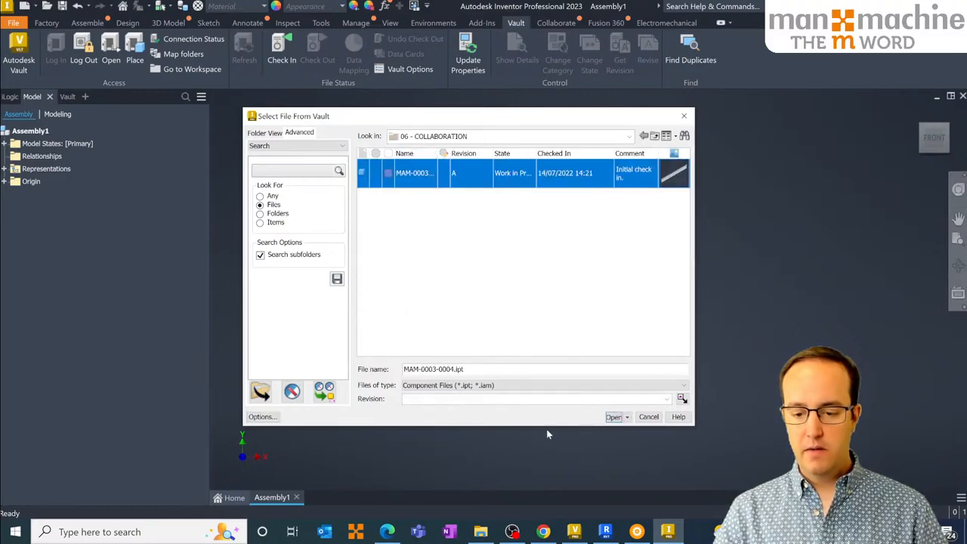
pyautogui.click(667, 385)
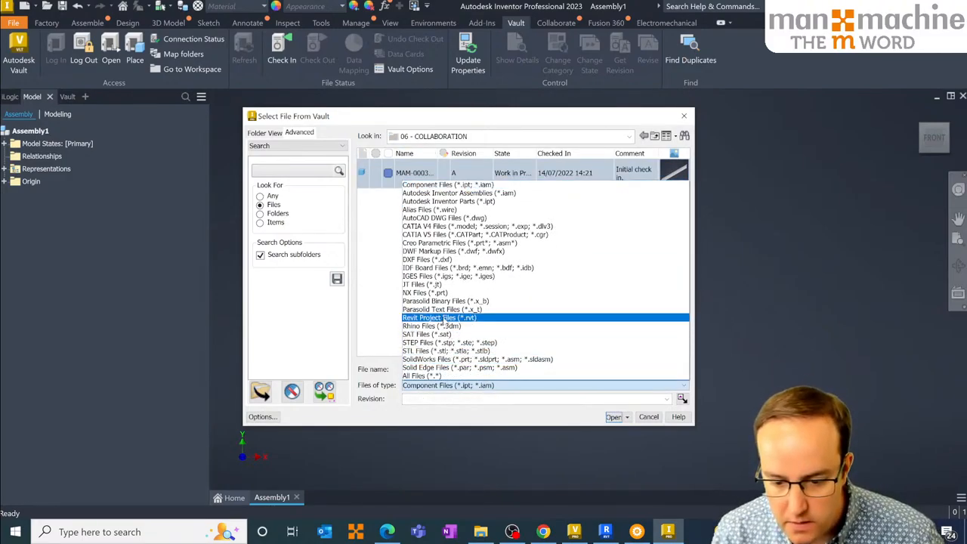
pyautogui.click(439, 317)
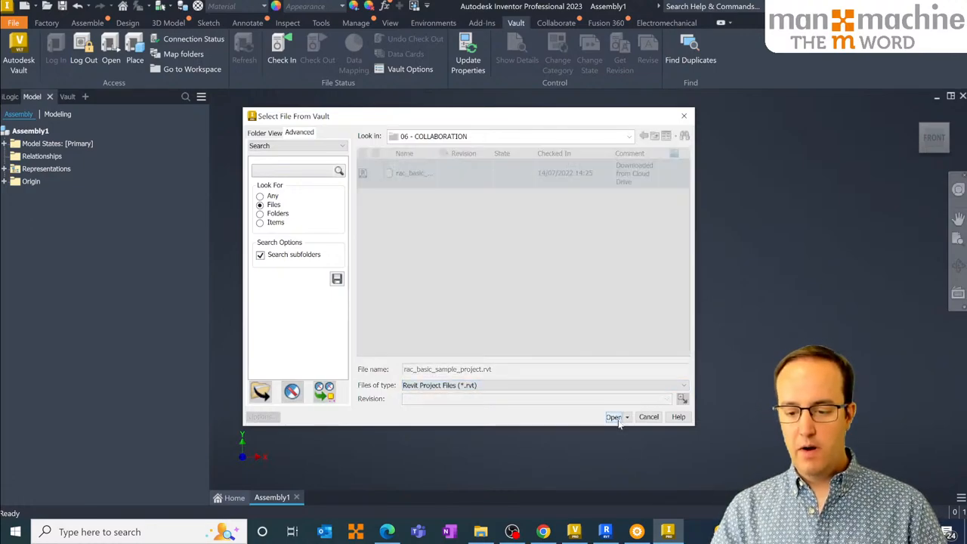
pyautogui.click(613, 417)
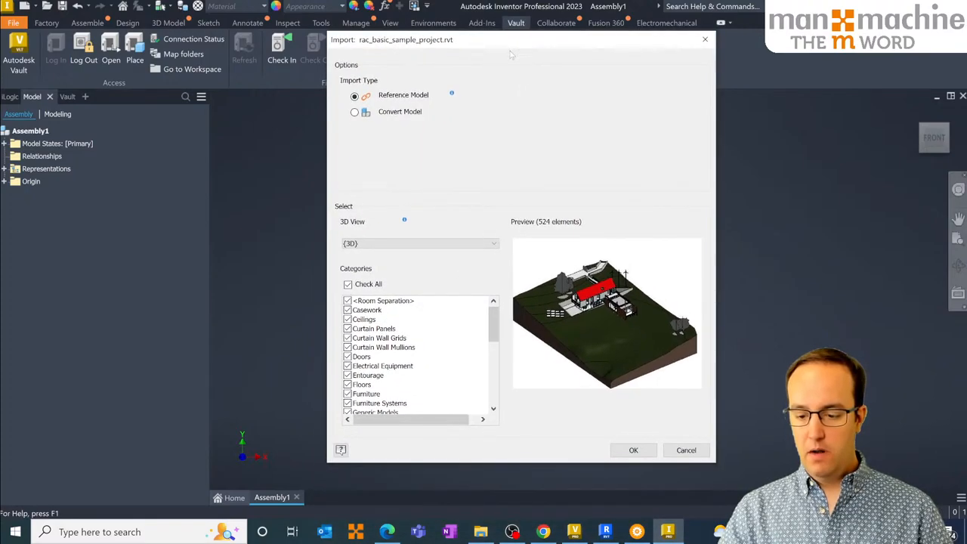
# Accept the Revit import with Reference Model selected.
pyautogui.click(633, 449)
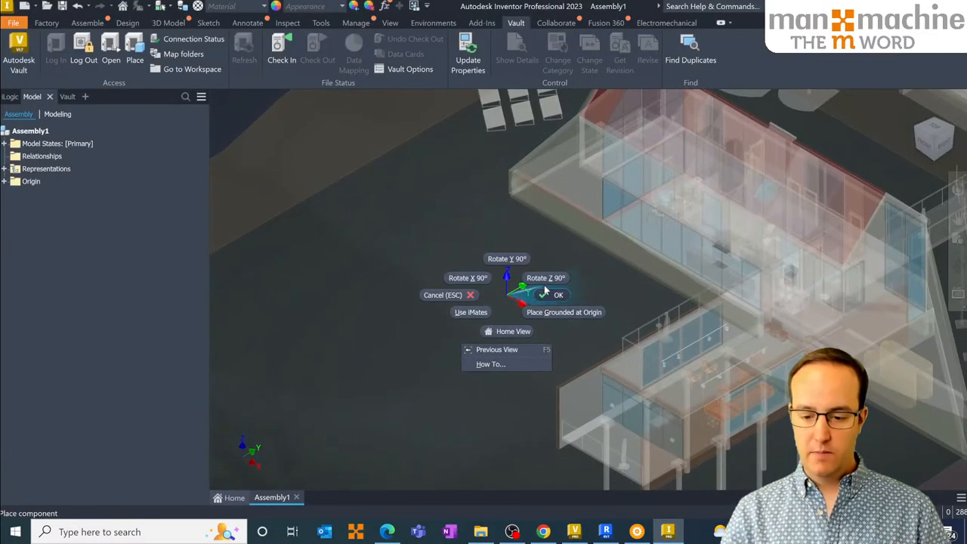
pyautogui.moveTo(547, 322)
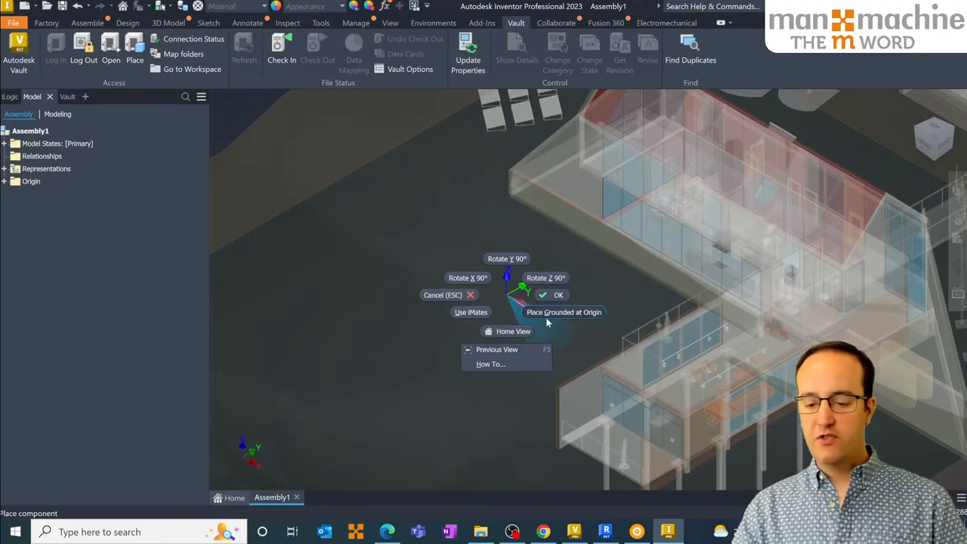